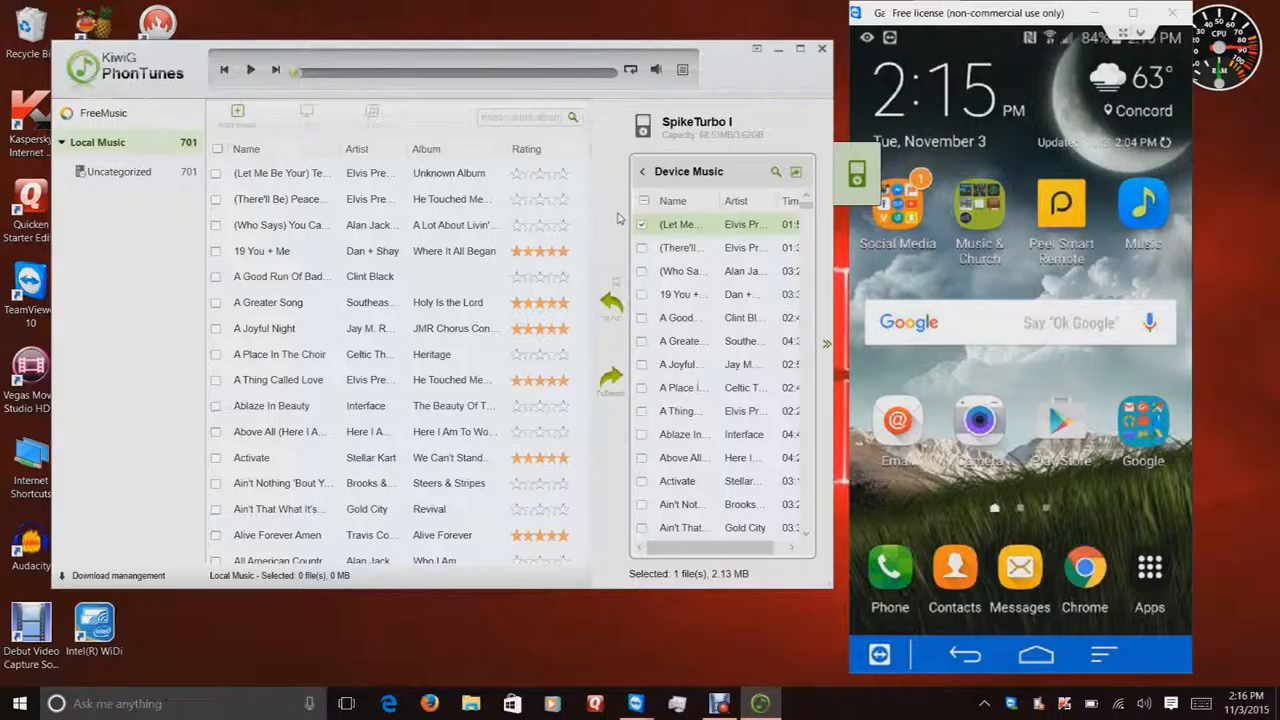
mouse_move(591, 252)
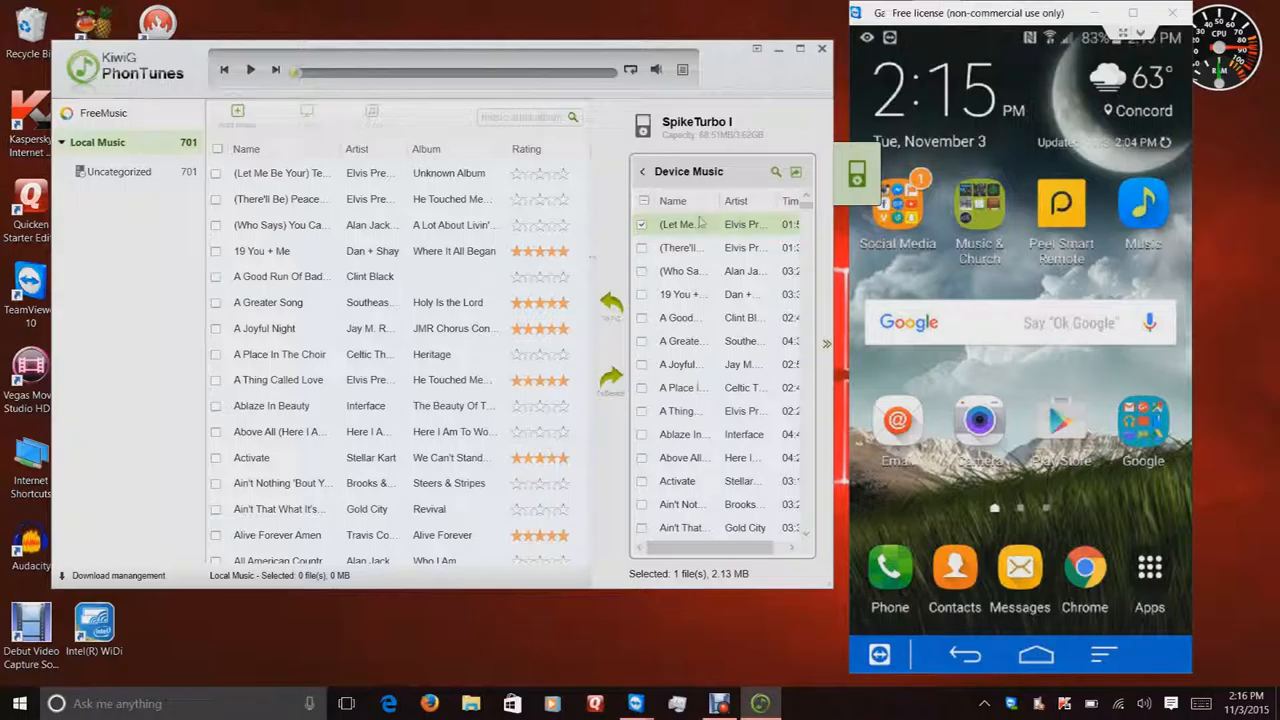
Untick the first track in the phone's Device Music list so no files are selected
click(641, 224)
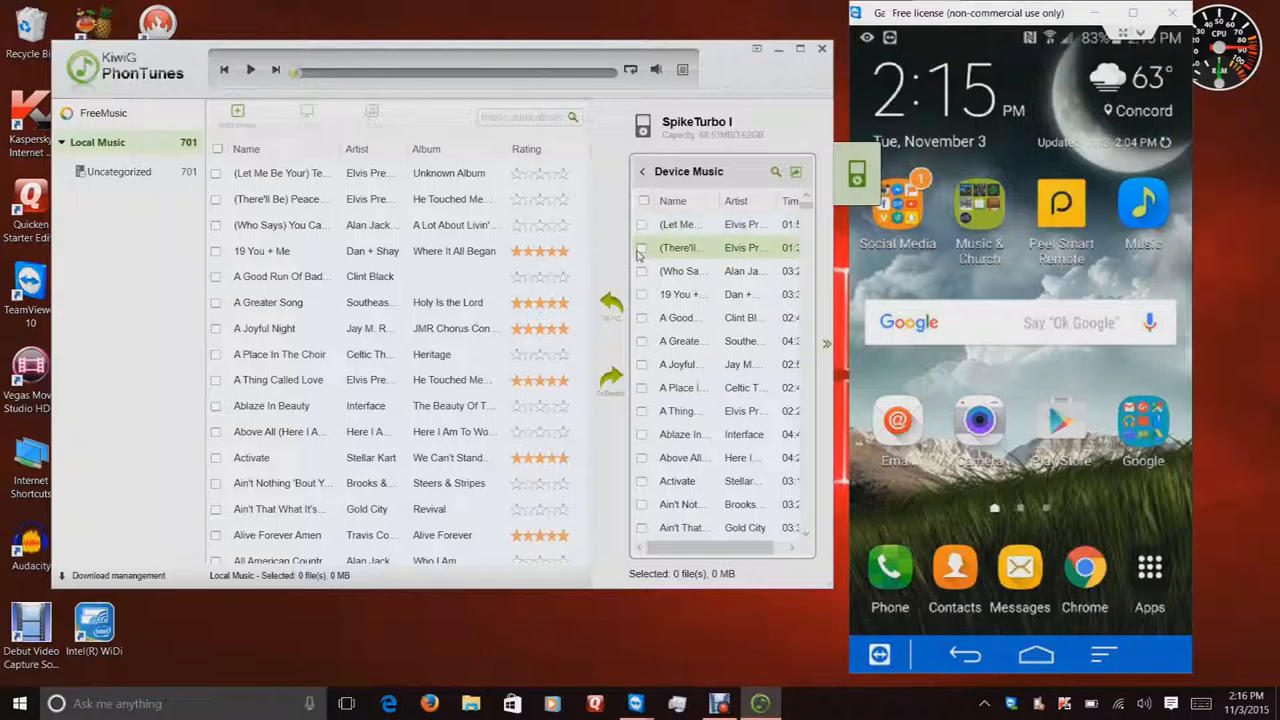
click(700, 247)
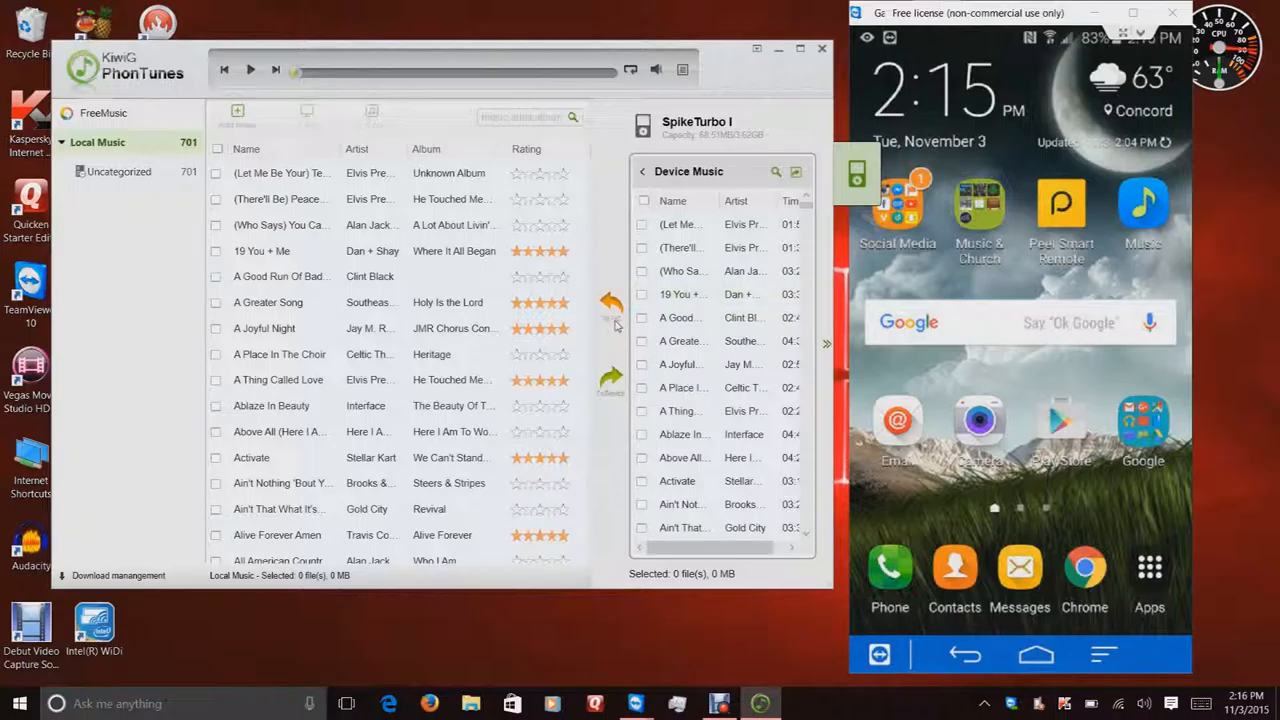
mouse_move(612, 300)
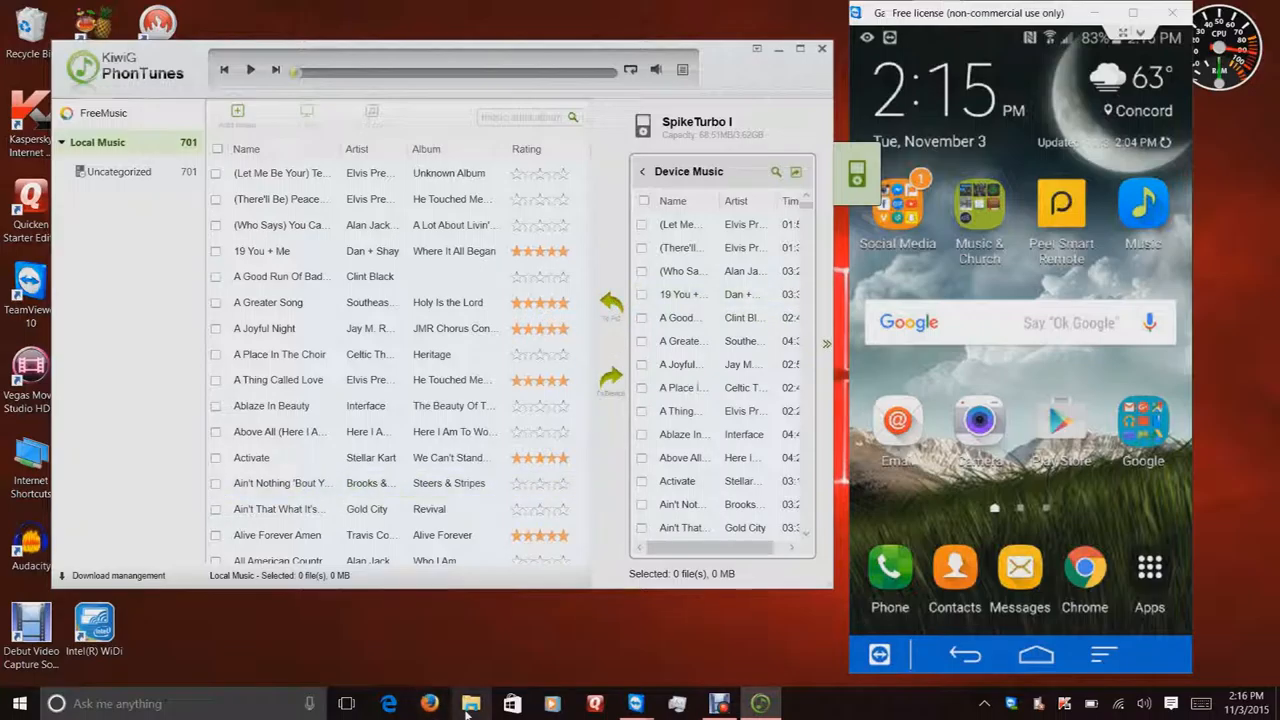
Browse File Explorer through This PC and Documents into the 727-song kiwiMusic folder
click(470, 703)
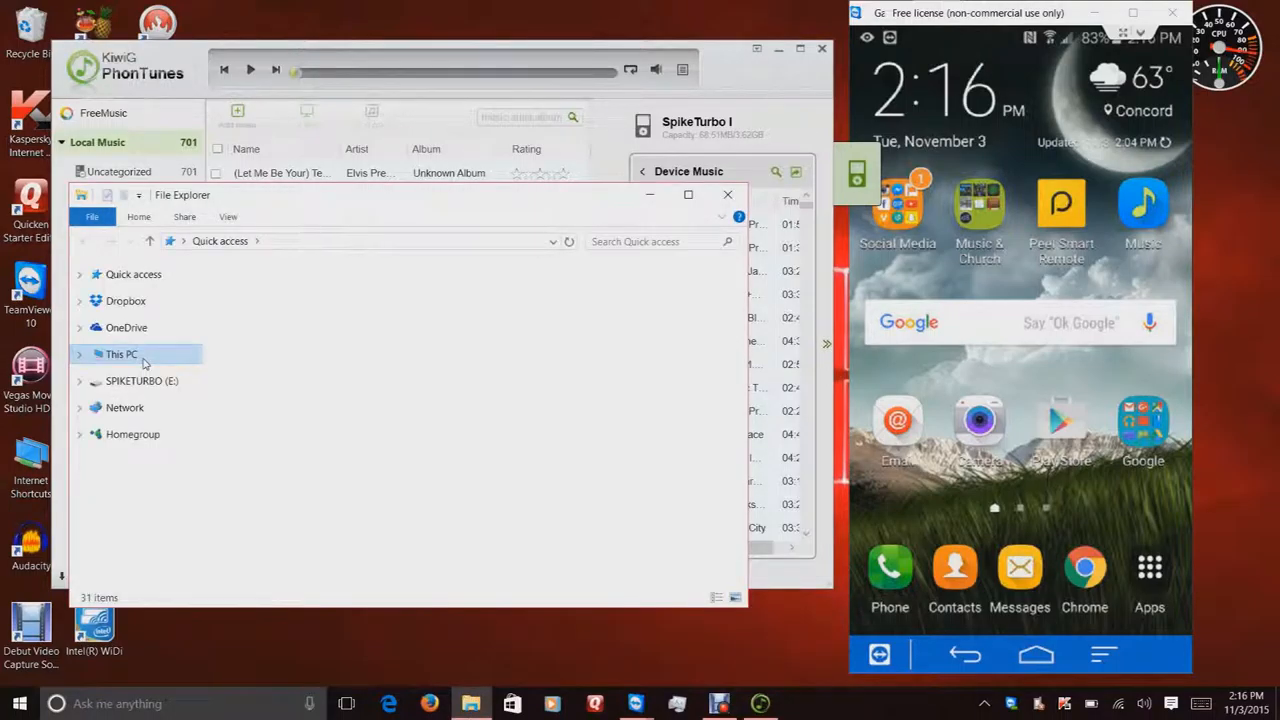
double_click(121, 354)
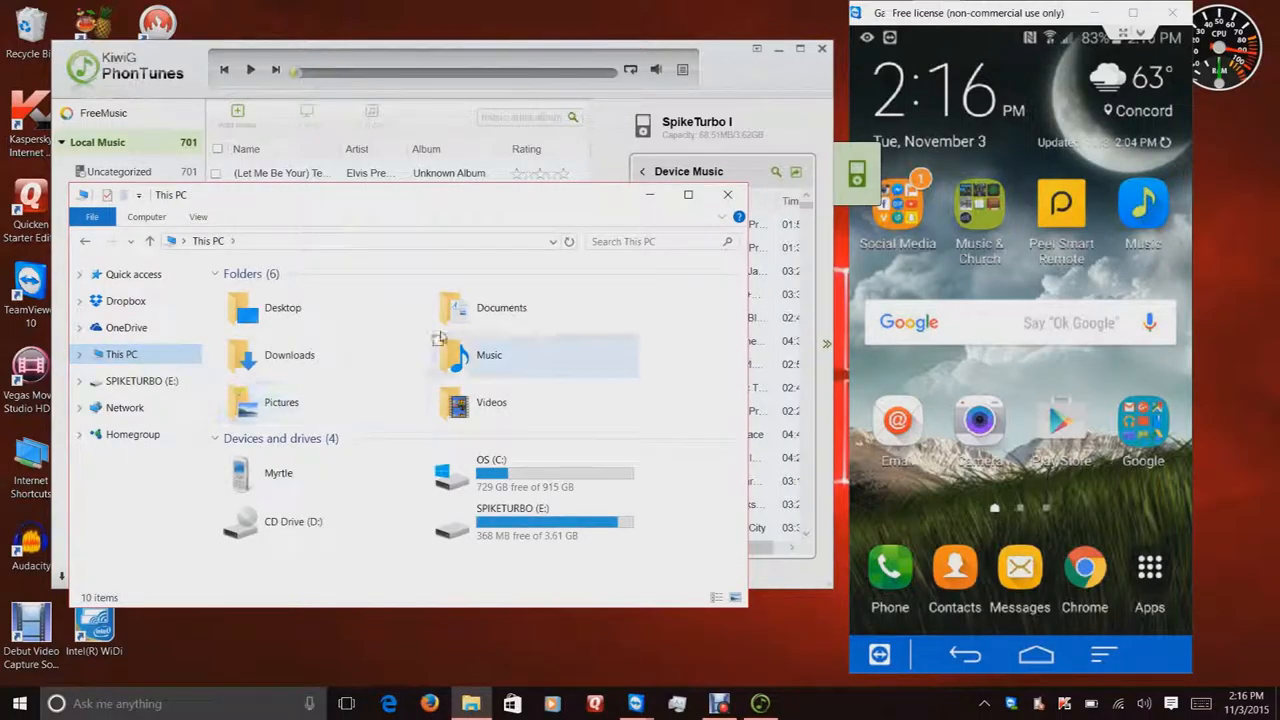
double_click(501, 307)
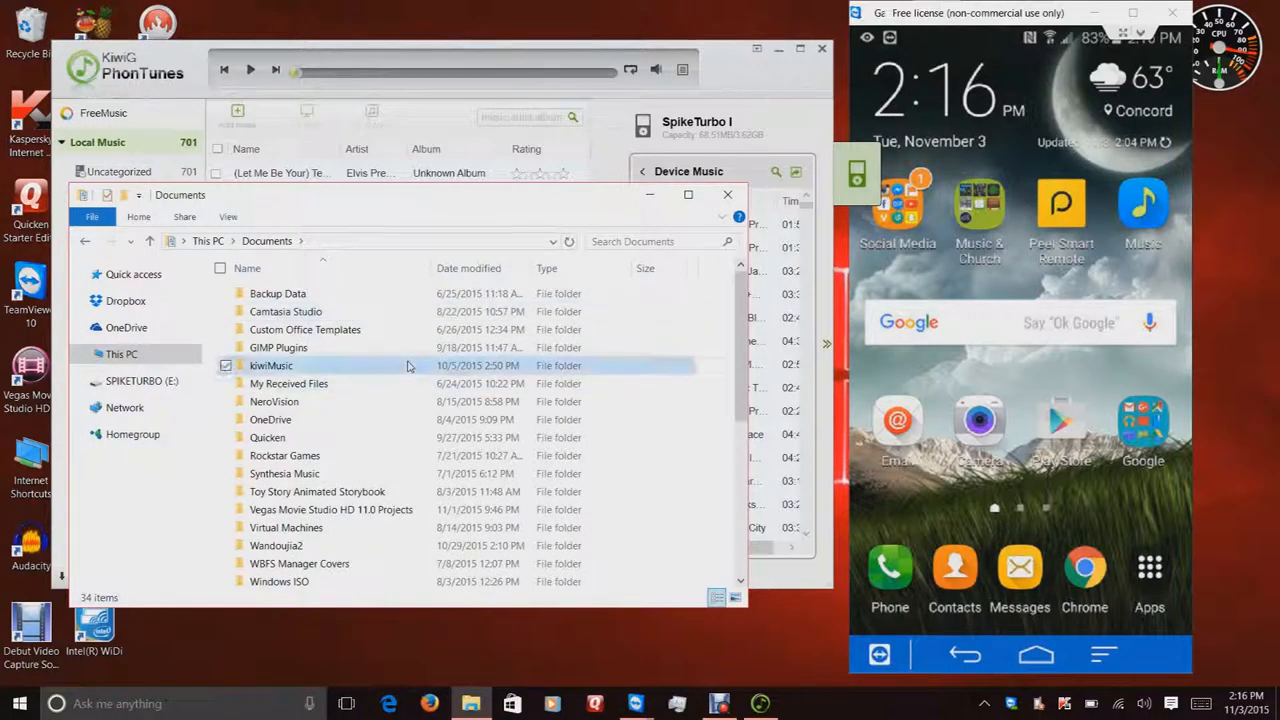
click(271, 365)
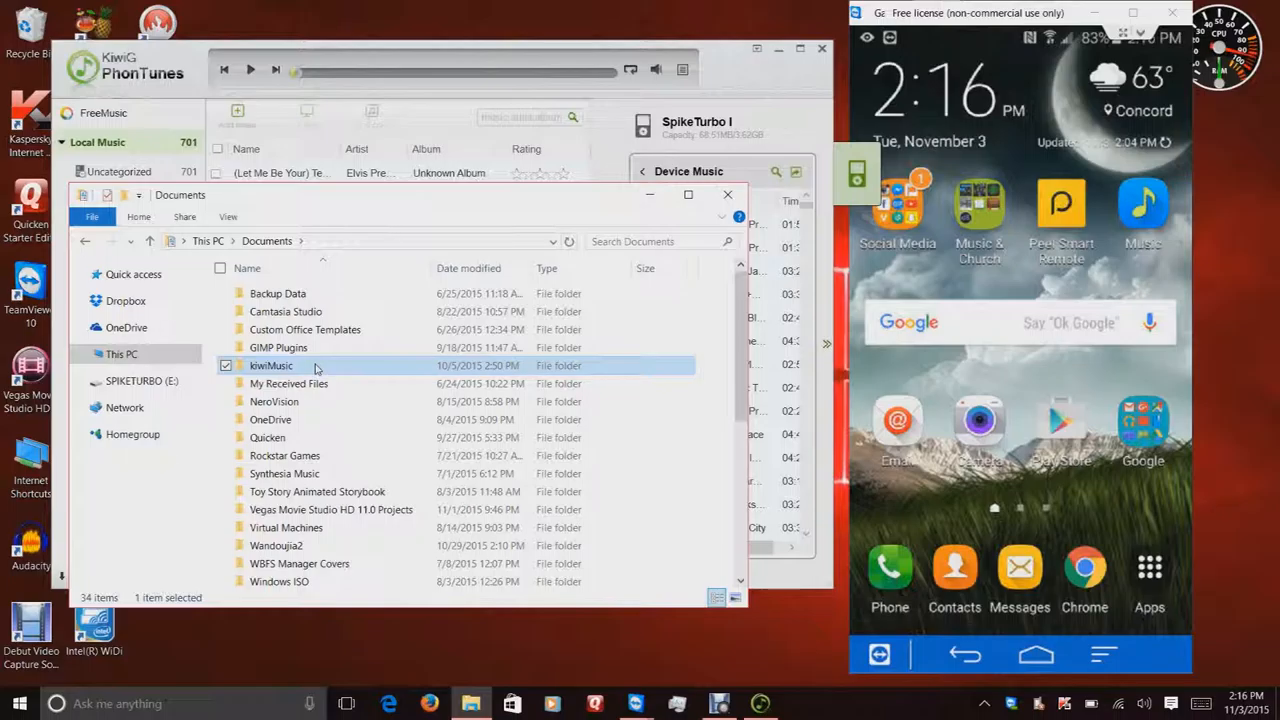
double_click(271, 365)
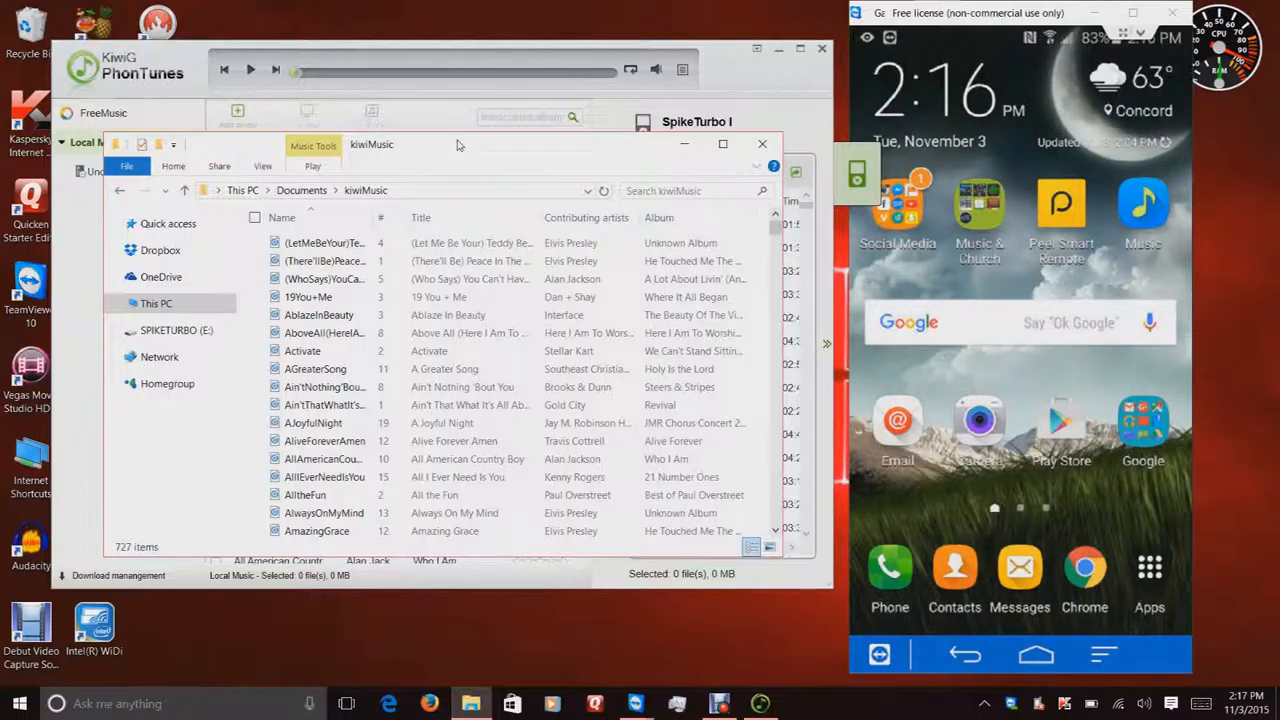
Close File Explorer, hide PhonTunes, and centre and maximize the TeamViewer phone mirror
click(761, 143)
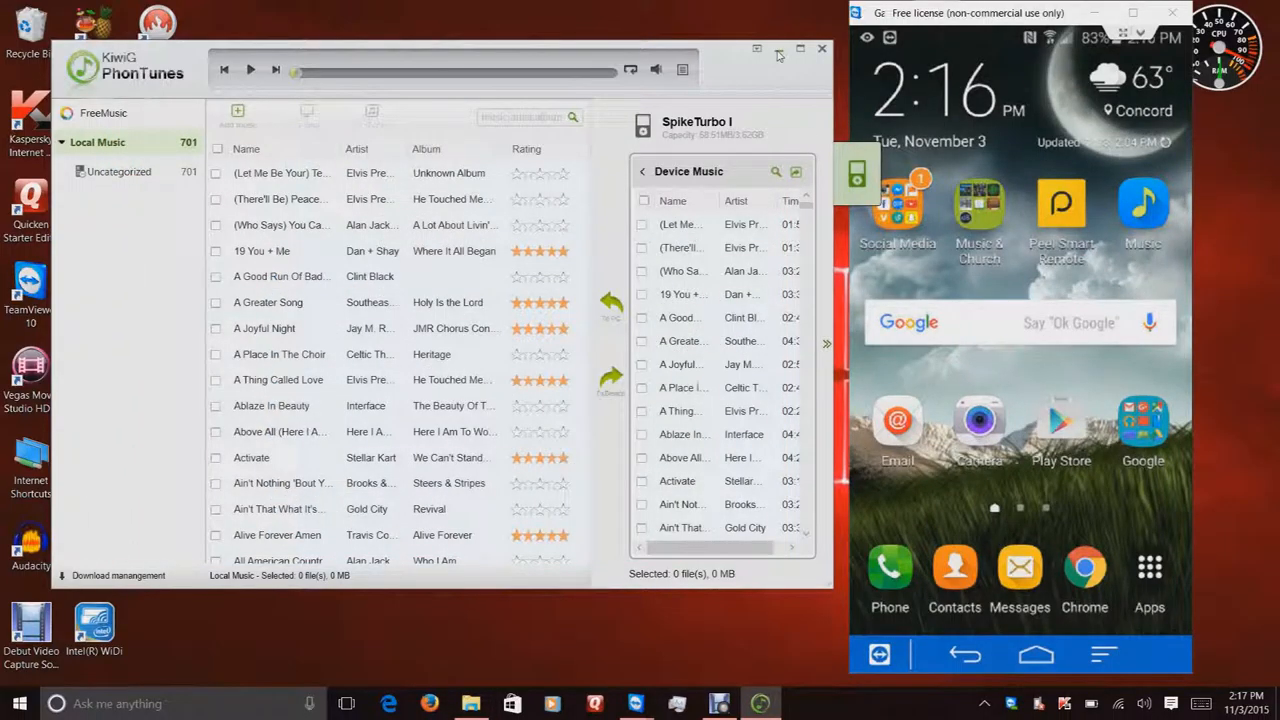
click(821, 48)
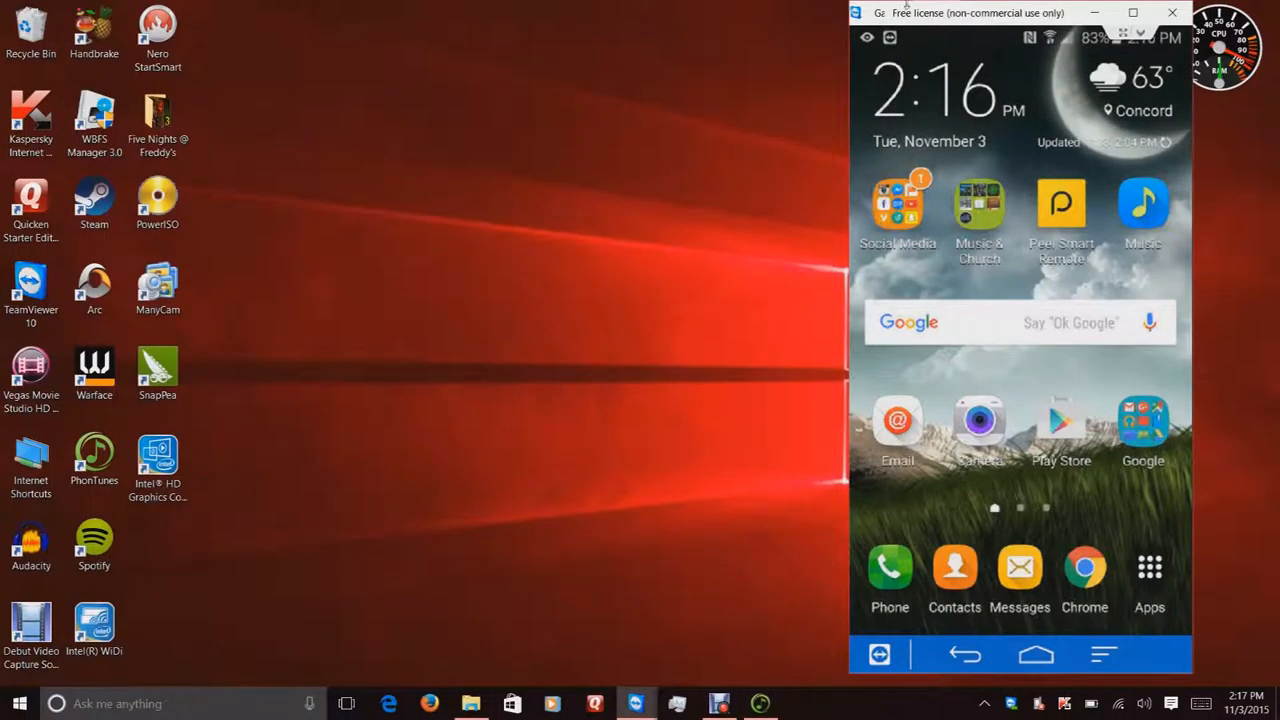
mouse_move(702, 42)
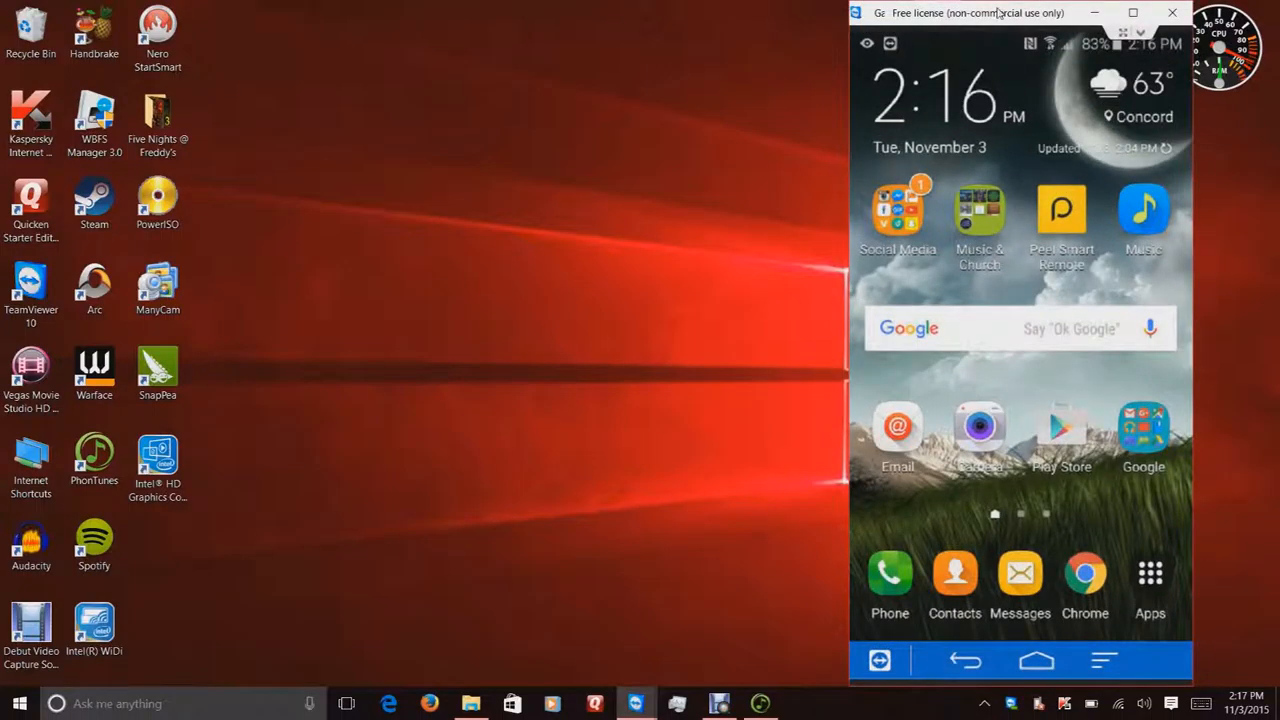
drag(1000, 12, 645, 17)
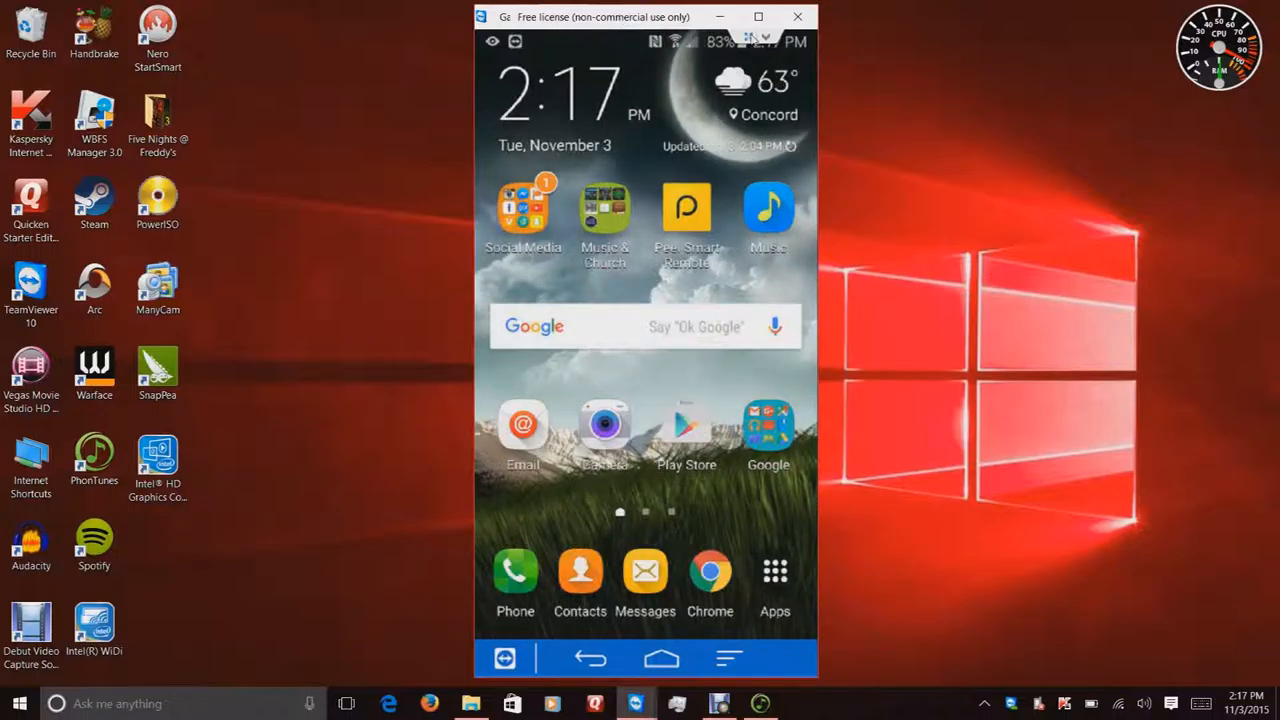
click(758, 17)
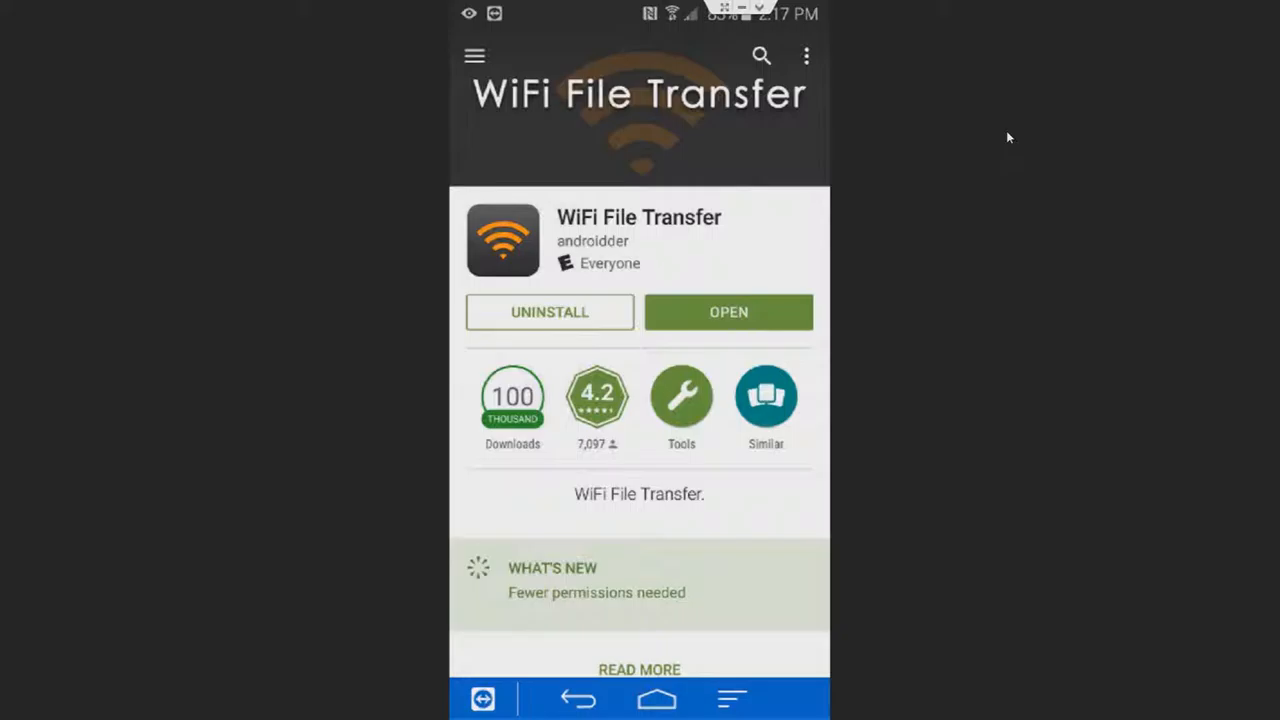
click(733, 698)
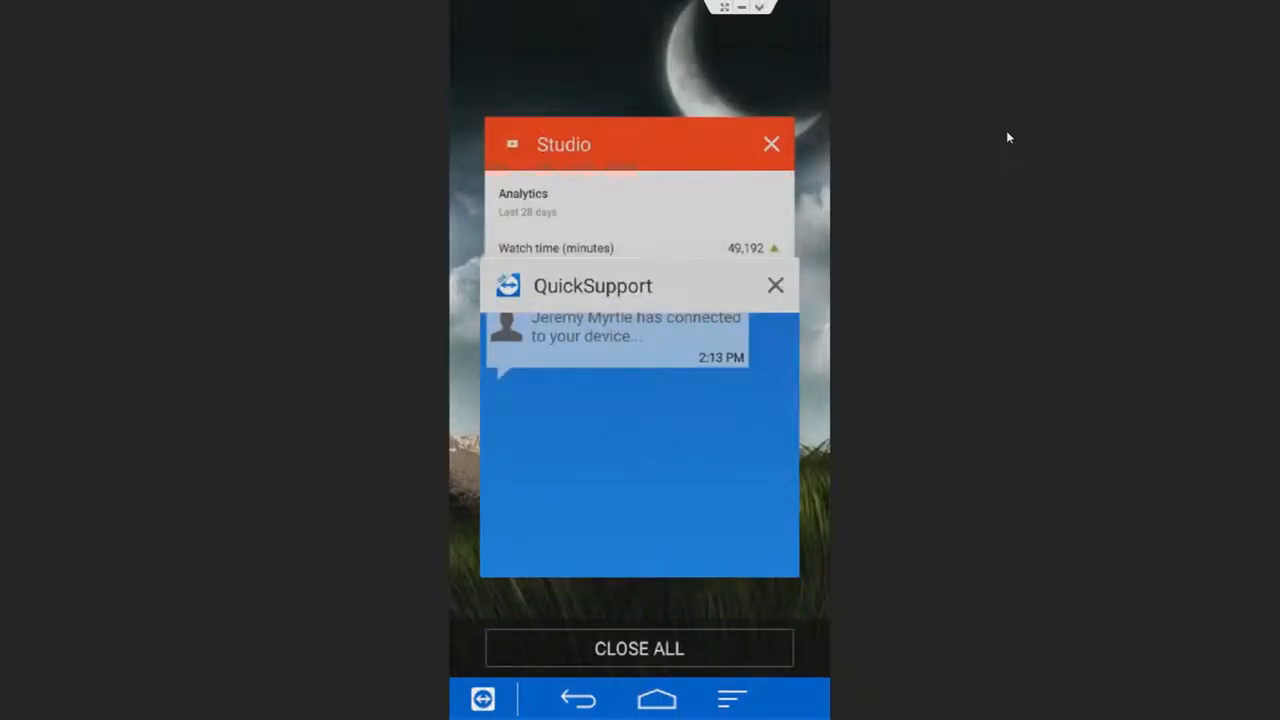
click(639, 648)
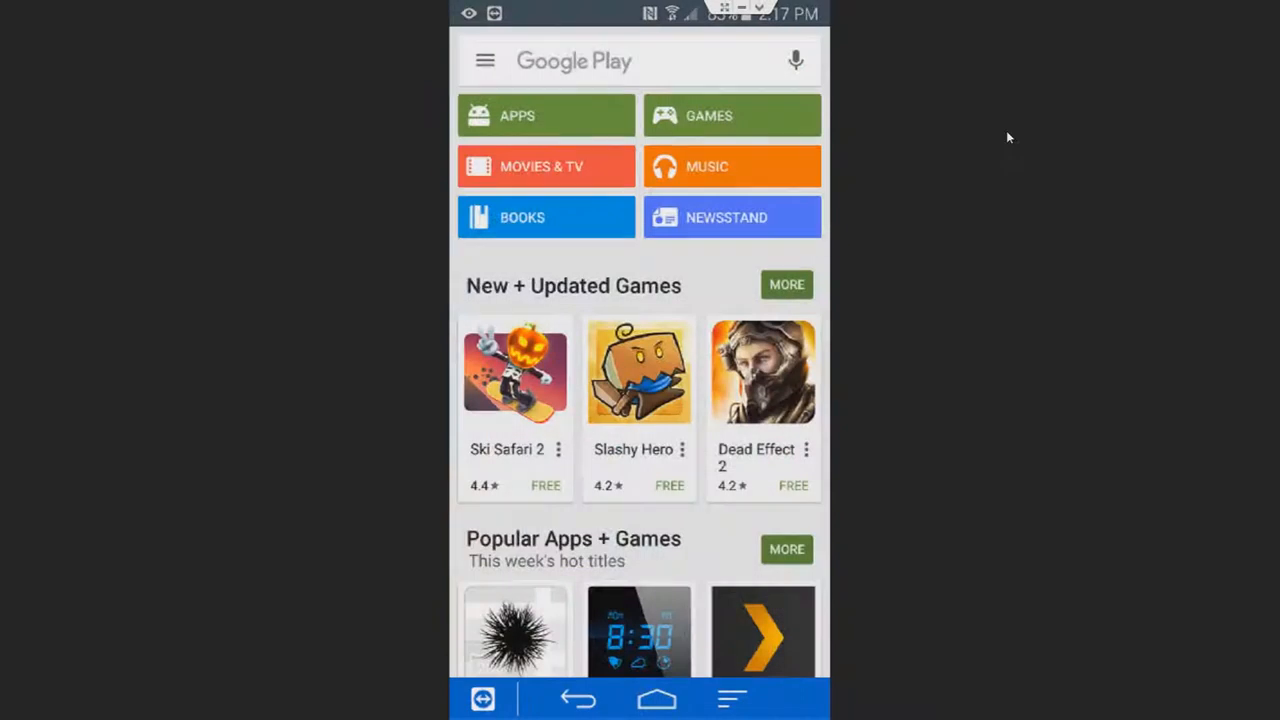
click(640, 60)
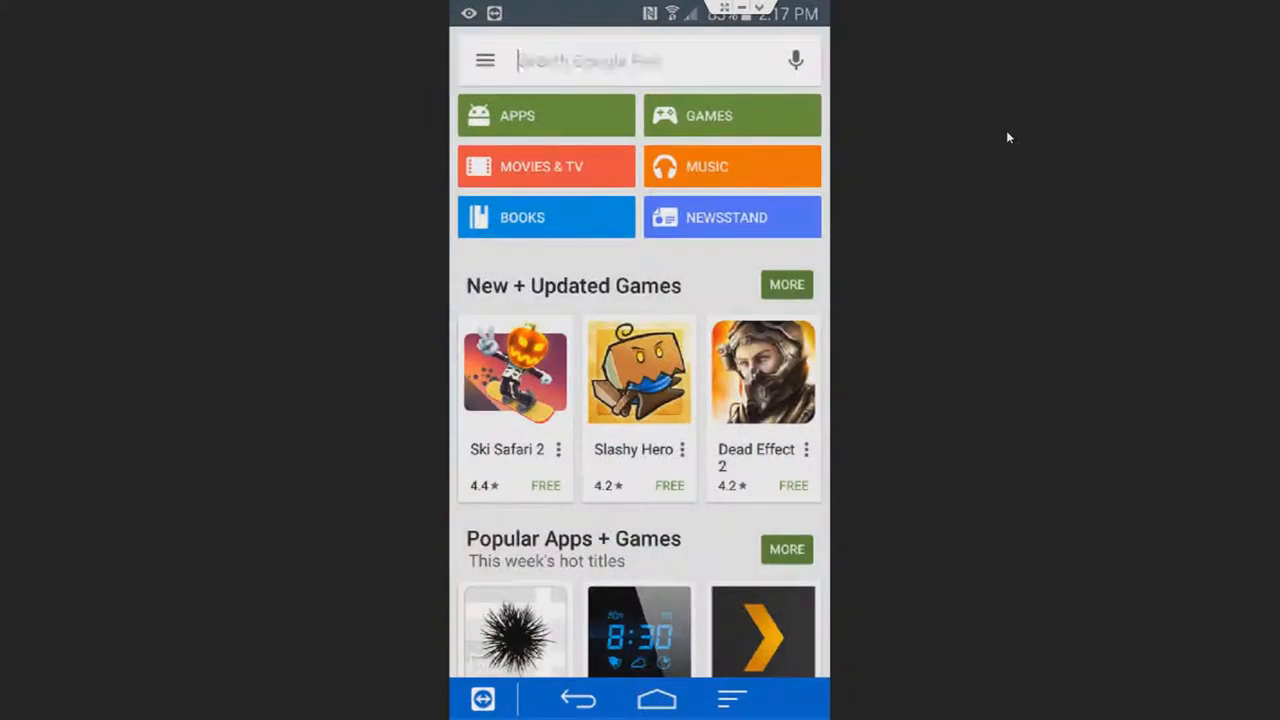
click(640, 60)
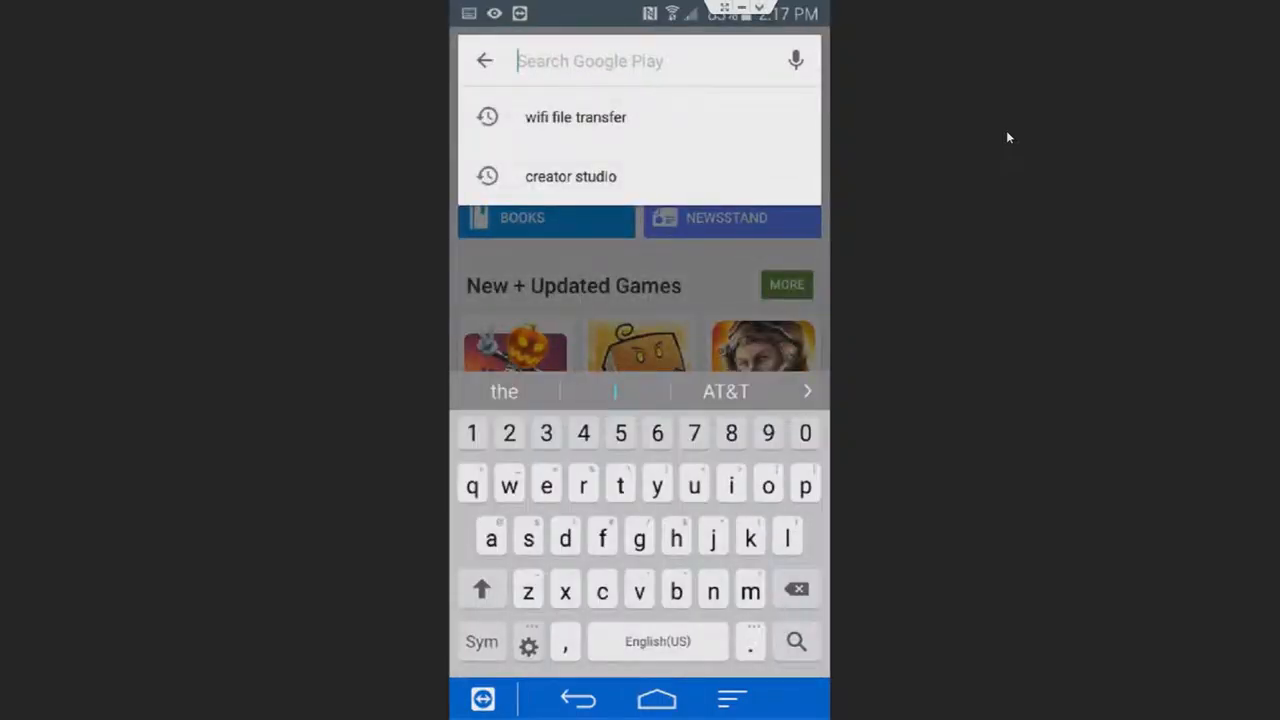
click(575, 117)
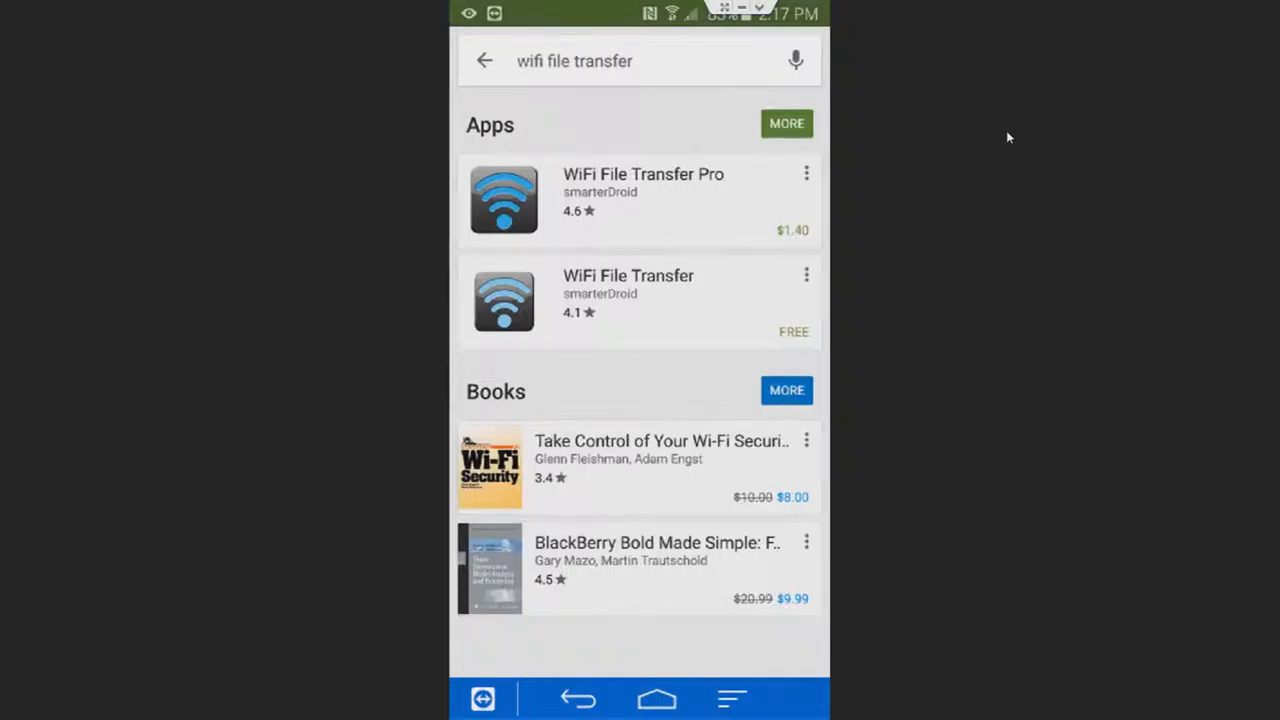
click(787, 123)
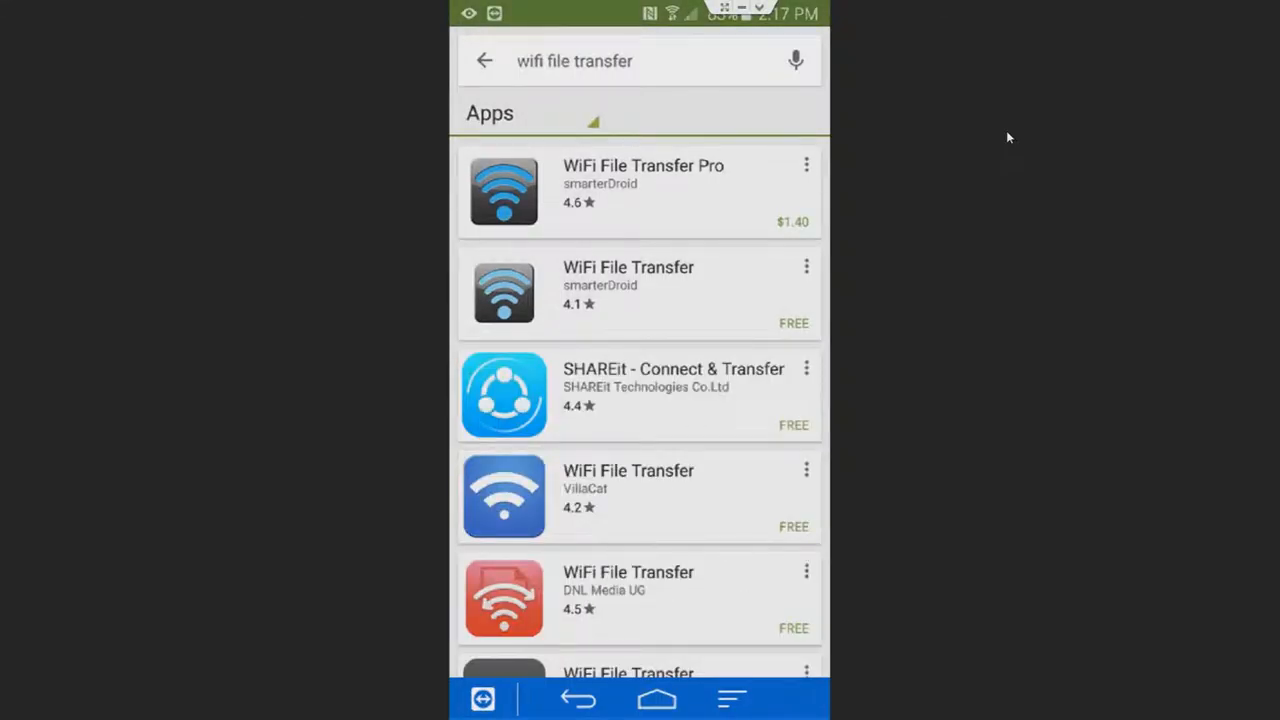
scroll(down, 3)
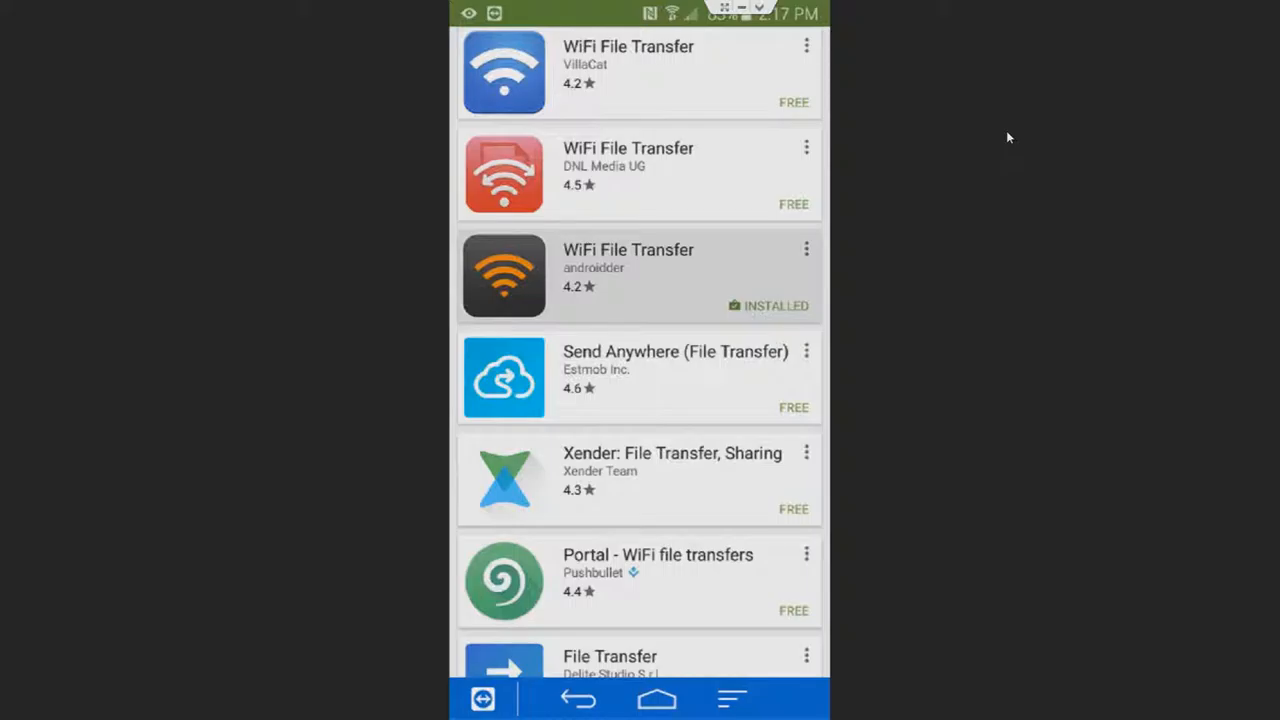
click(628, 275)
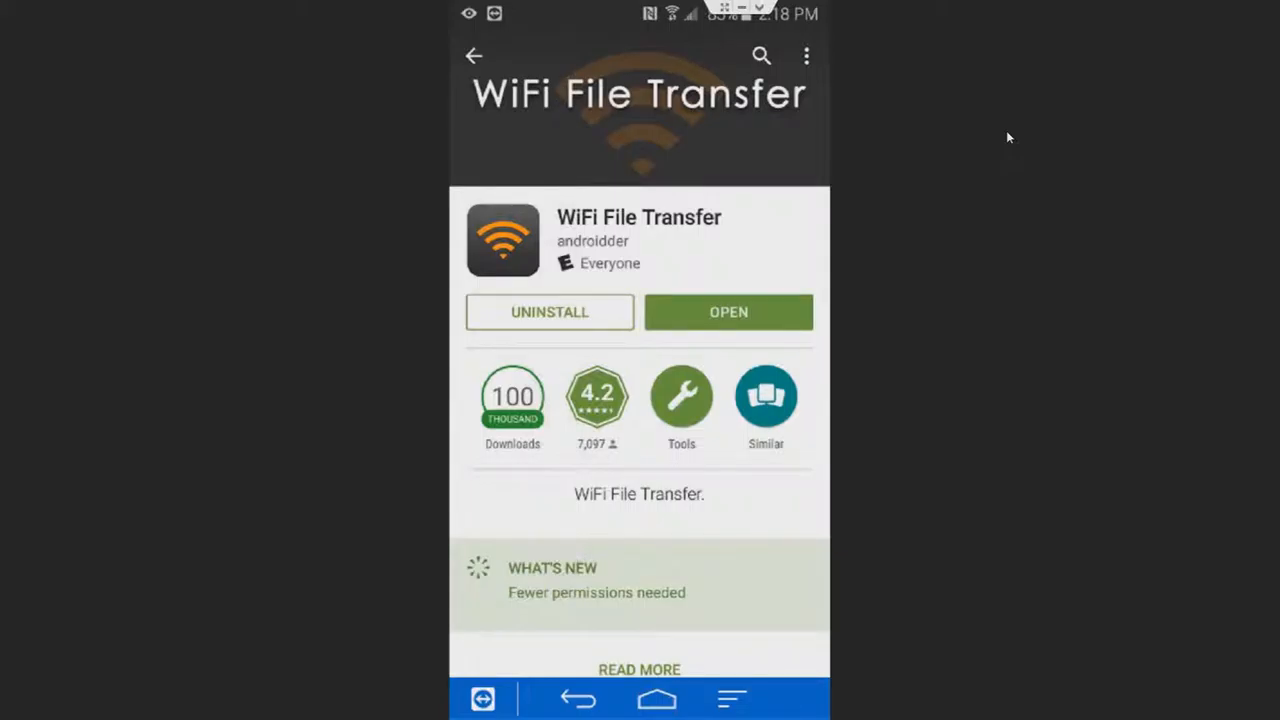
Launch WiFi File Transfer, start its service, then bring up the phone's recent apps
click(728, 312)
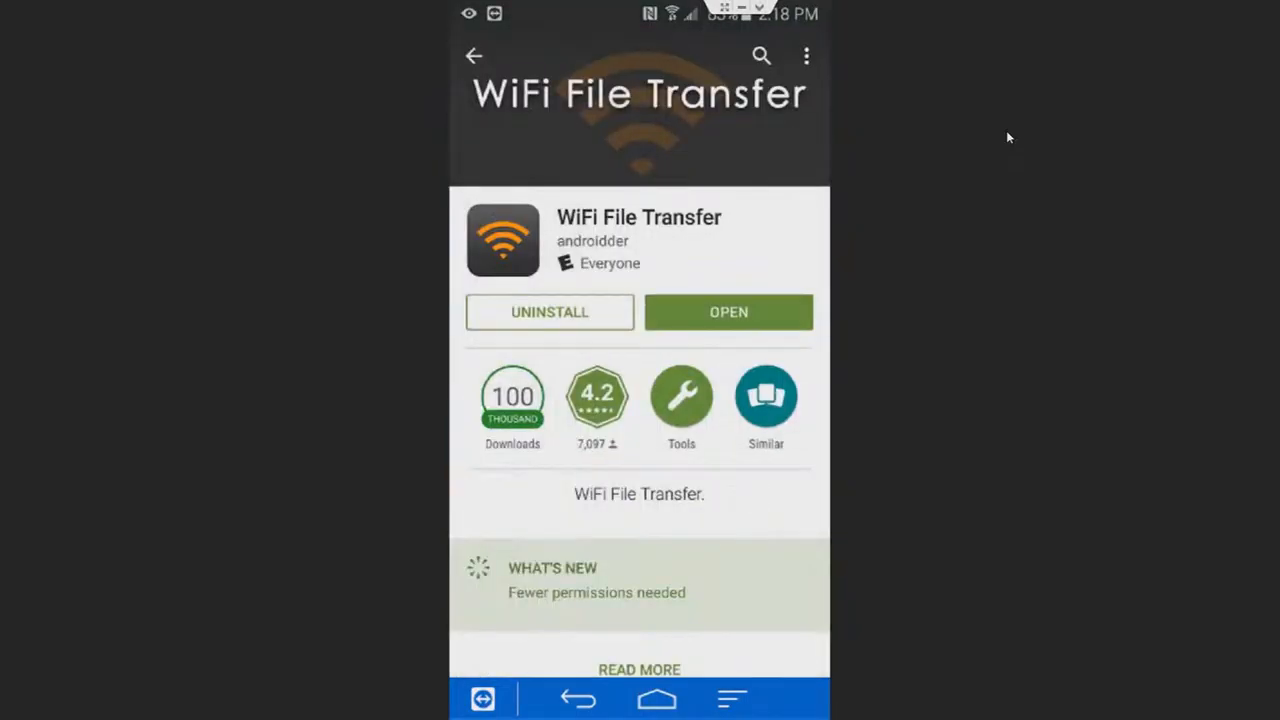
scroll(down, 3)
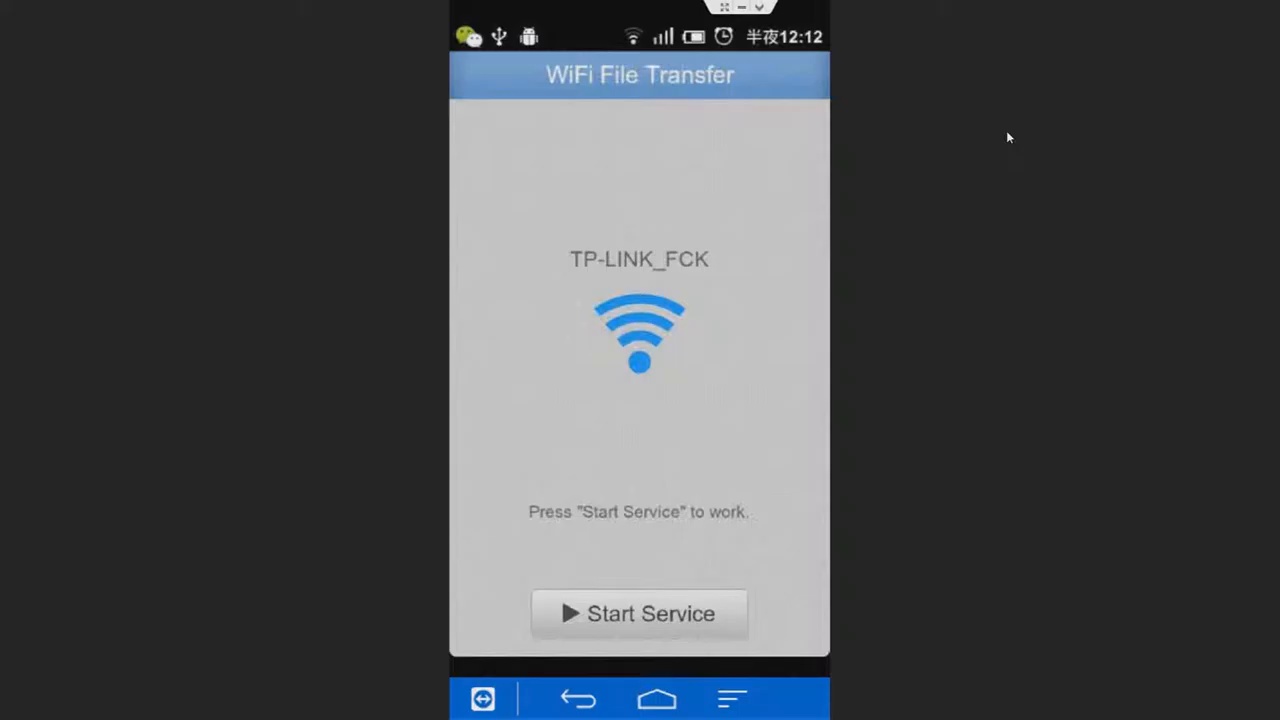
mouse_move(658, 285)
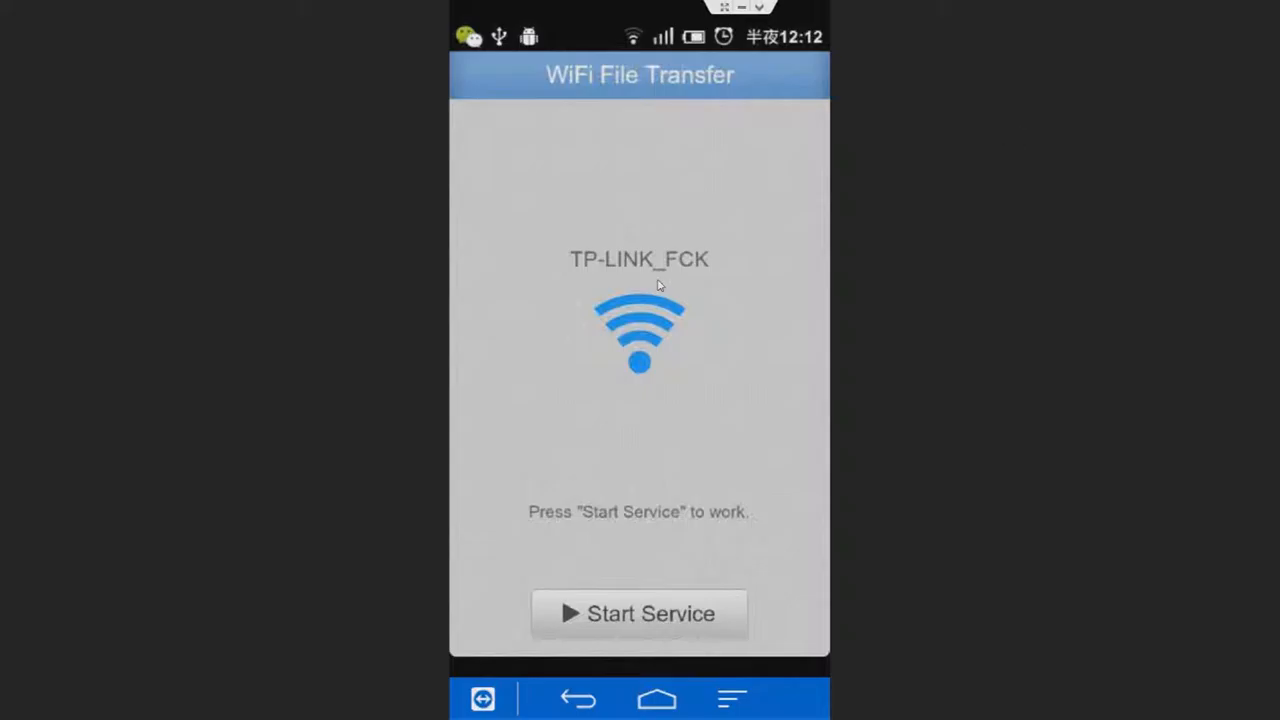
mouse_move(603, 386)
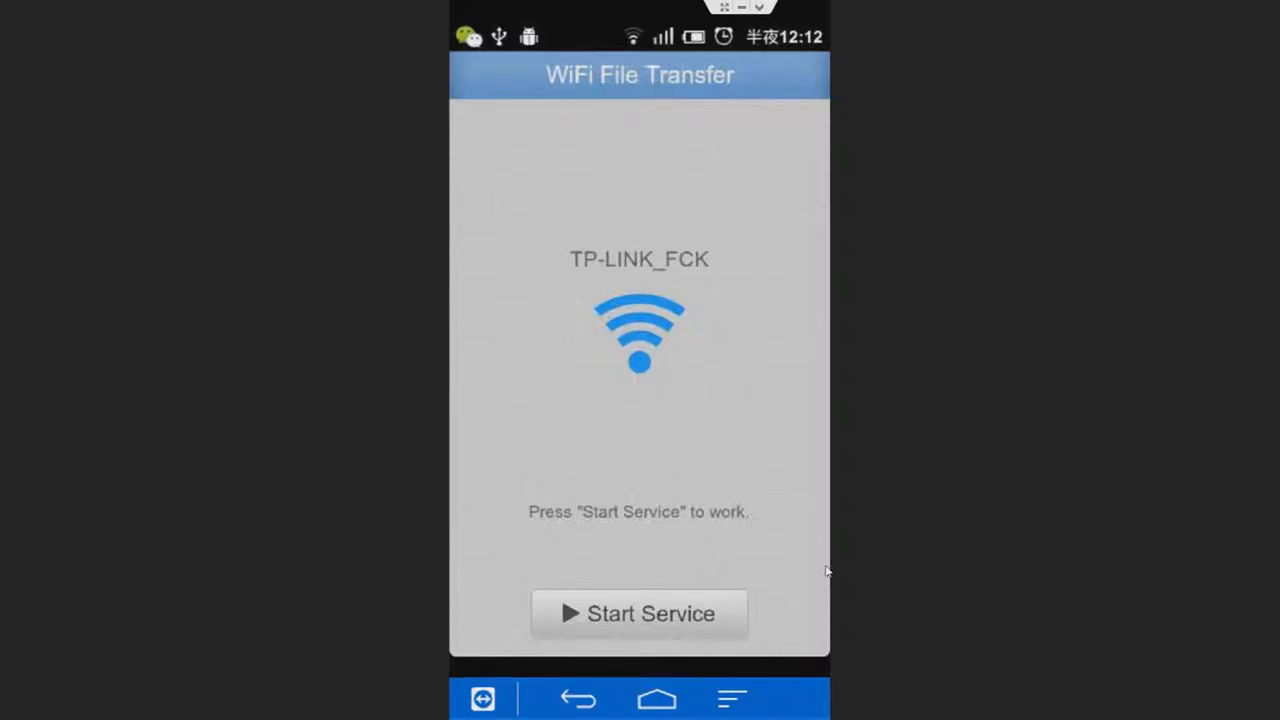
click(639, 613)
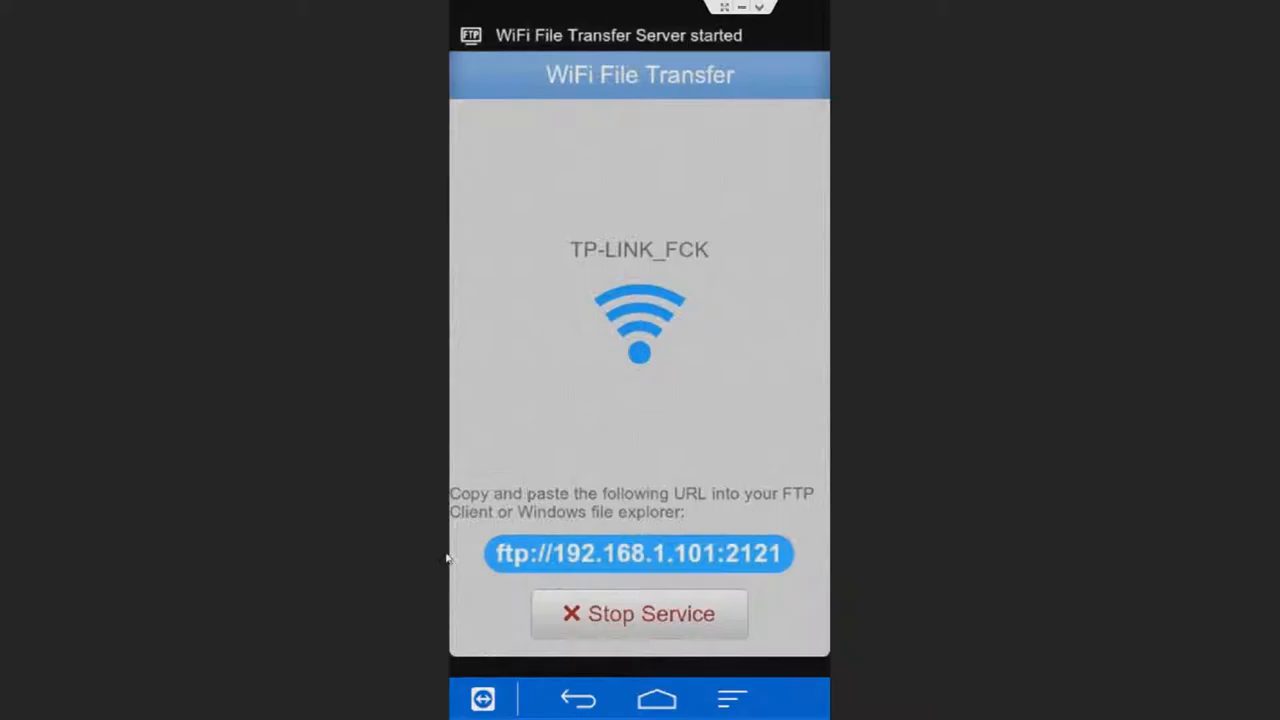
mouse_move(780, 462)
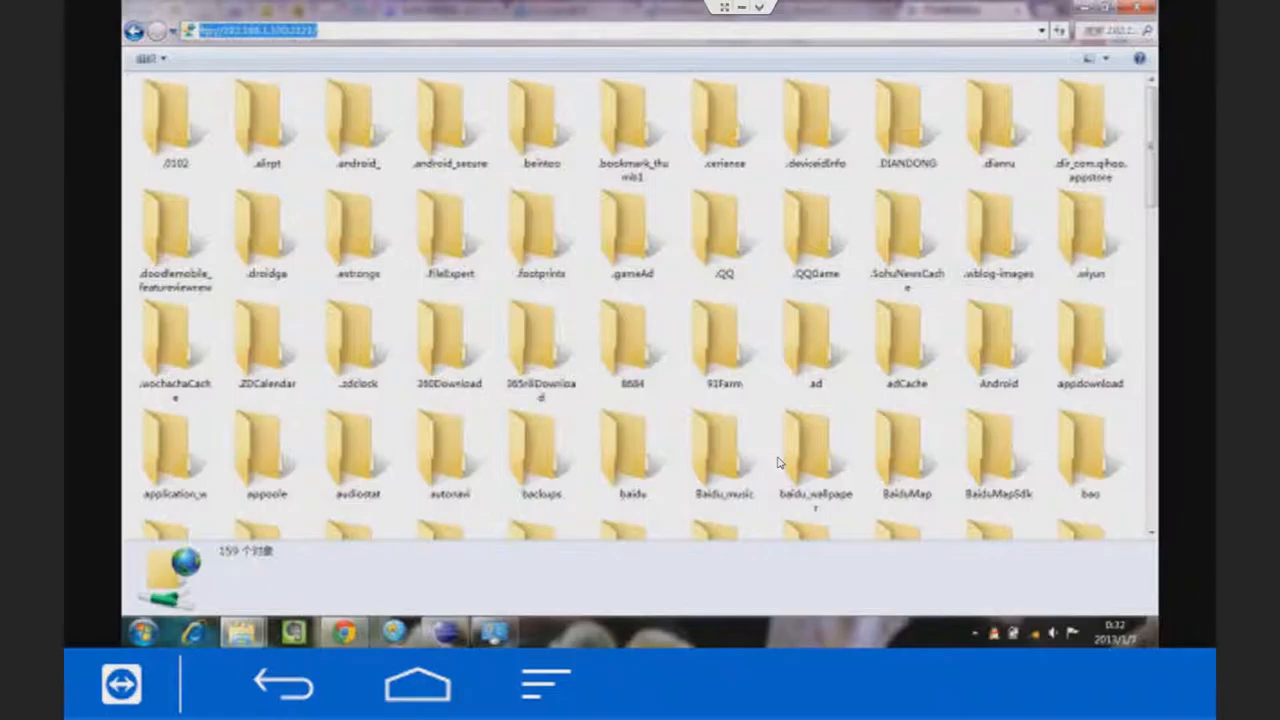
click(544, 683)
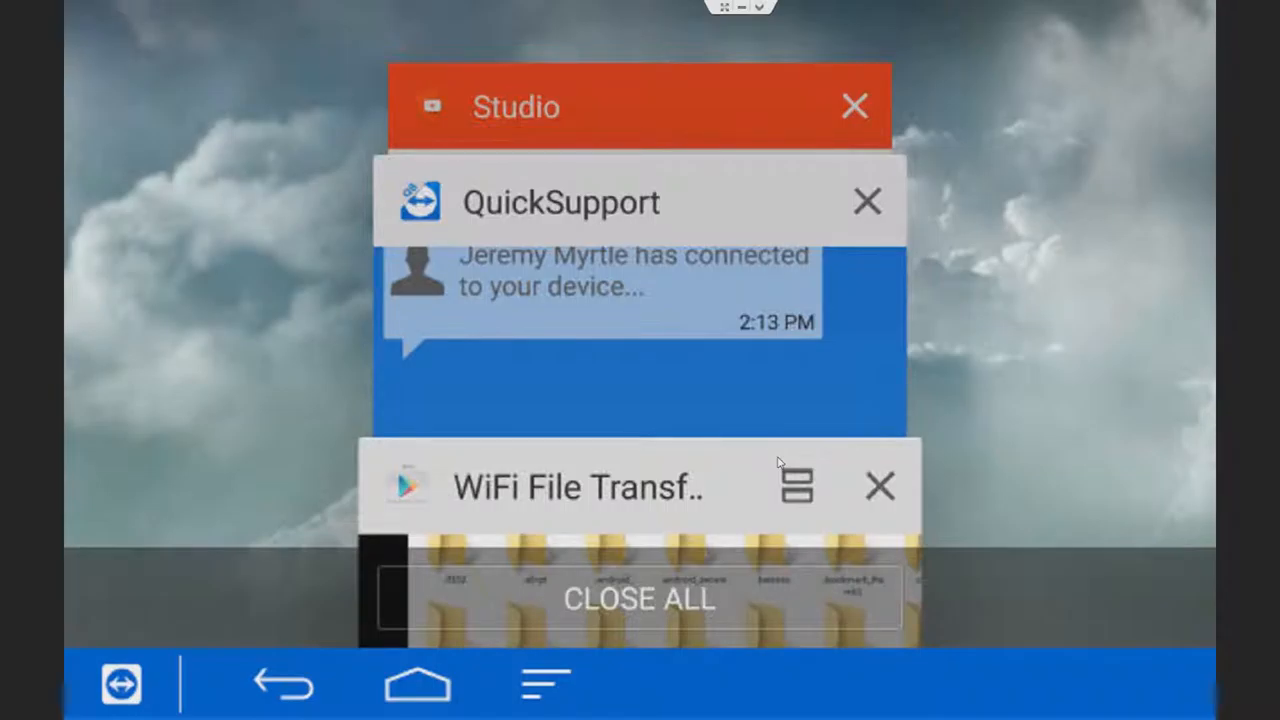
Leave recent apps and launch WiFi File Transfer from the phone's app drawer
click(417, 683)
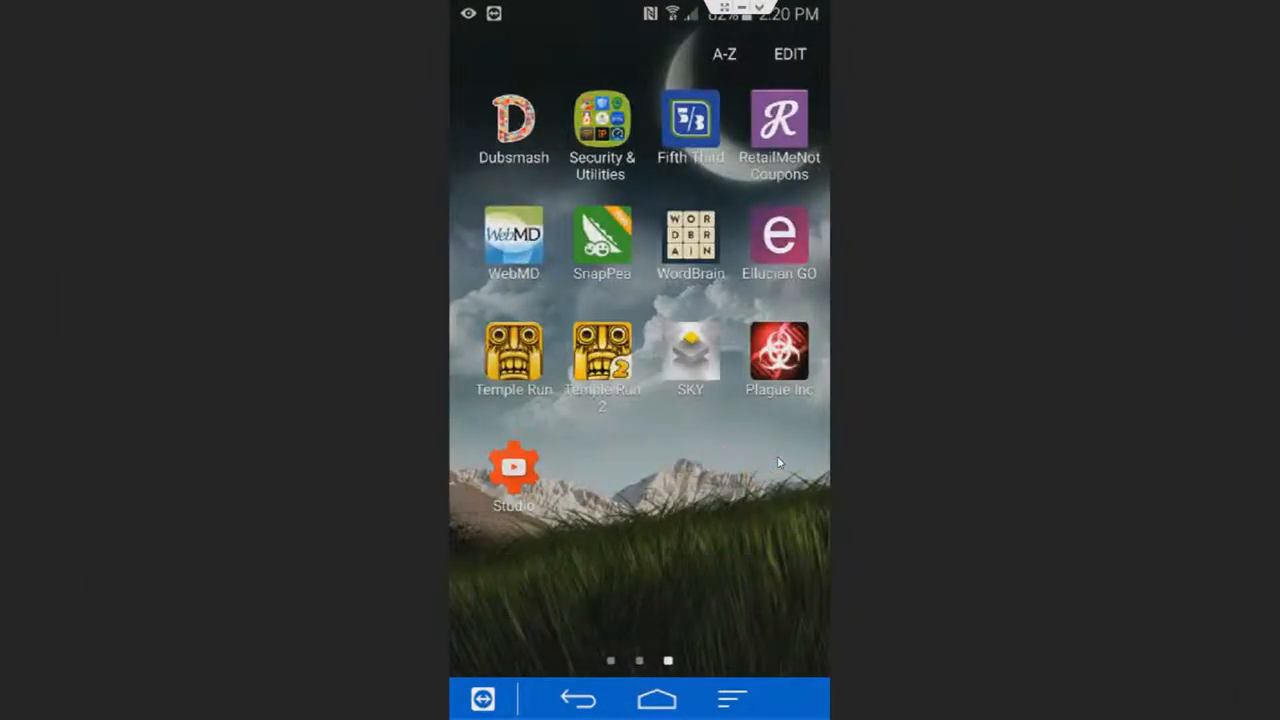
click(601, 120)
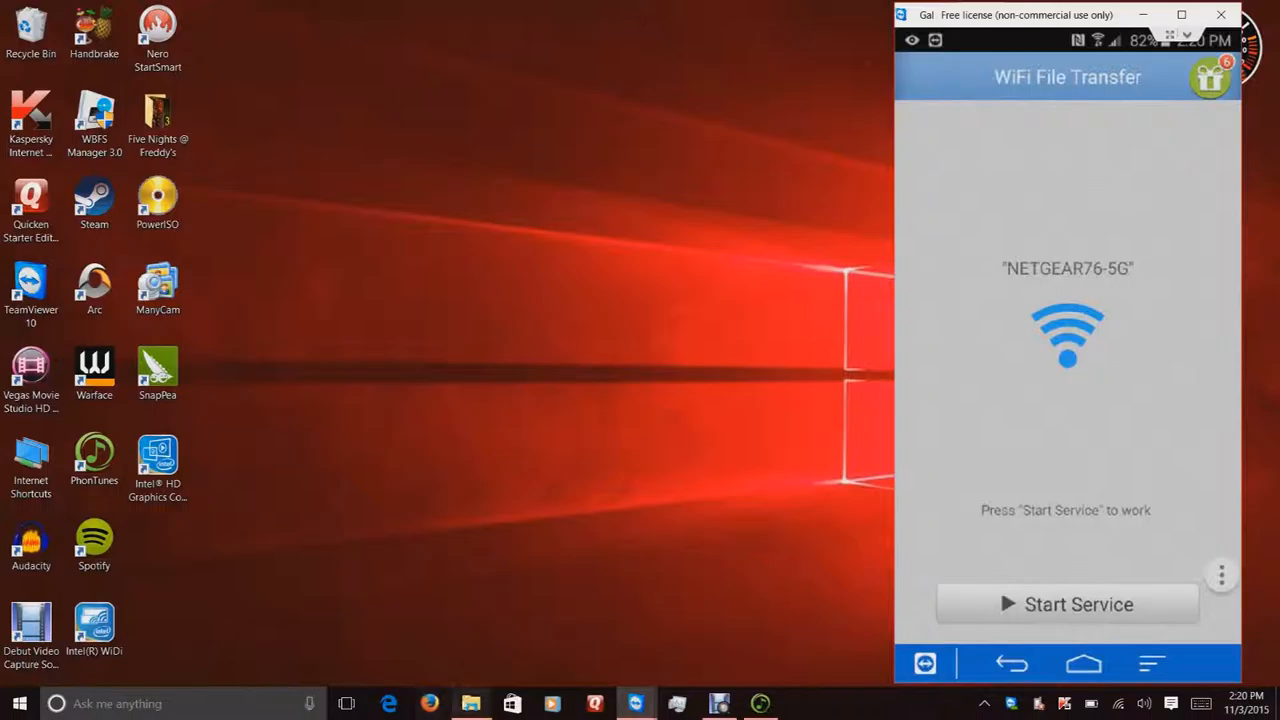
Reopen File Explorer on the PC and bring up This PC's options menu
click(470, 703)
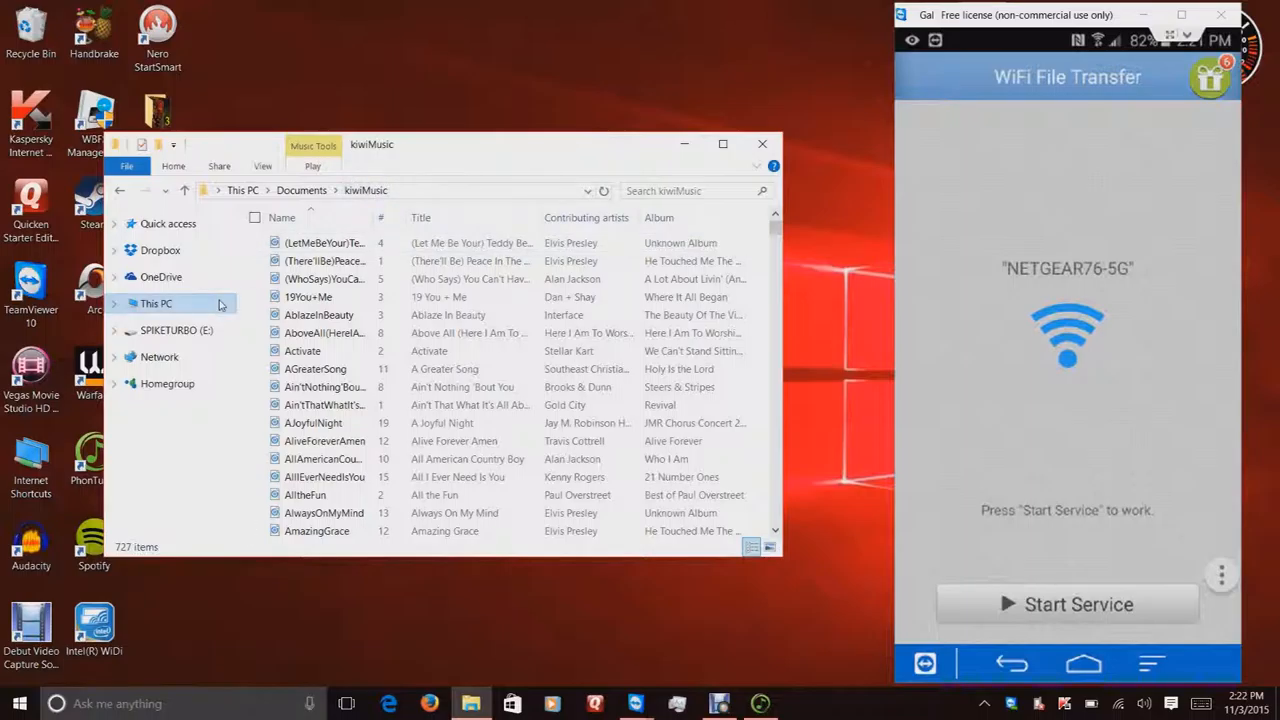
right_click(156, 303)
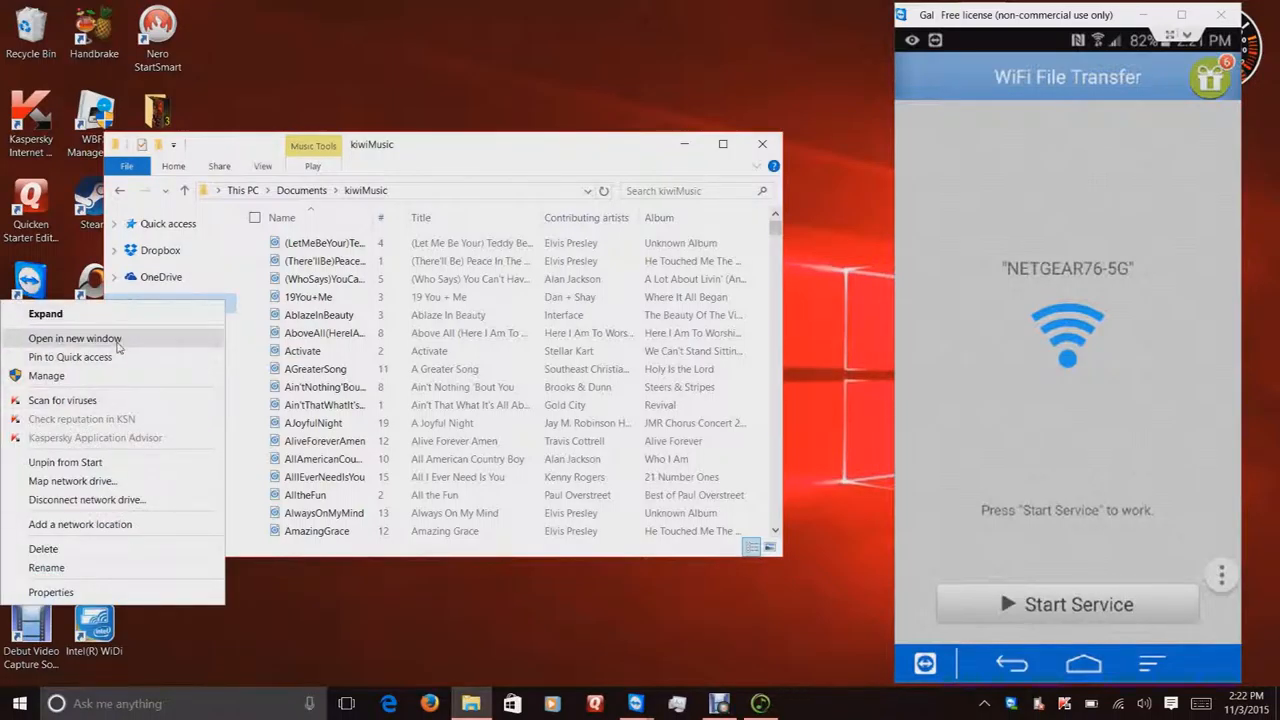
Open the phone's ftp:// address in a new window and select Over_the_horizon.mp3 in Music
click(75, 338)
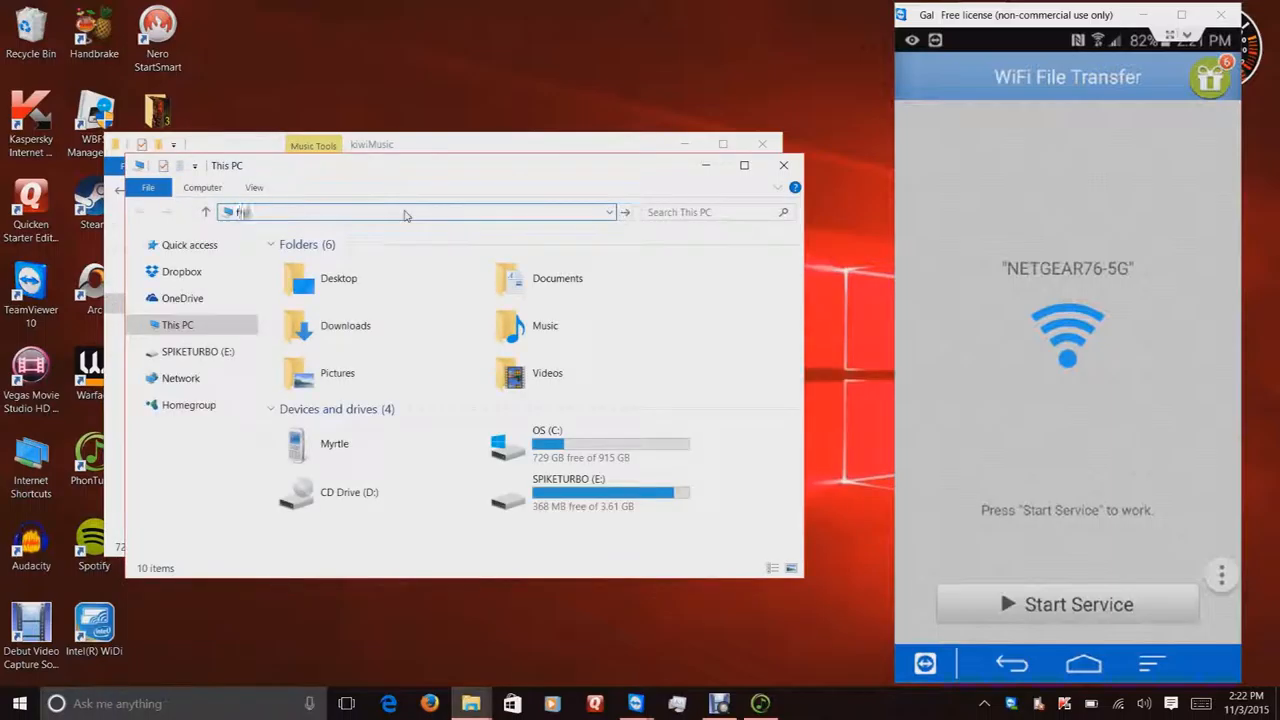
text(ftp://)
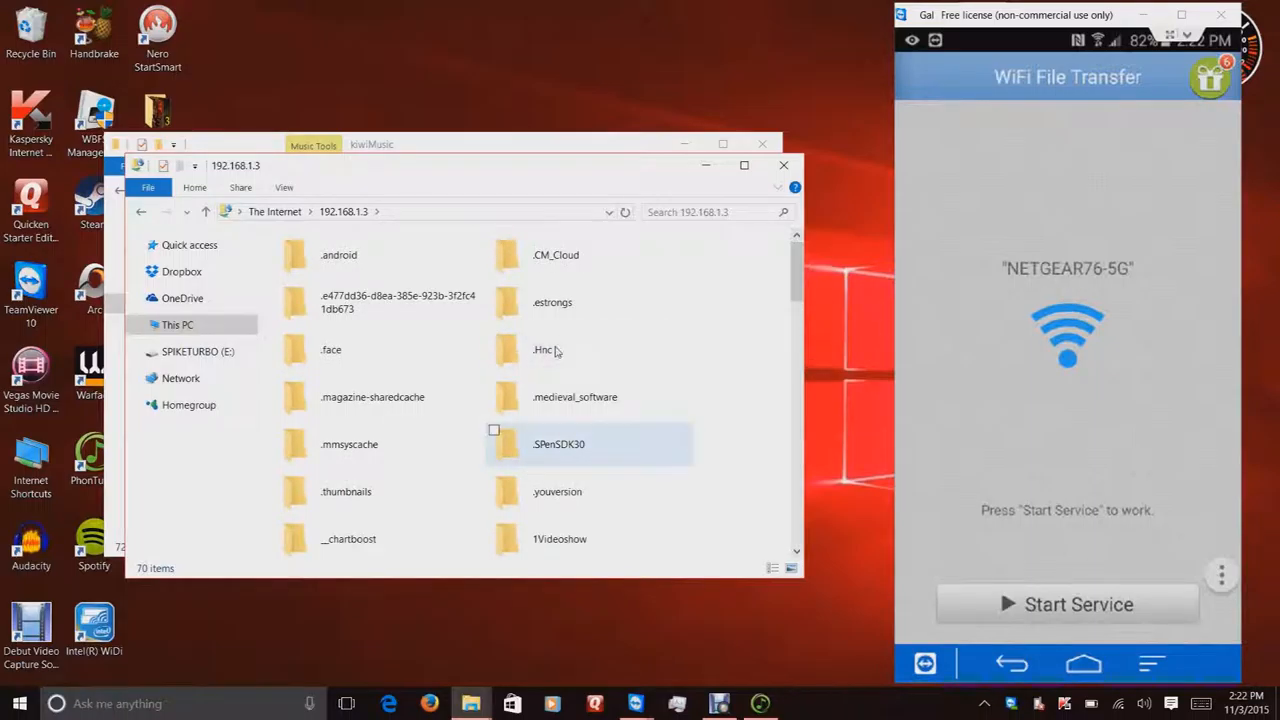
scroll(down, 3)
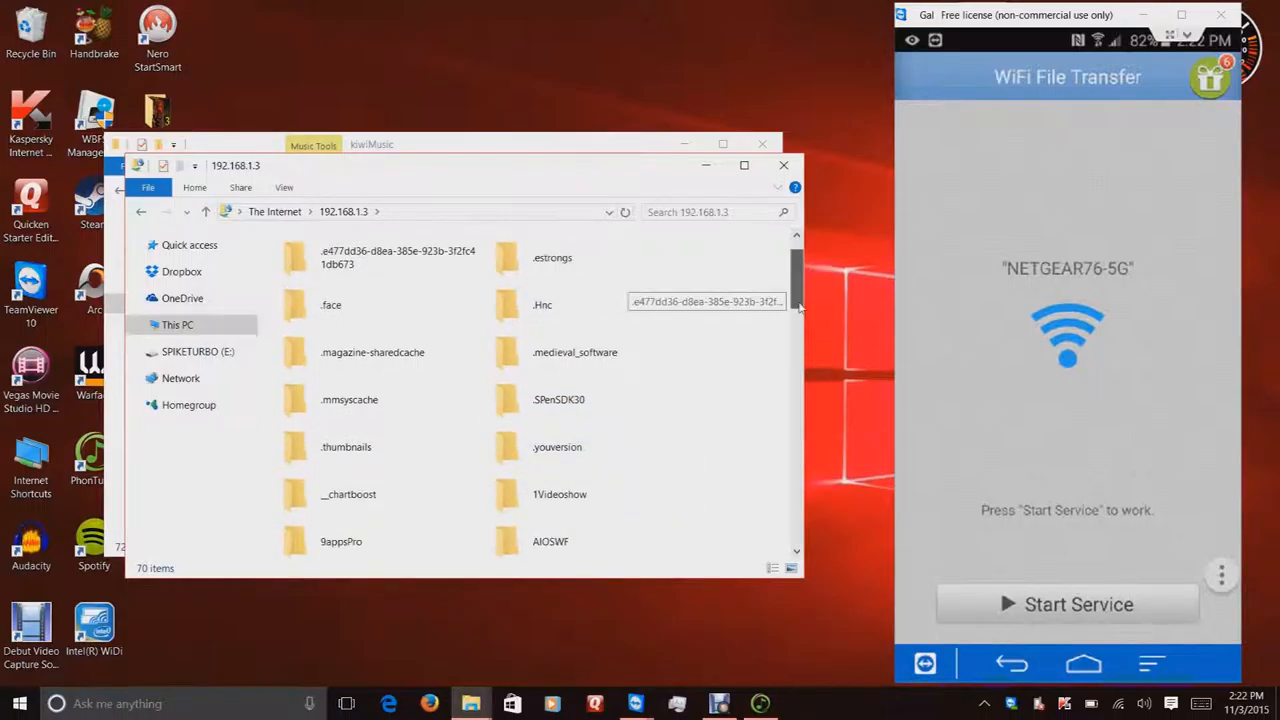
scroll(down, 3)
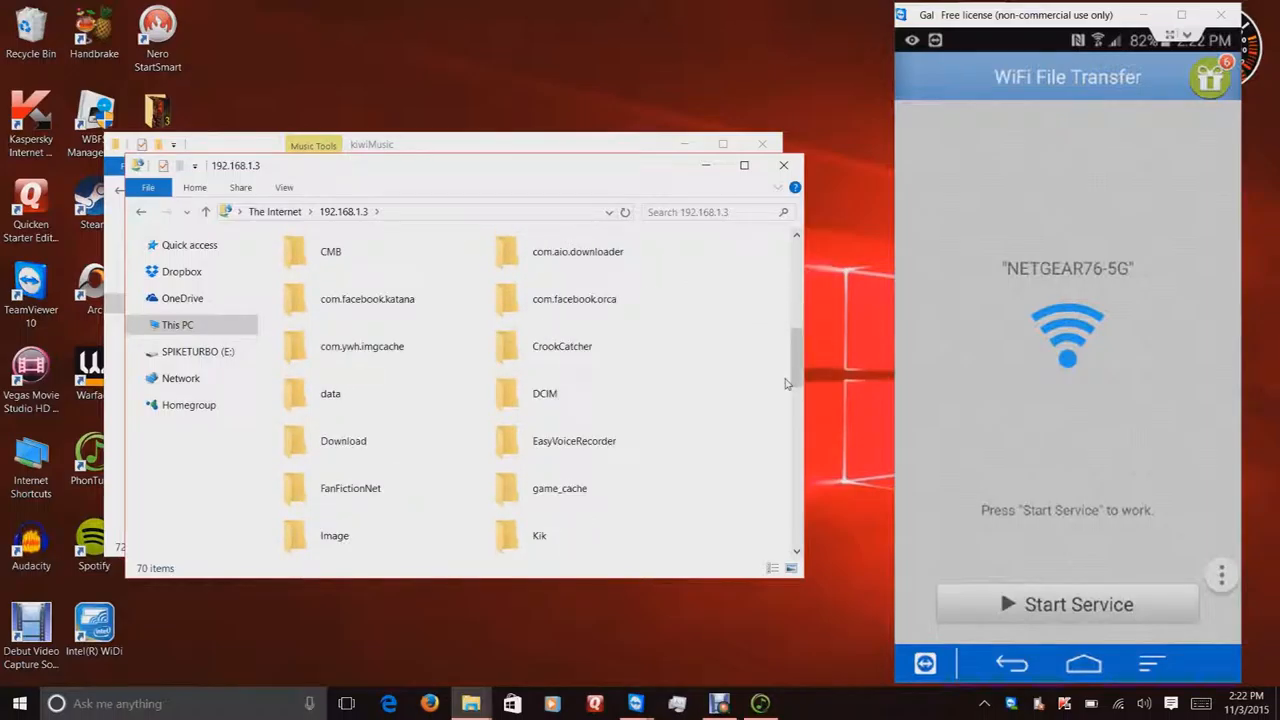
scroll(down, 3)
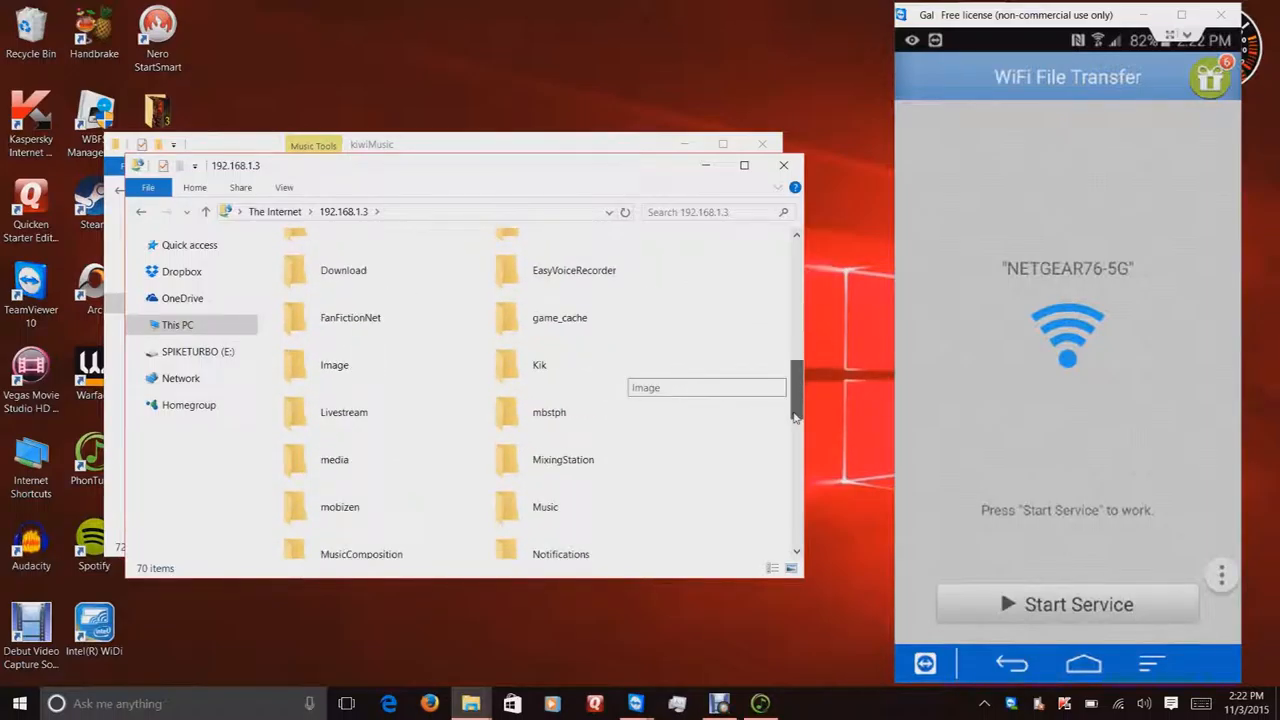
click(545, 481)
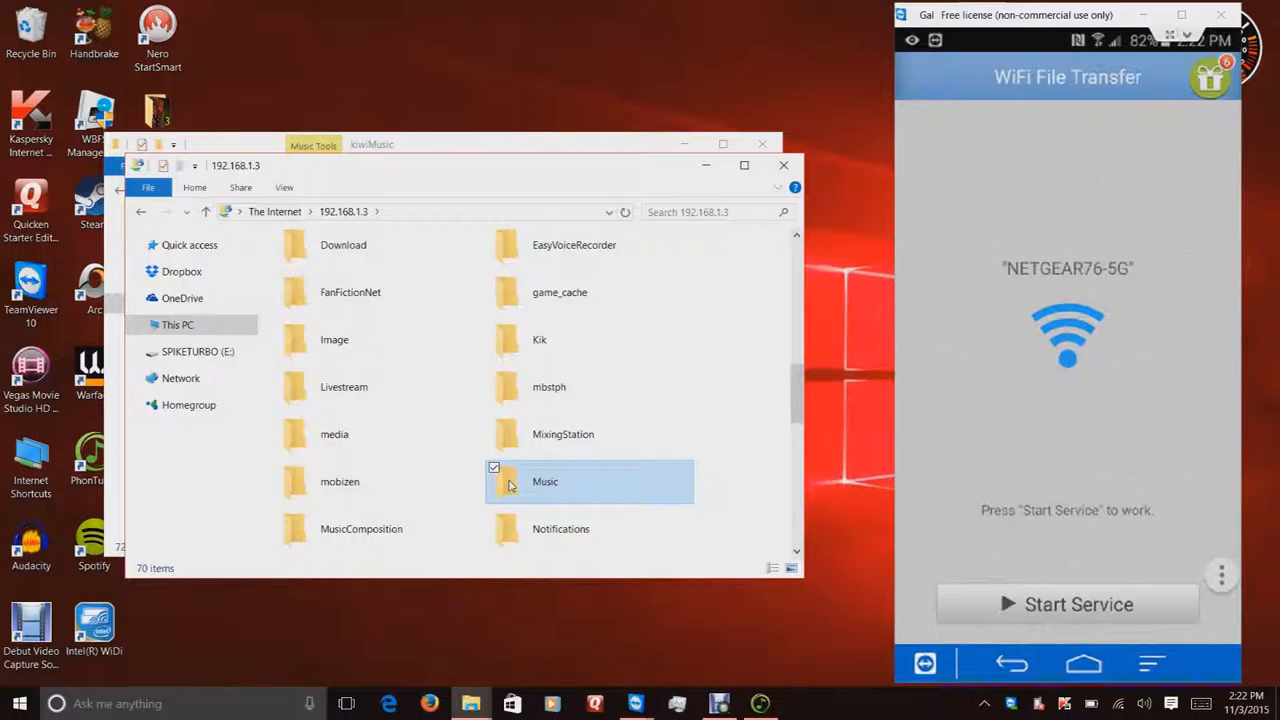
double_click(545, 481)
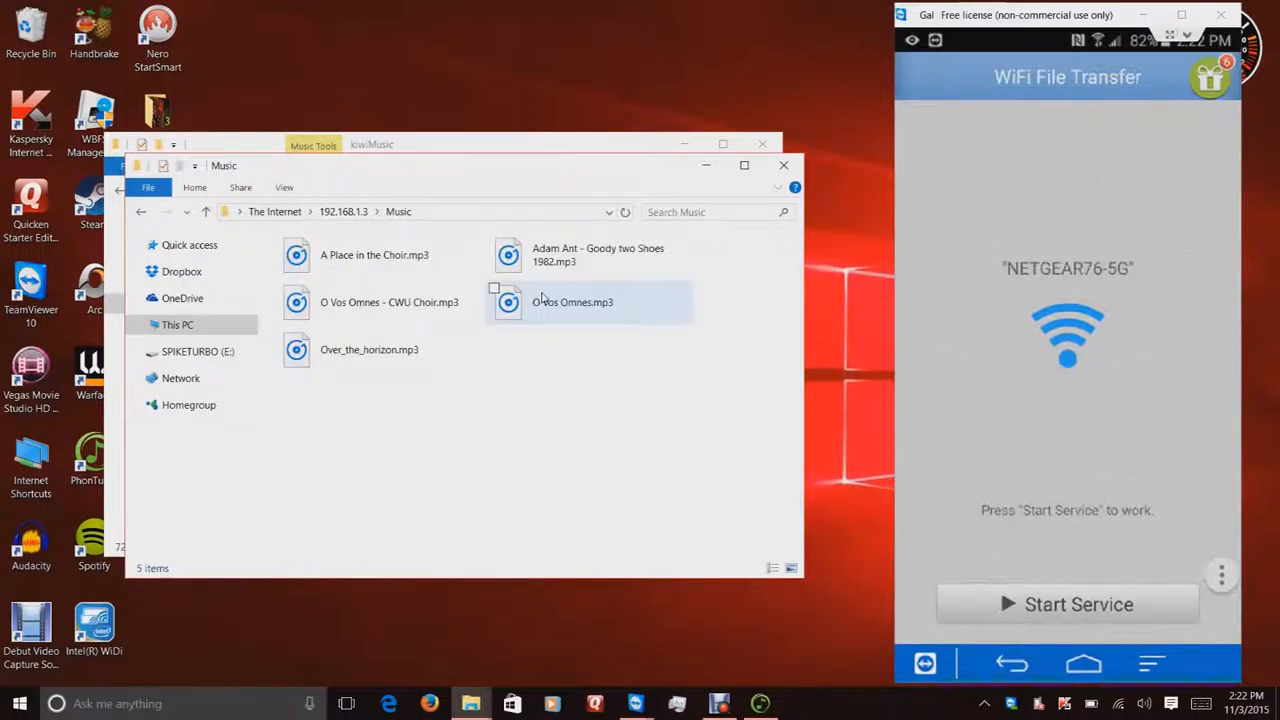
click(369, 349)
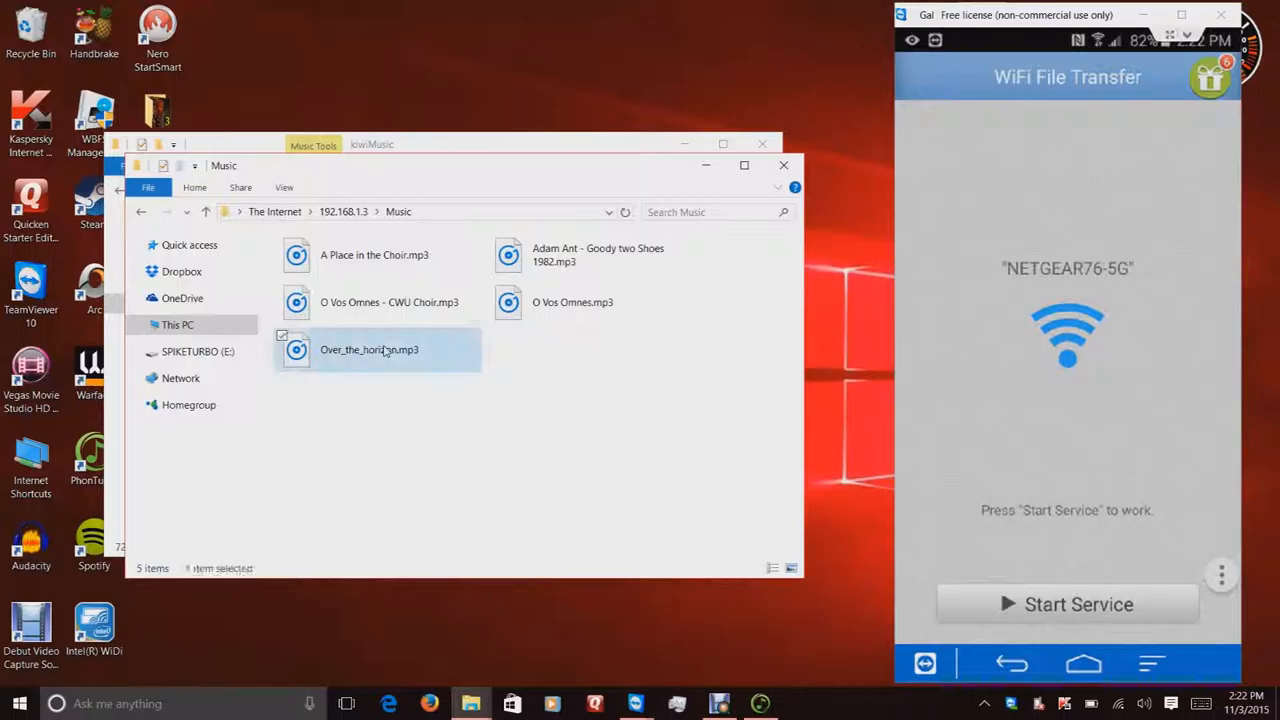
mouse_move(385, 360)
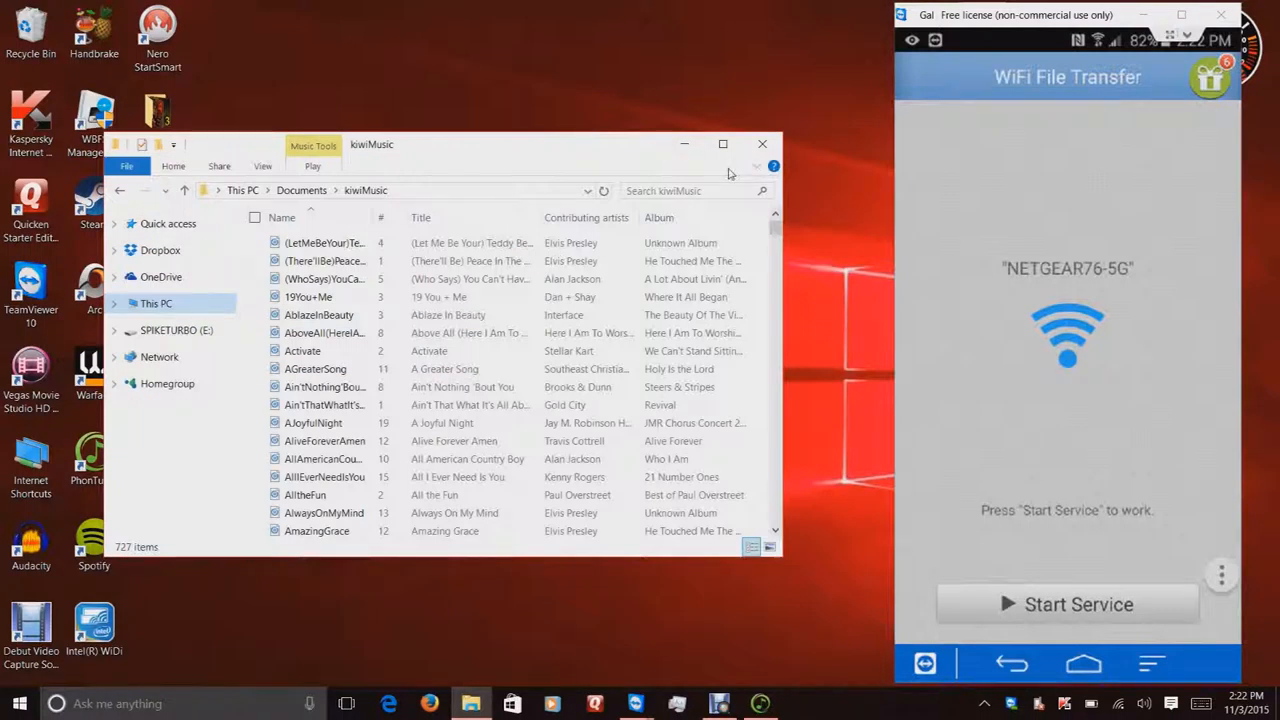
mouse_move(684, 144)
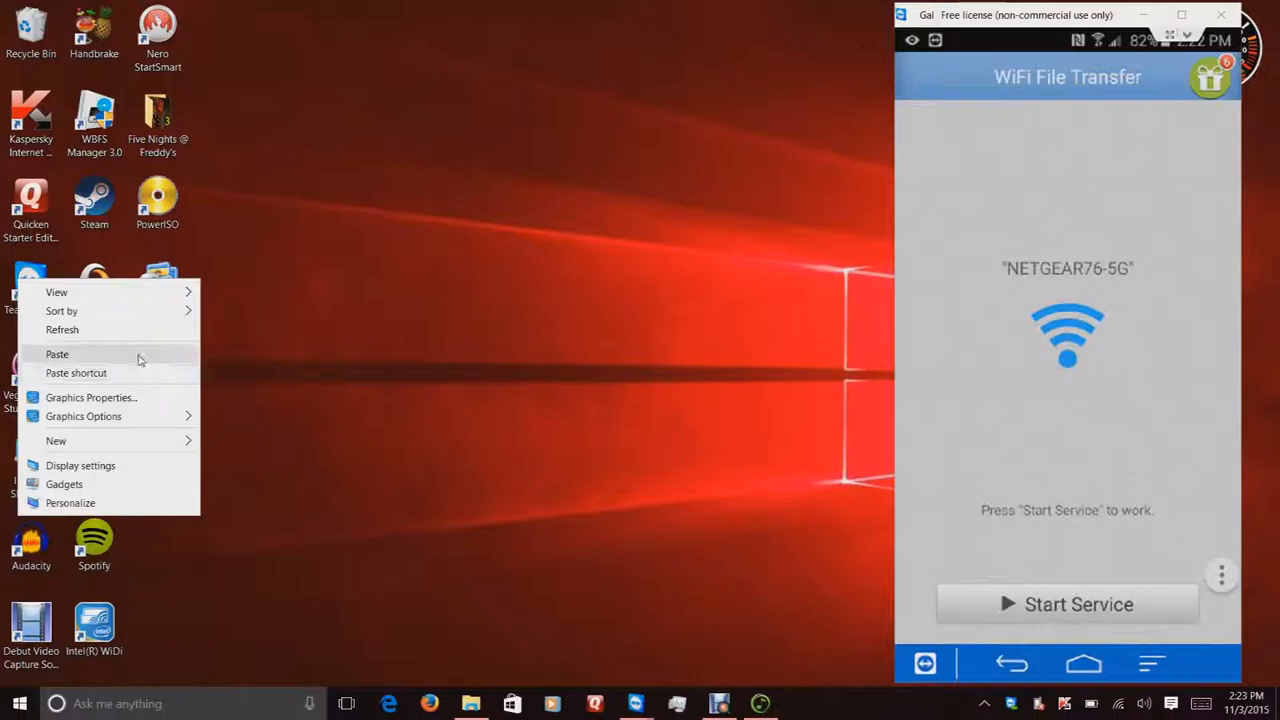
Paste Over_the_horizon.mp3 onto the desktop and move its icon to the centre
click(57, 354)
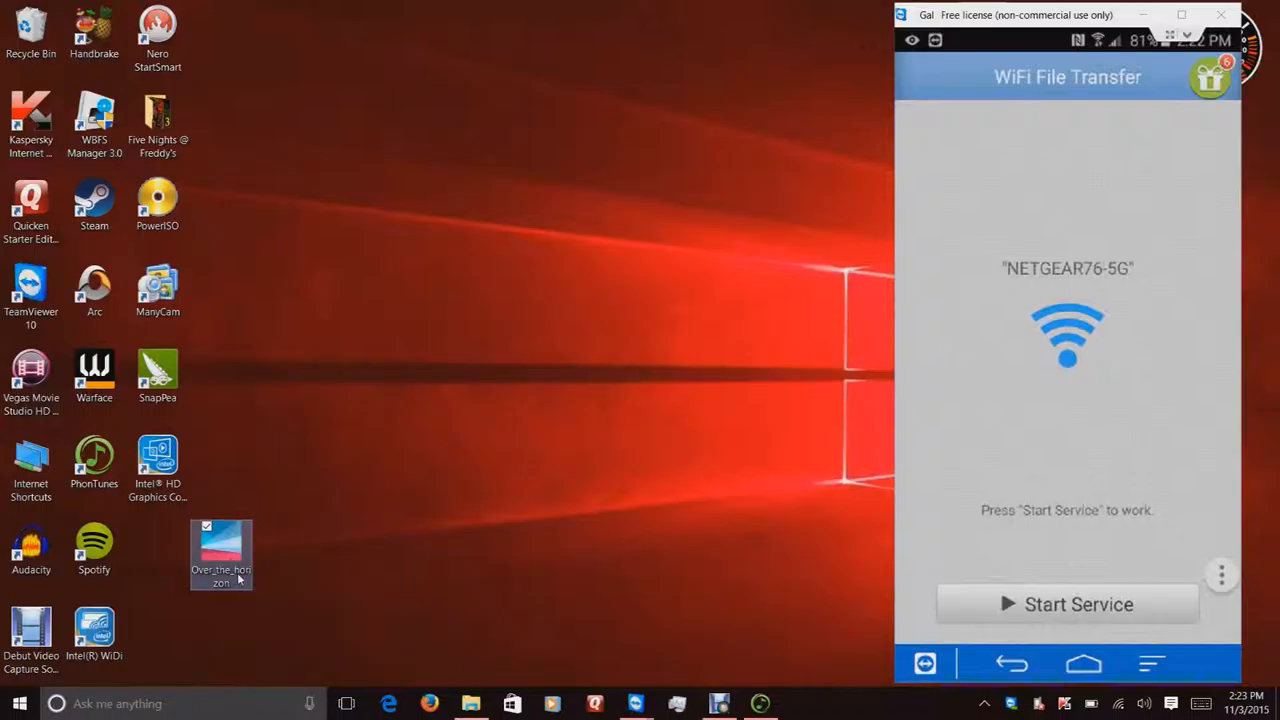
mouse_move(221, 555)
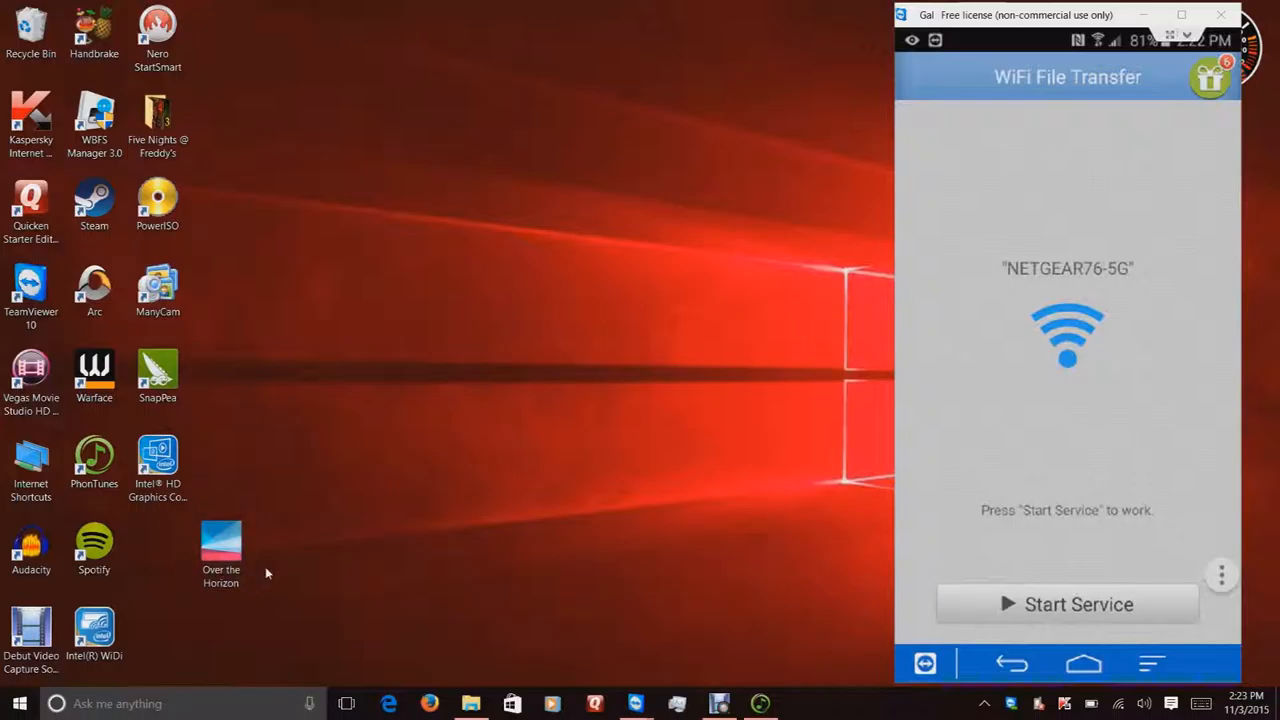
drag(221, 550, 365, 300)
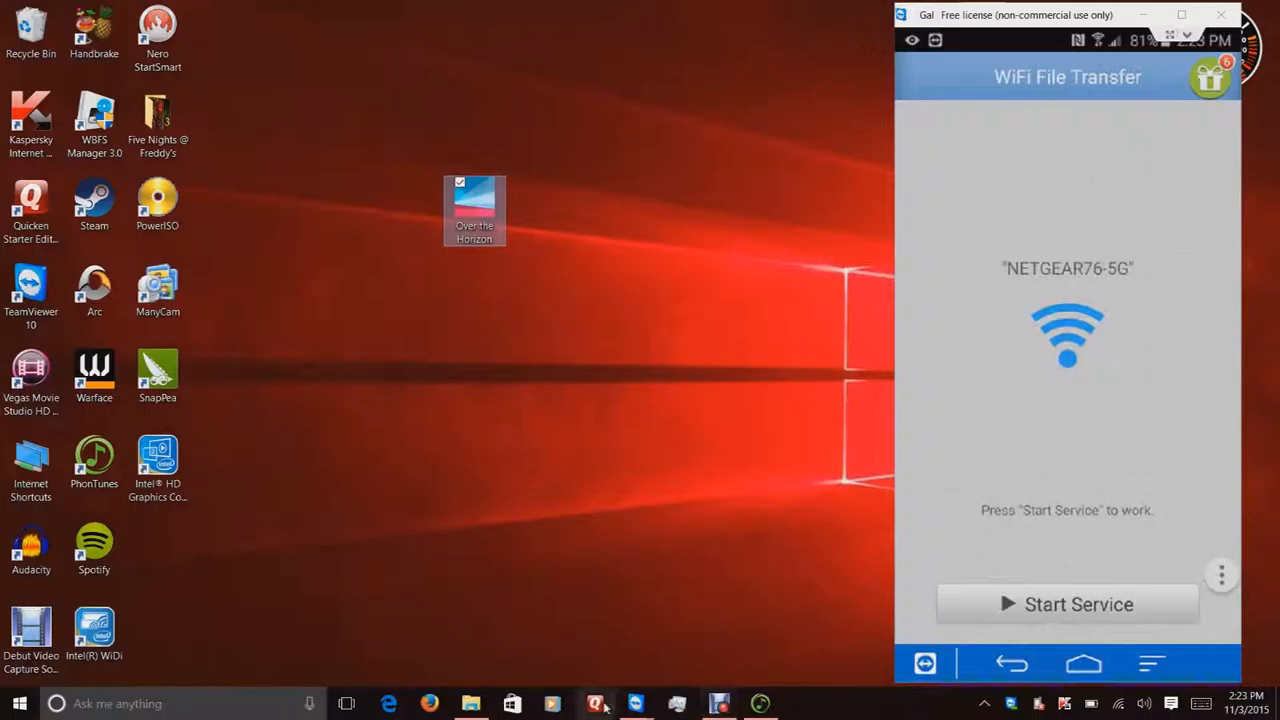
mouse_move(1070, 290)
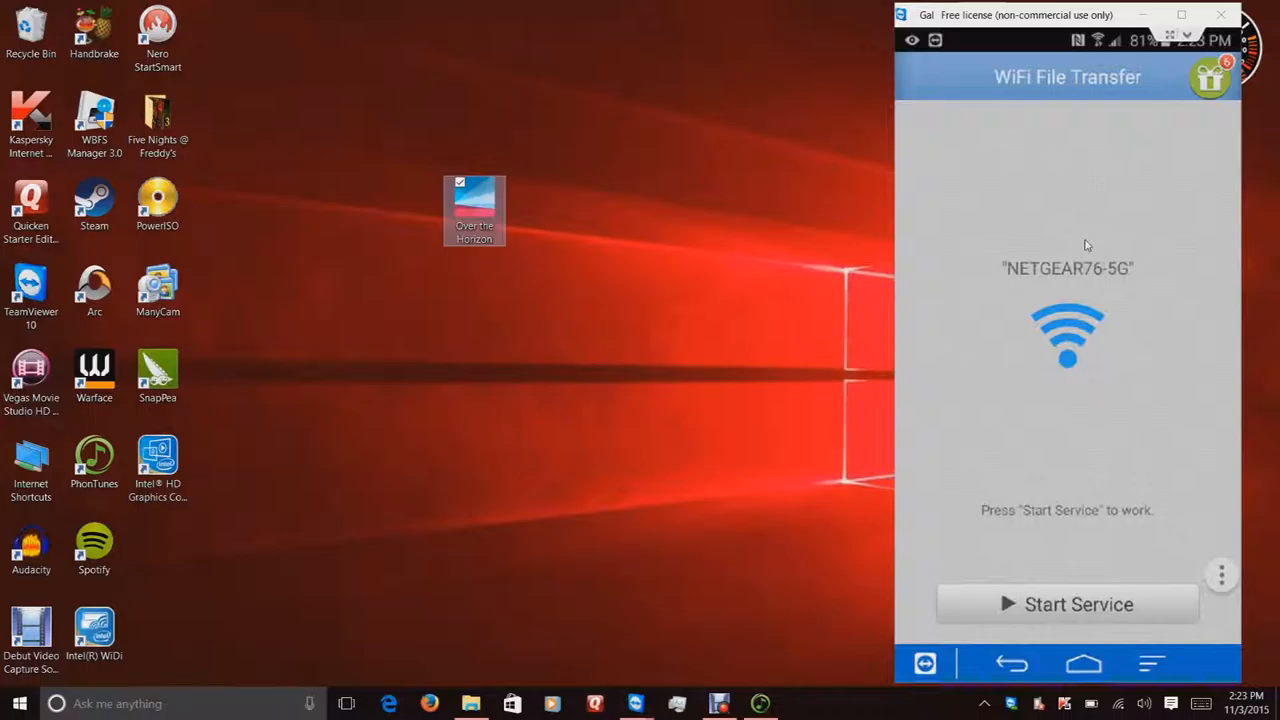
Cancel PhonTunes' add-music prompt, hide PhonTunes, and bring File Explorer back up
click(1067, 604)
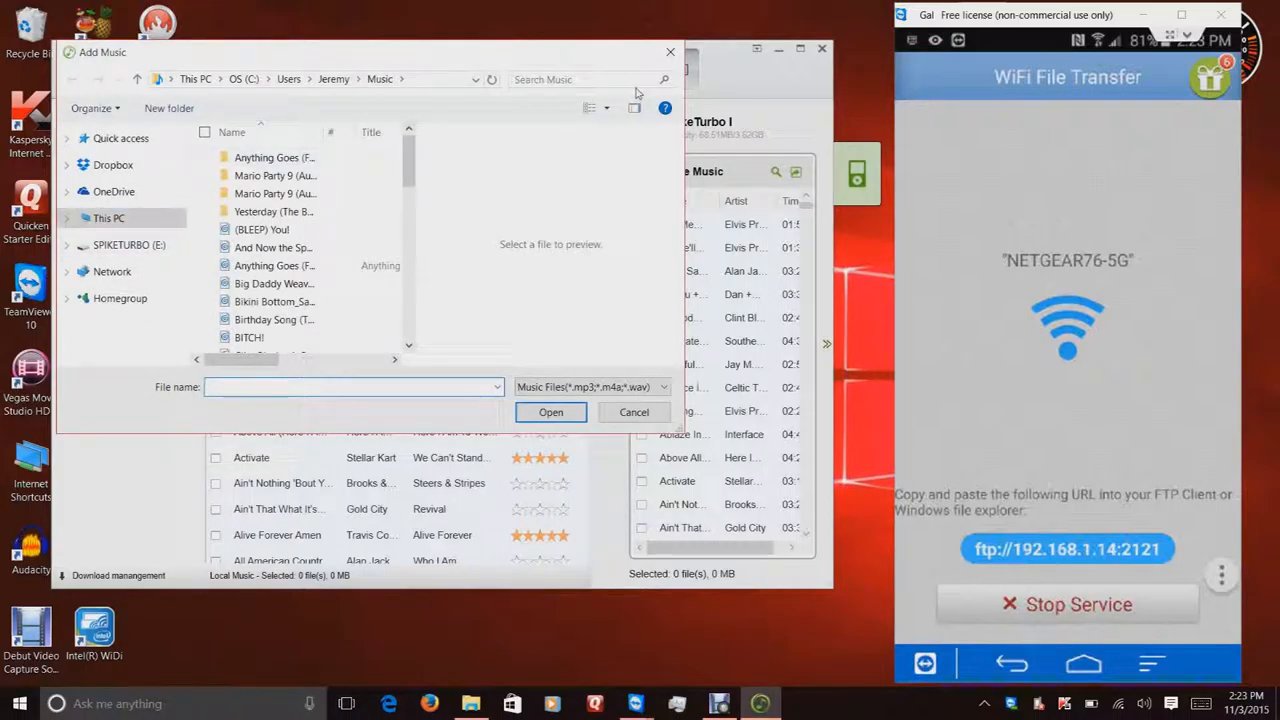
click(634, 412)
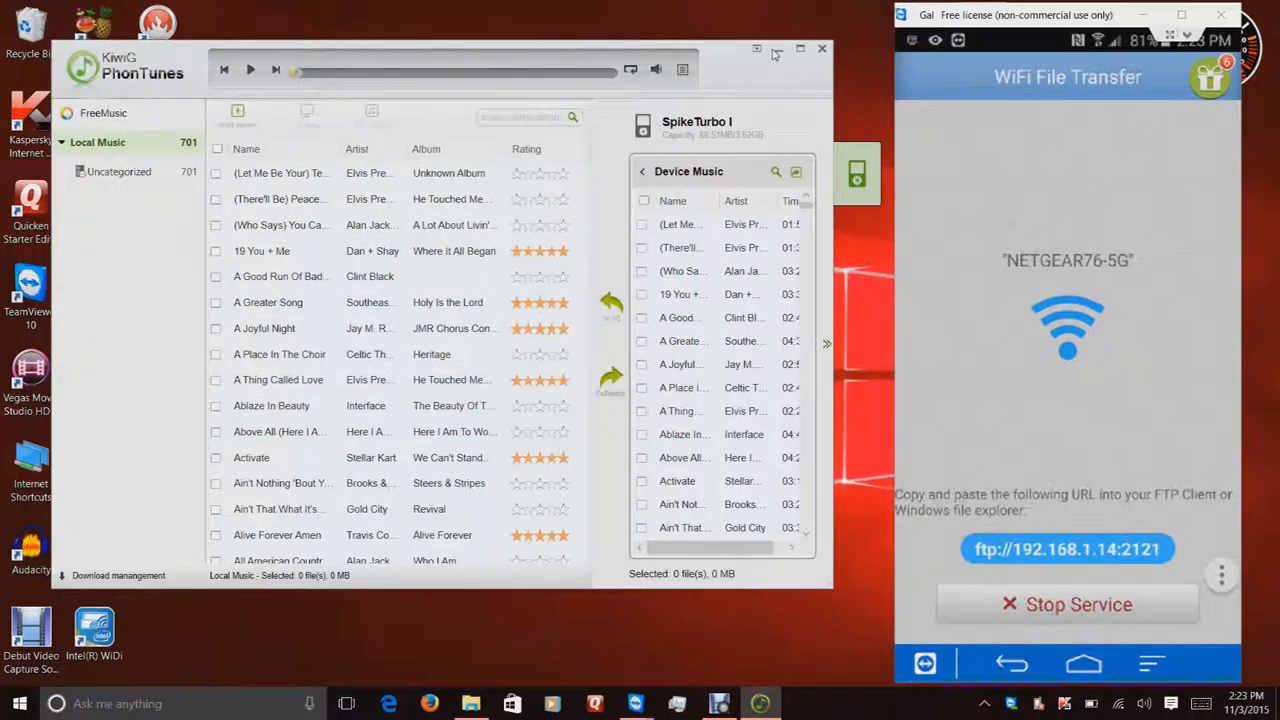
click(821, 48)
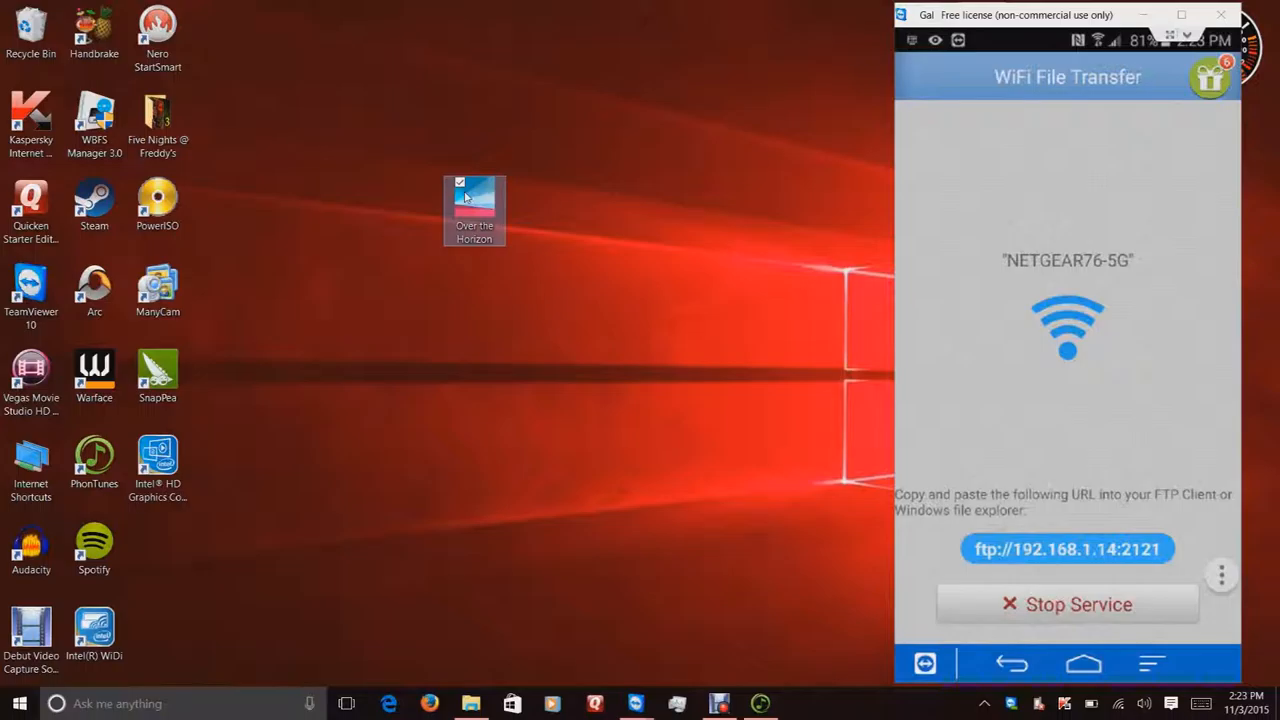
right_click(474, 210)
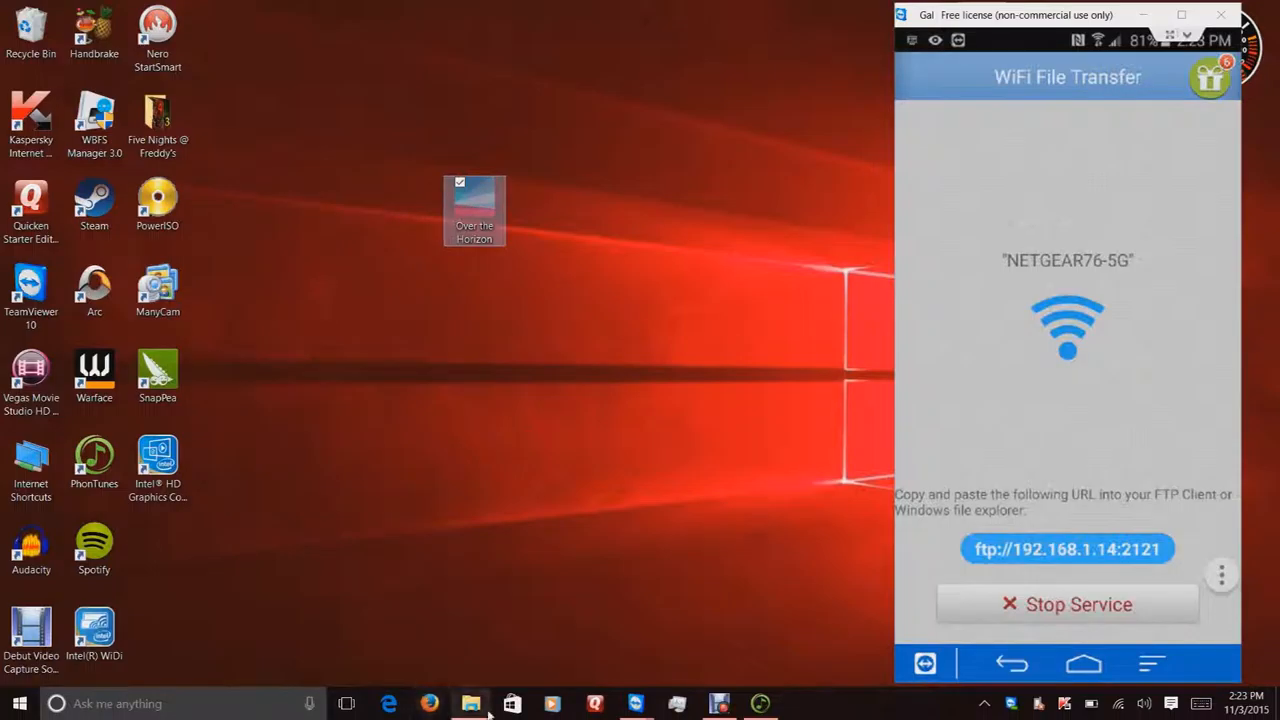
click(470, 703)
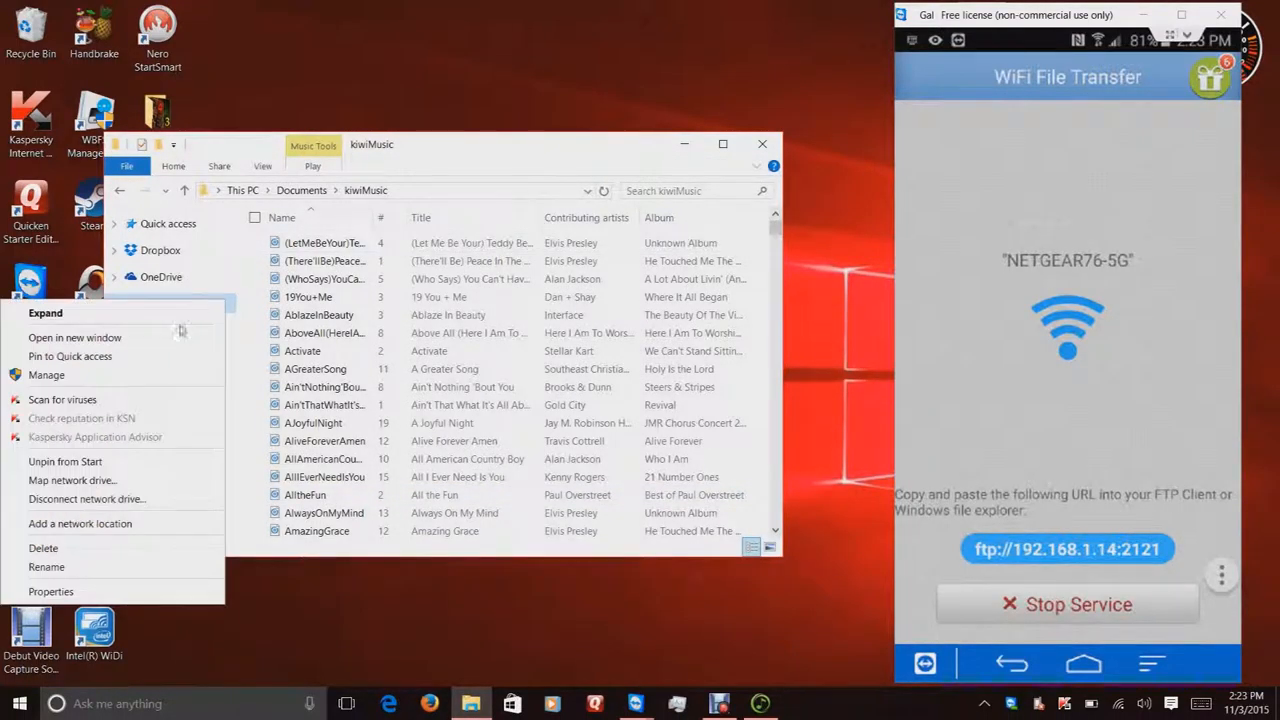
Open This PC in a separate window and open its Music folder
click(74, 337)
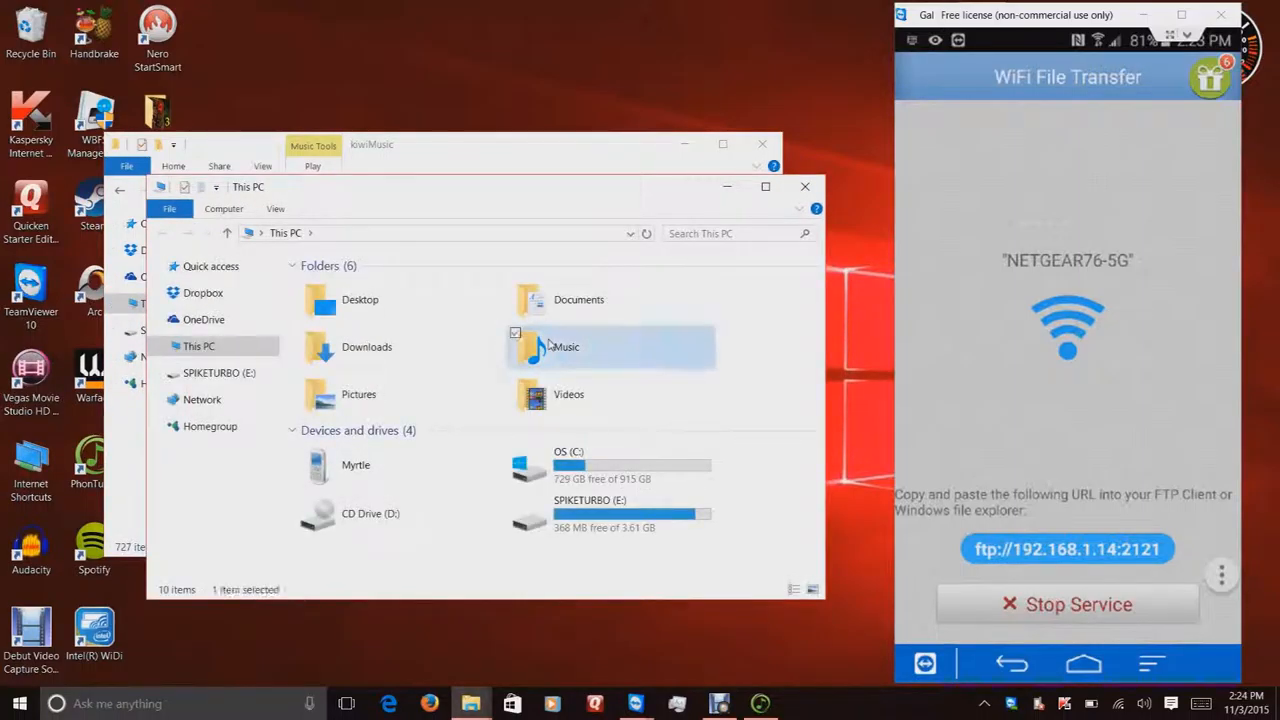
double_click(565, 346)
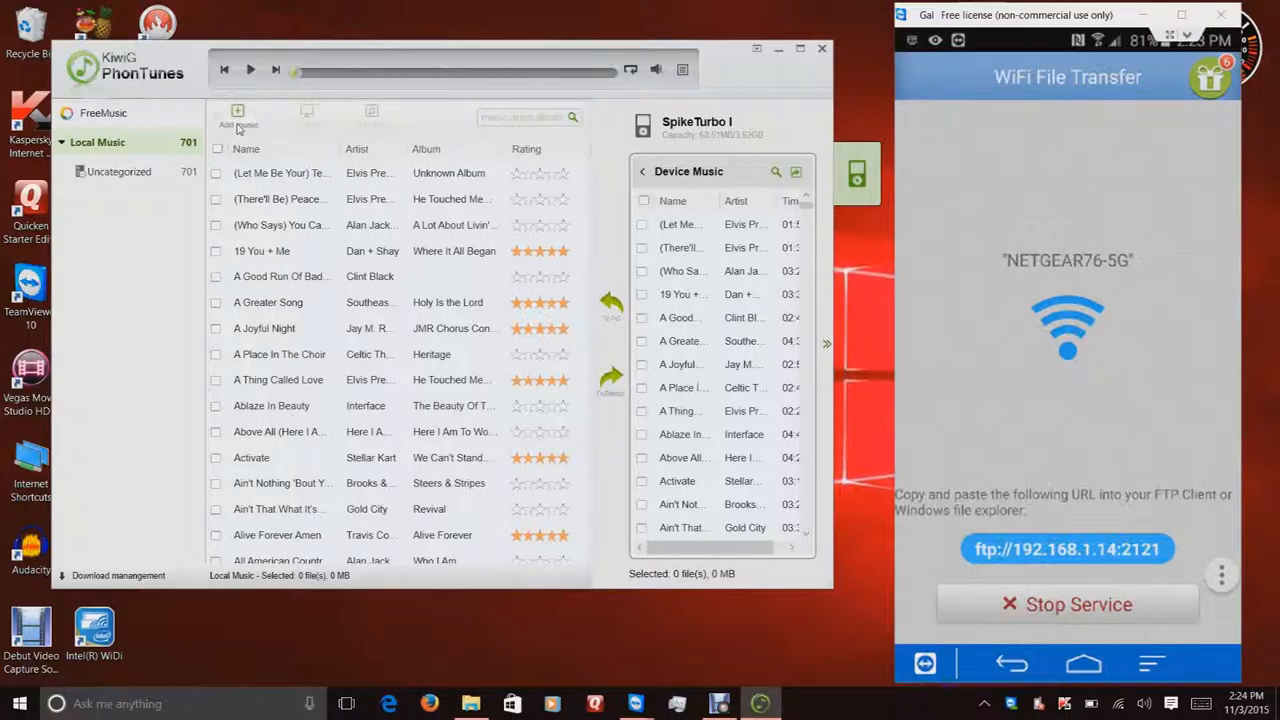
Import Over the Horizon.mp3 into PhonTunes Local Music through Add Music and start the transfer
click(238, 115)
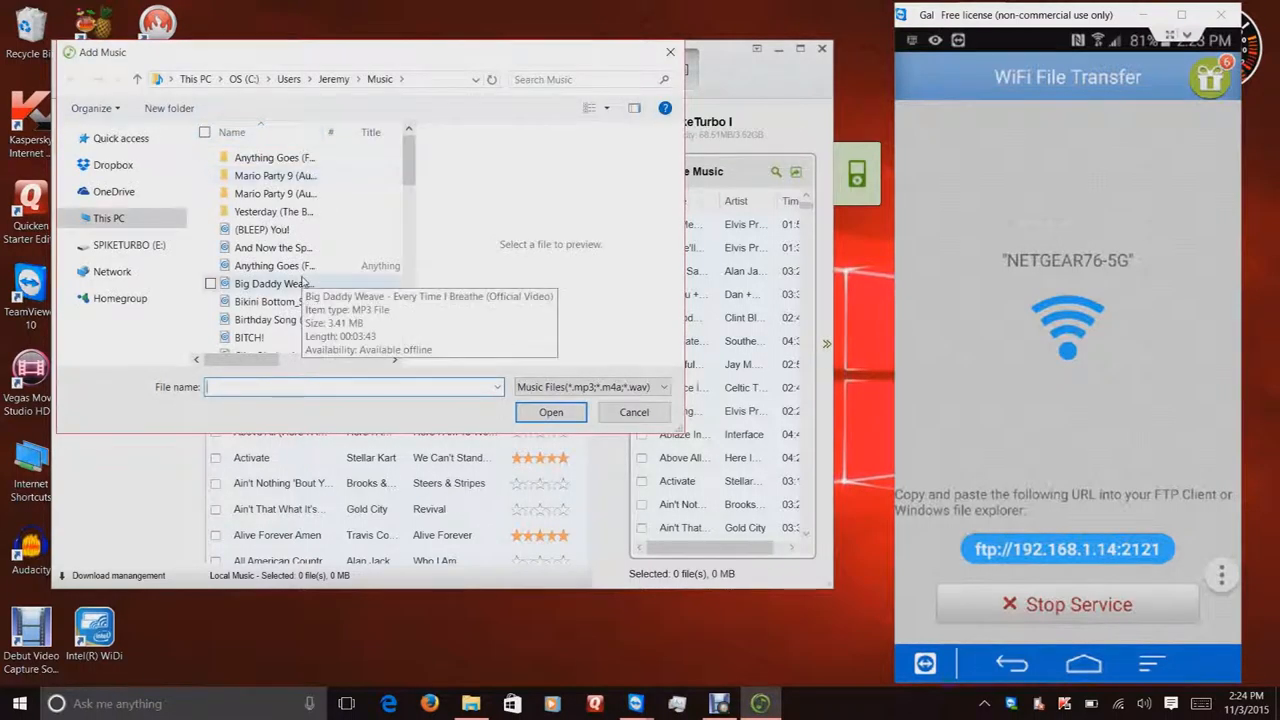
text(Over)
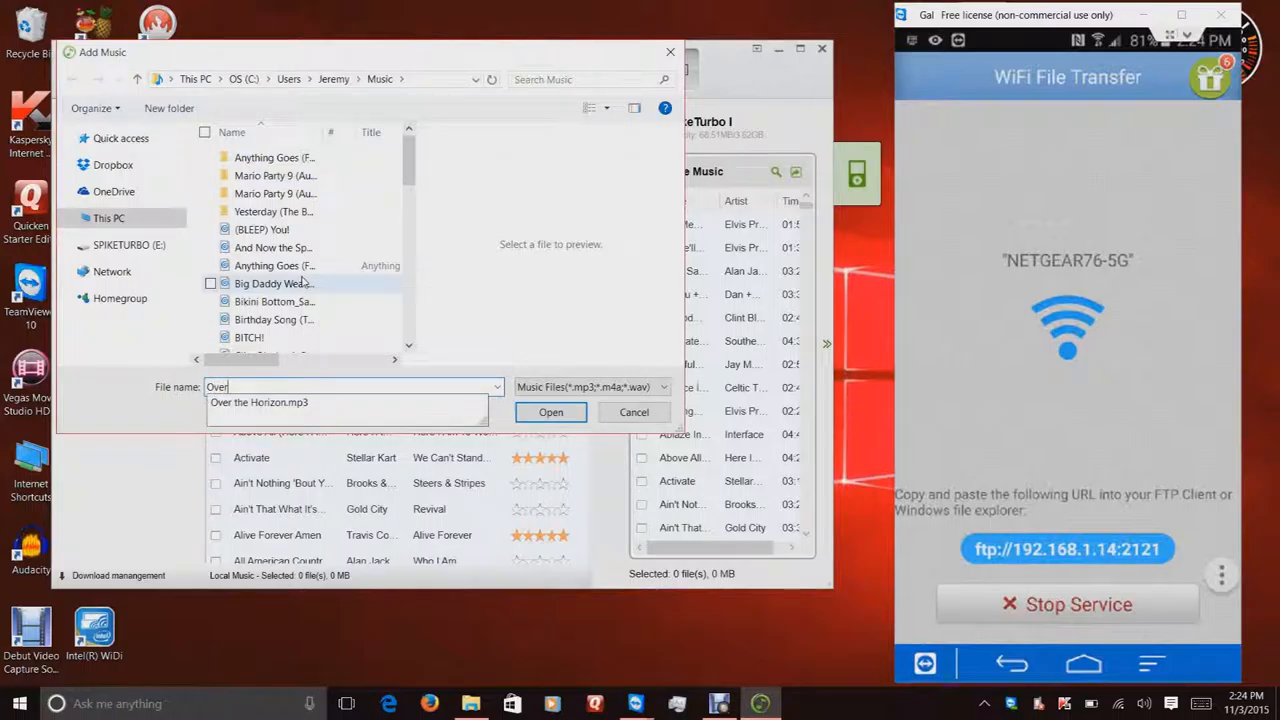
click(550, 412)
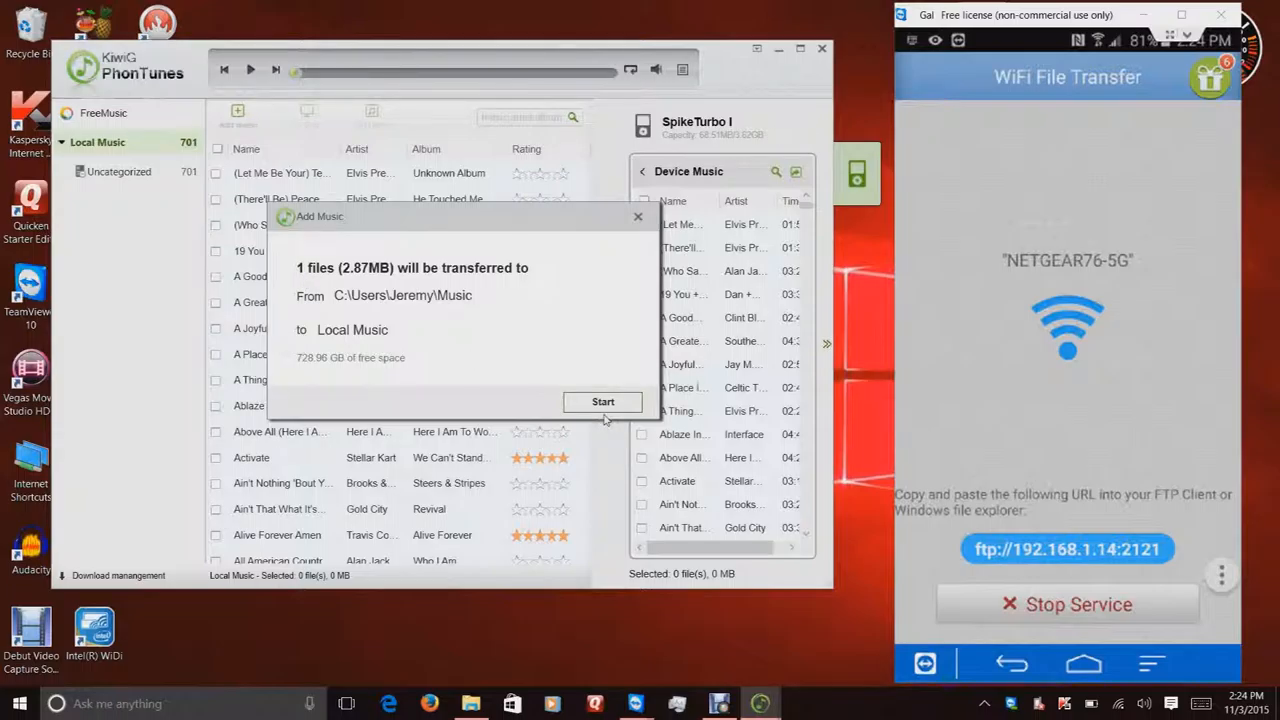
click(602, 401)
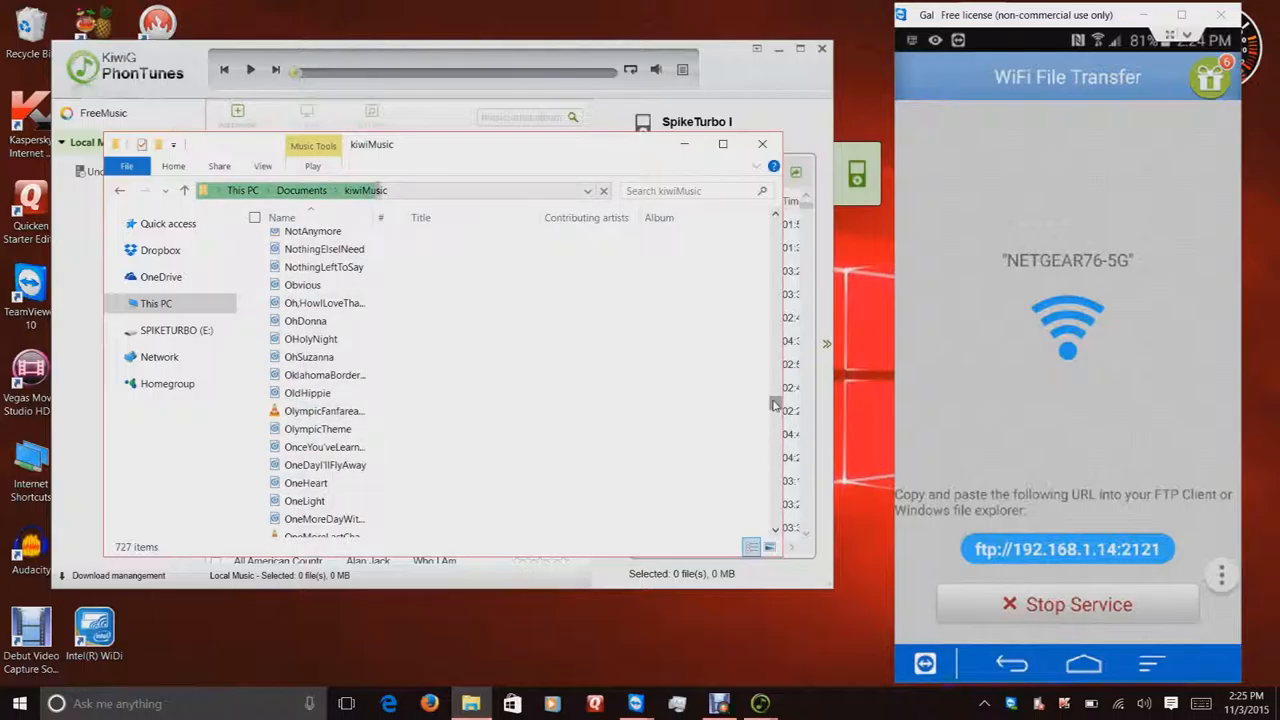
Scroll the kiwiMusic folder, then return to the Add Music progress dialog until 1 song transfers
scroll(down, 3)
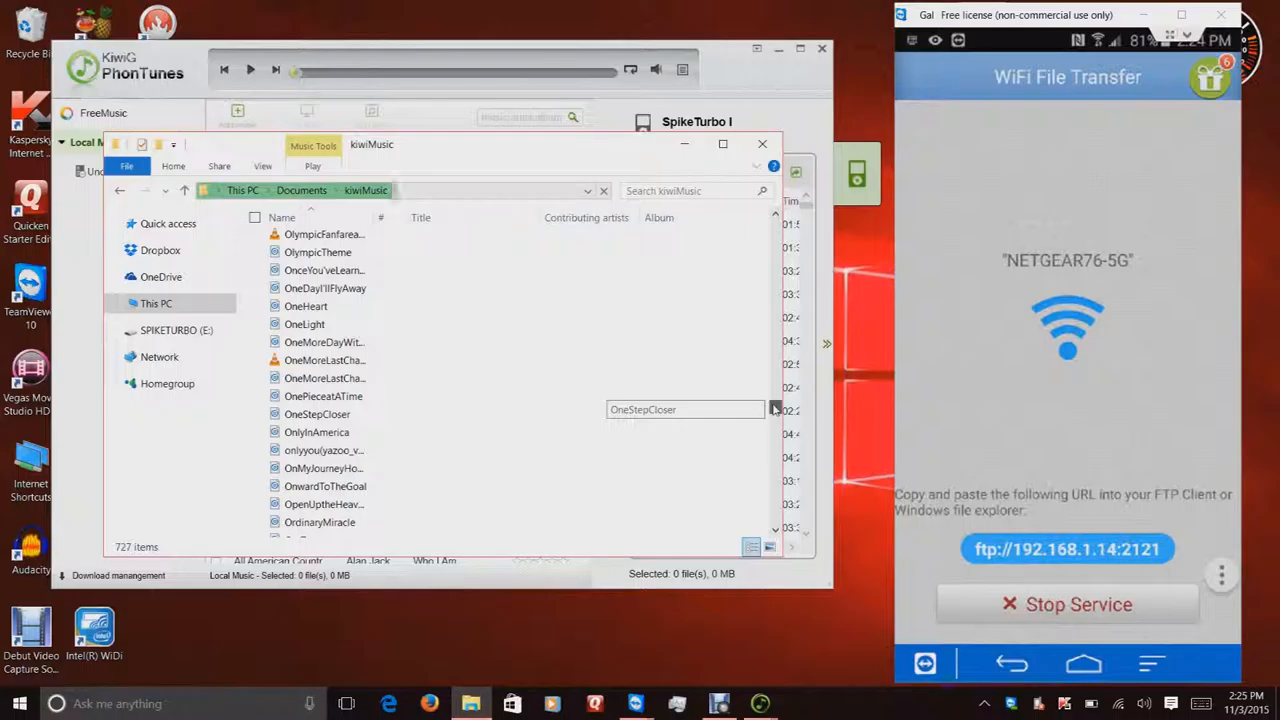
scroll(down, 3)
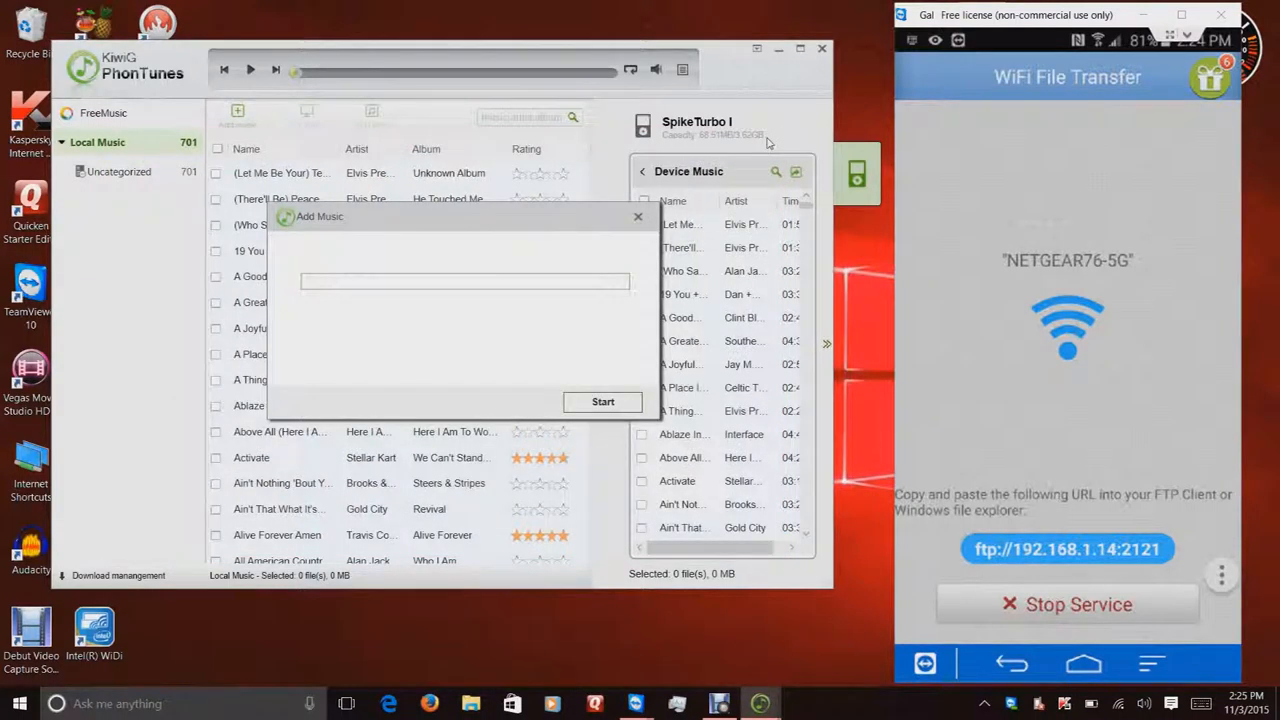
mouse_move(481, 225)
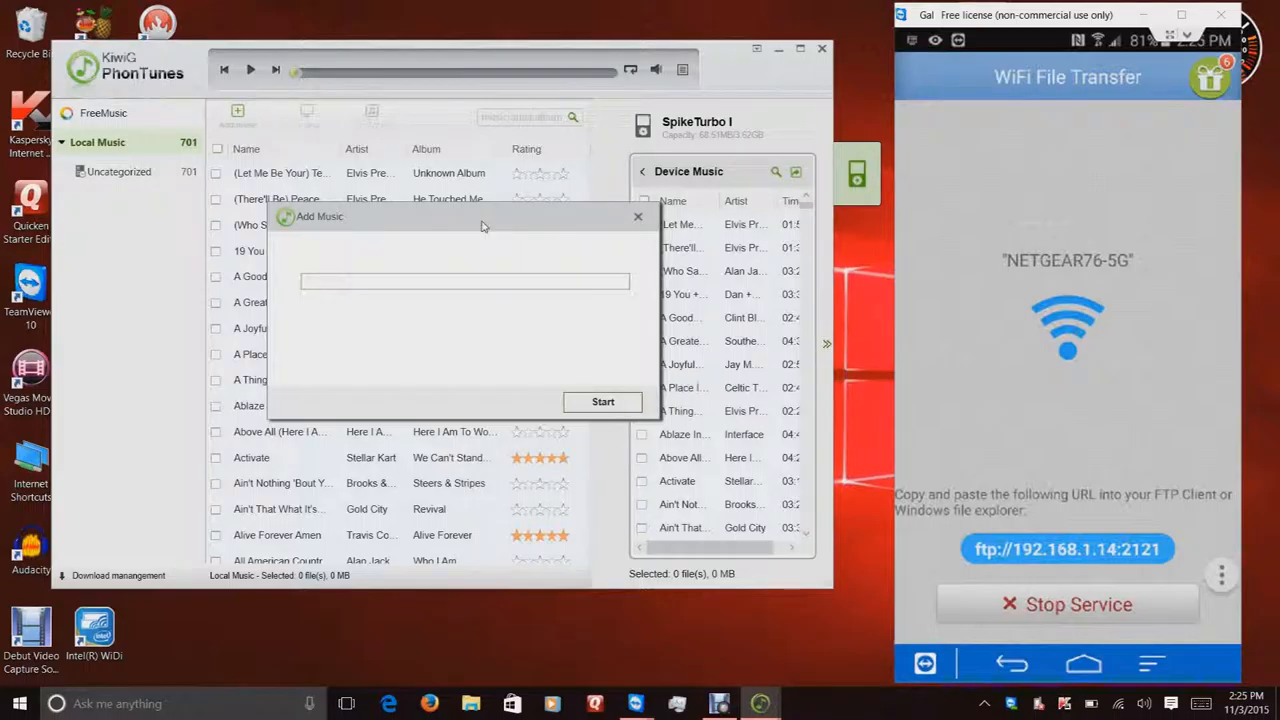
click(602, 401)
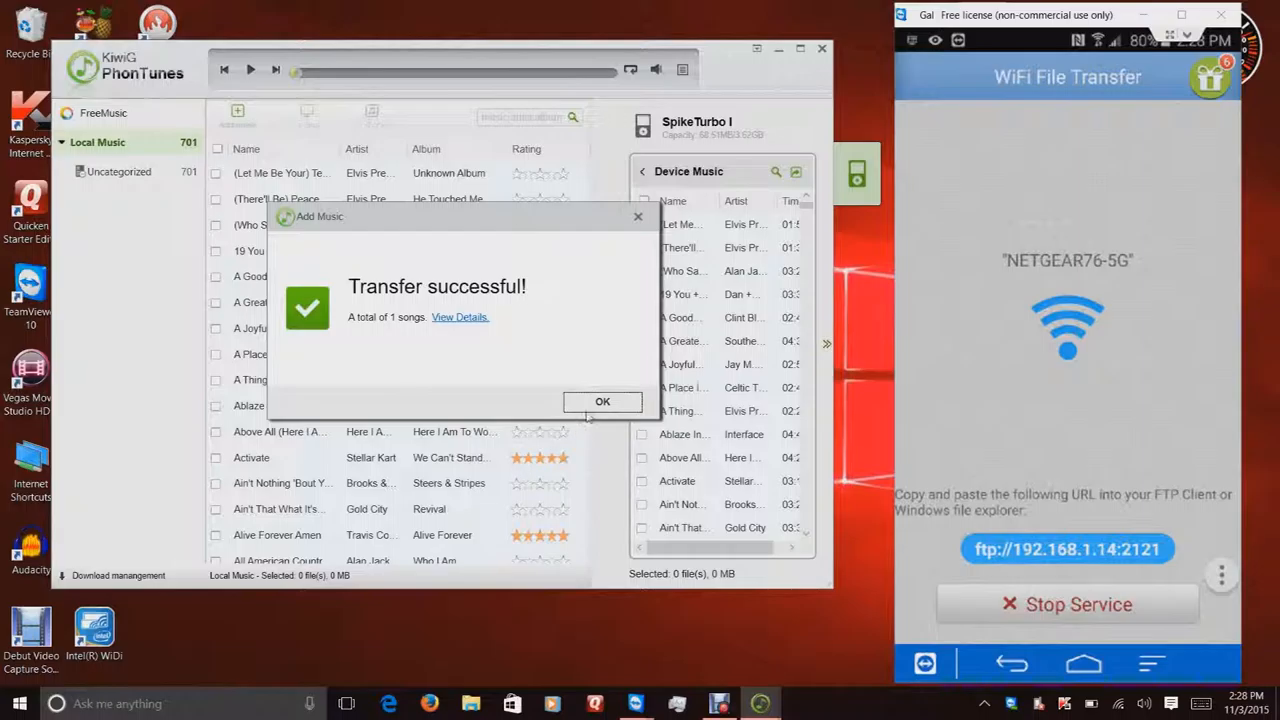
Dismiss the Transfer successful message, minimize PhonTunes and bring File Explorer back up
click(602, 401)
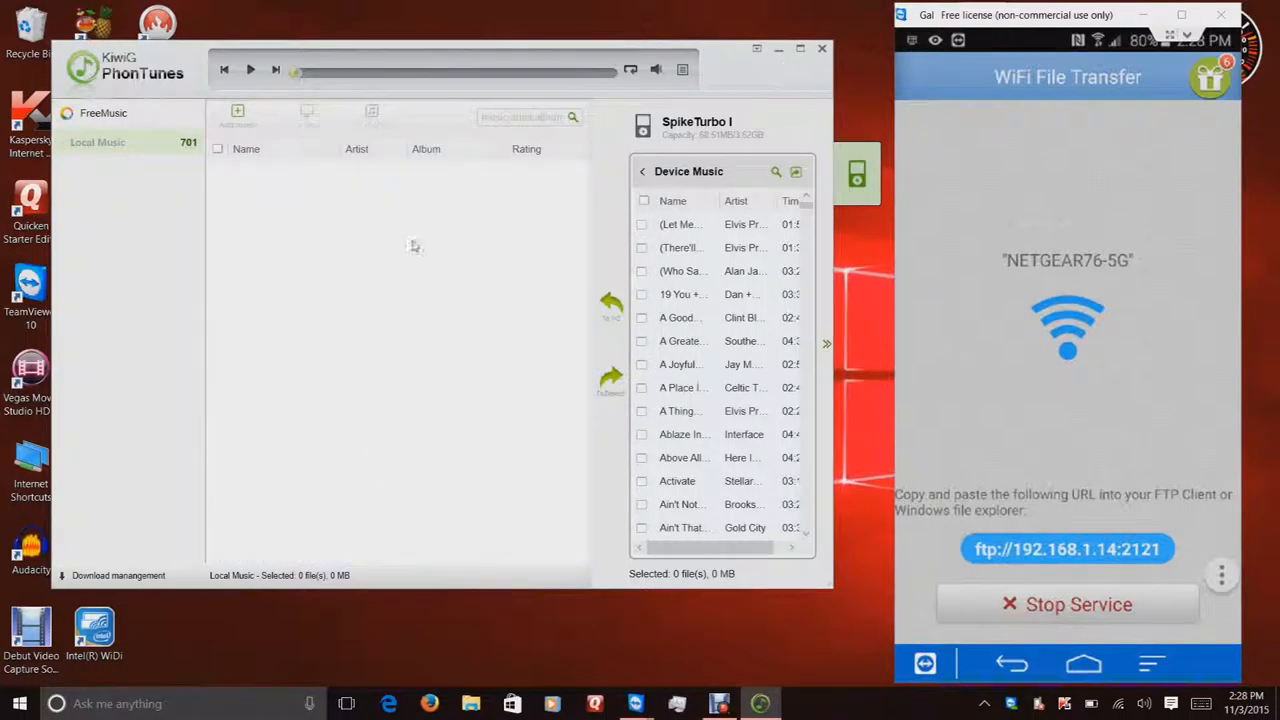
mouse_move(386, 518)
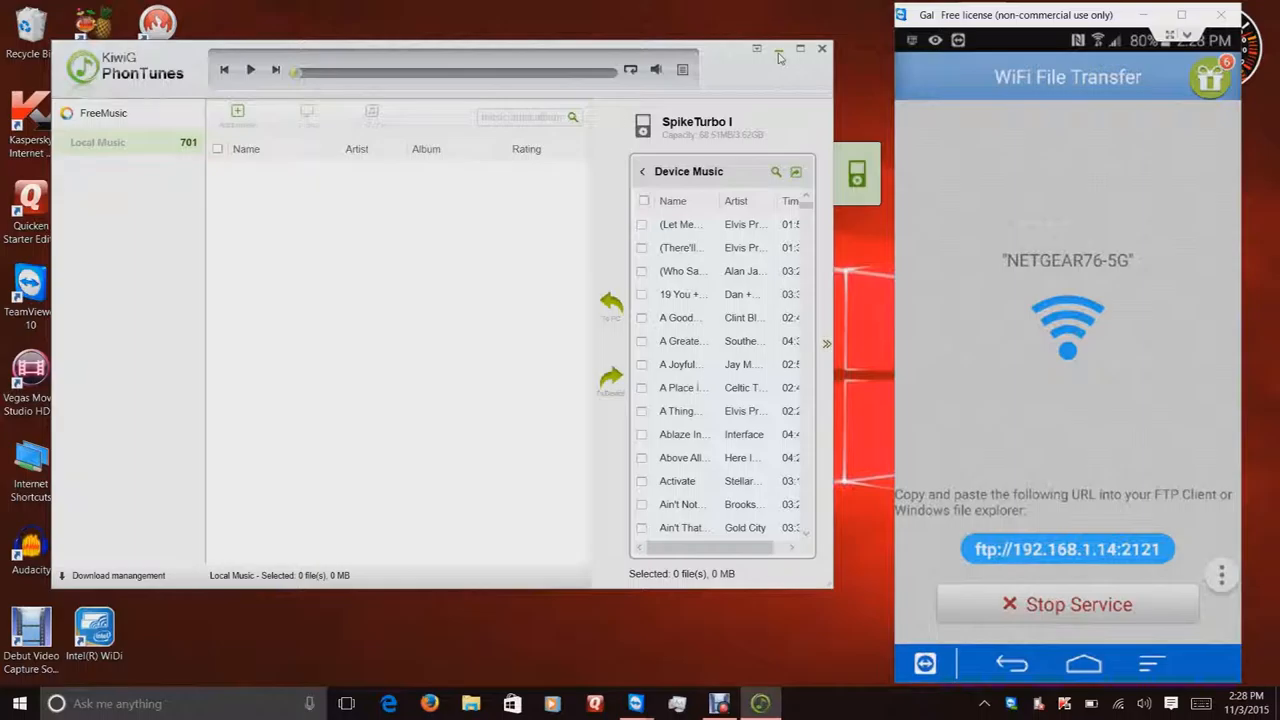
click(822, 48)
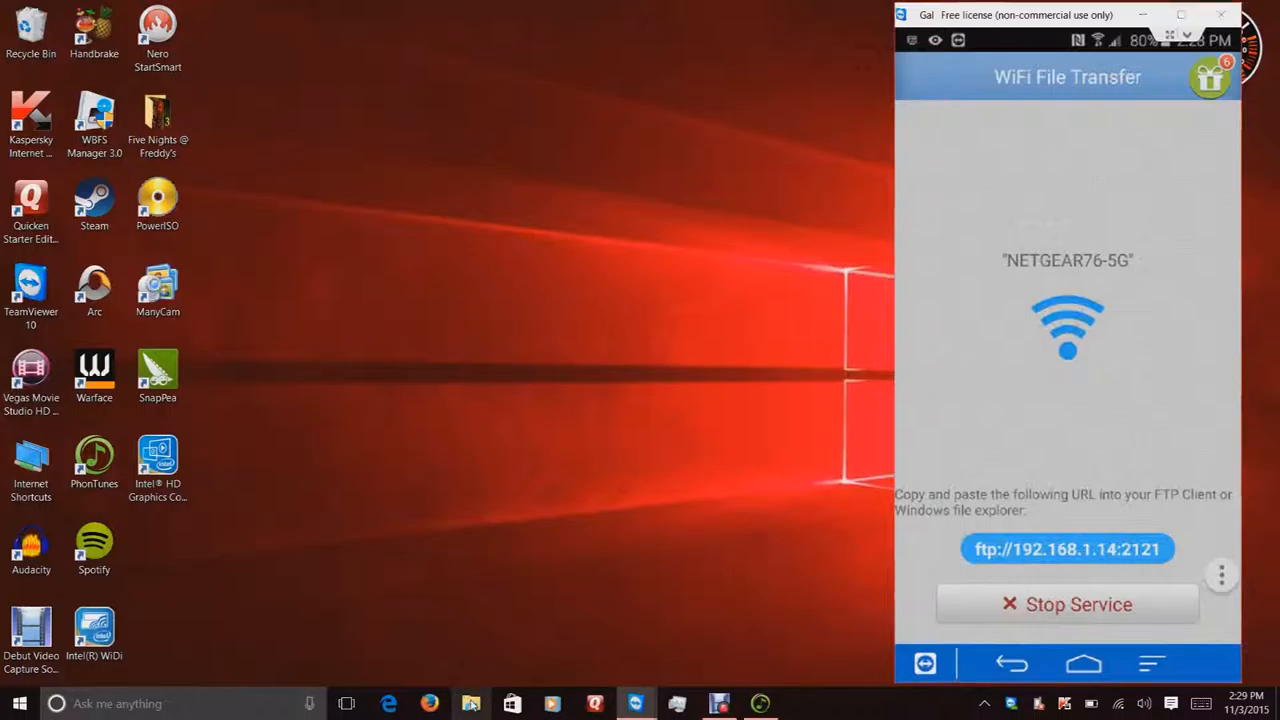
click(470, 703)
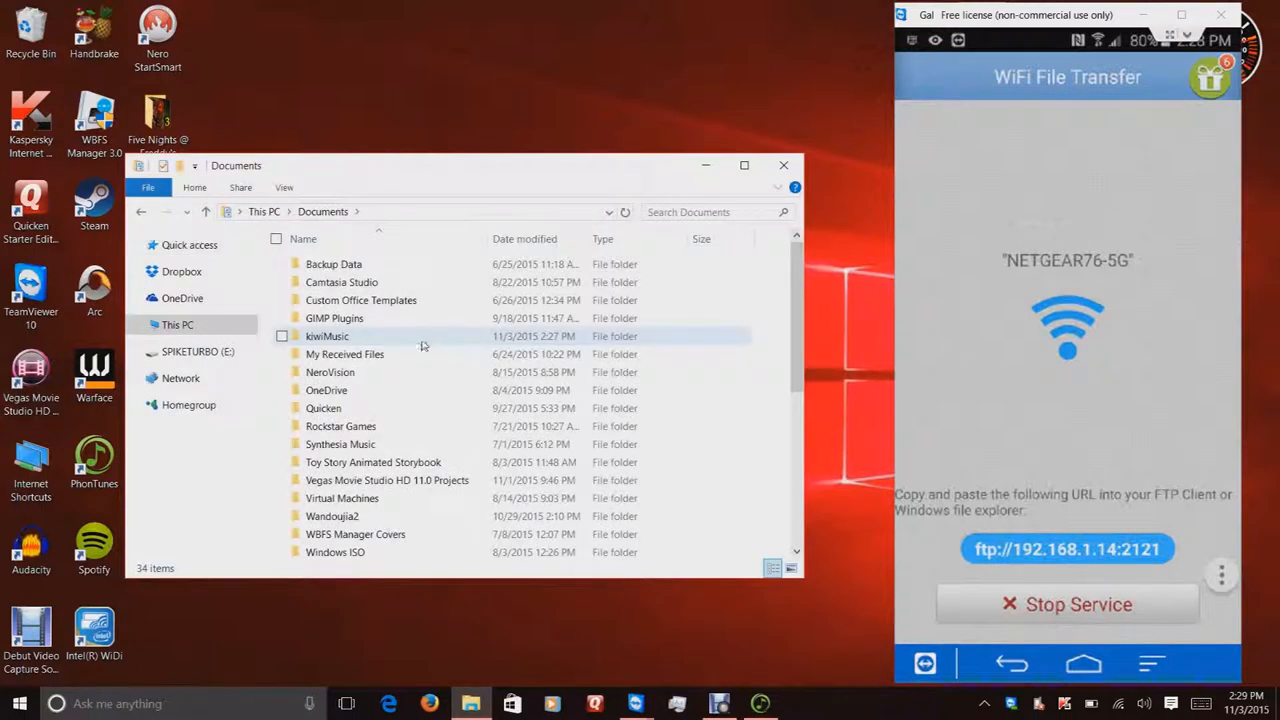
Open kiwiMusic in Documents and scroll to OvertheHorizon among its 729 items
double_click(327, 336)
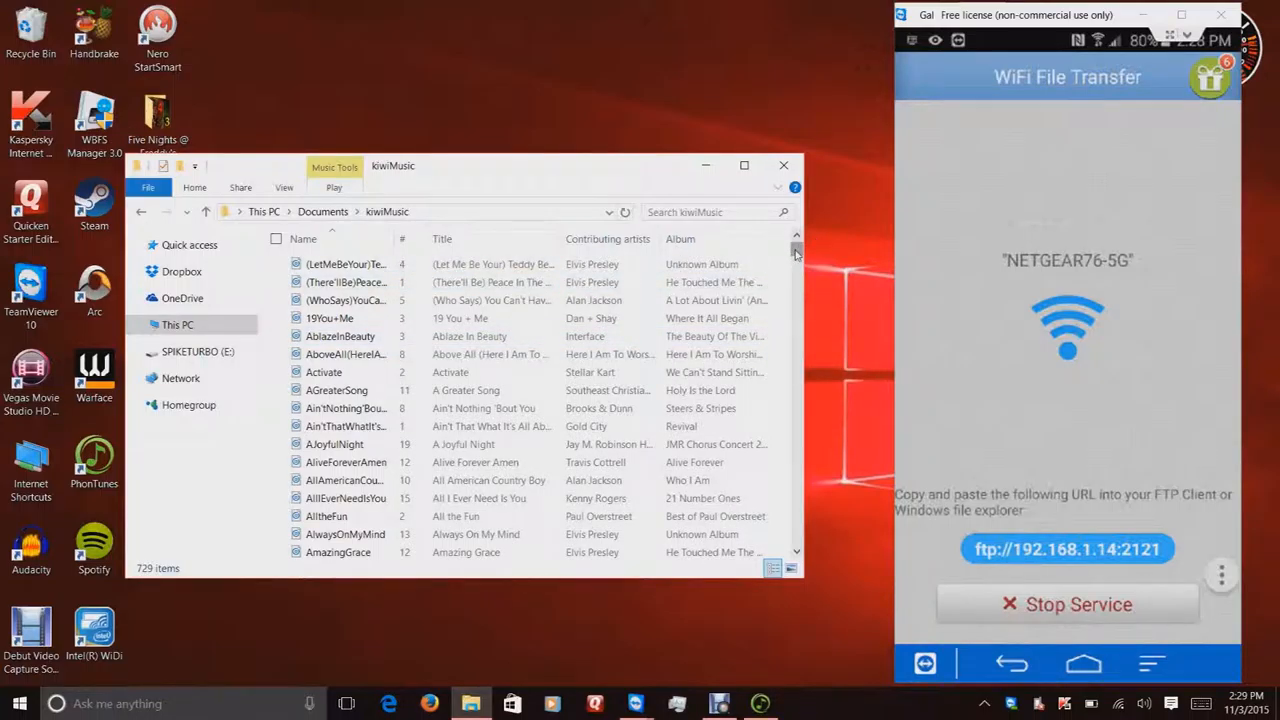
scroll(down, 3)
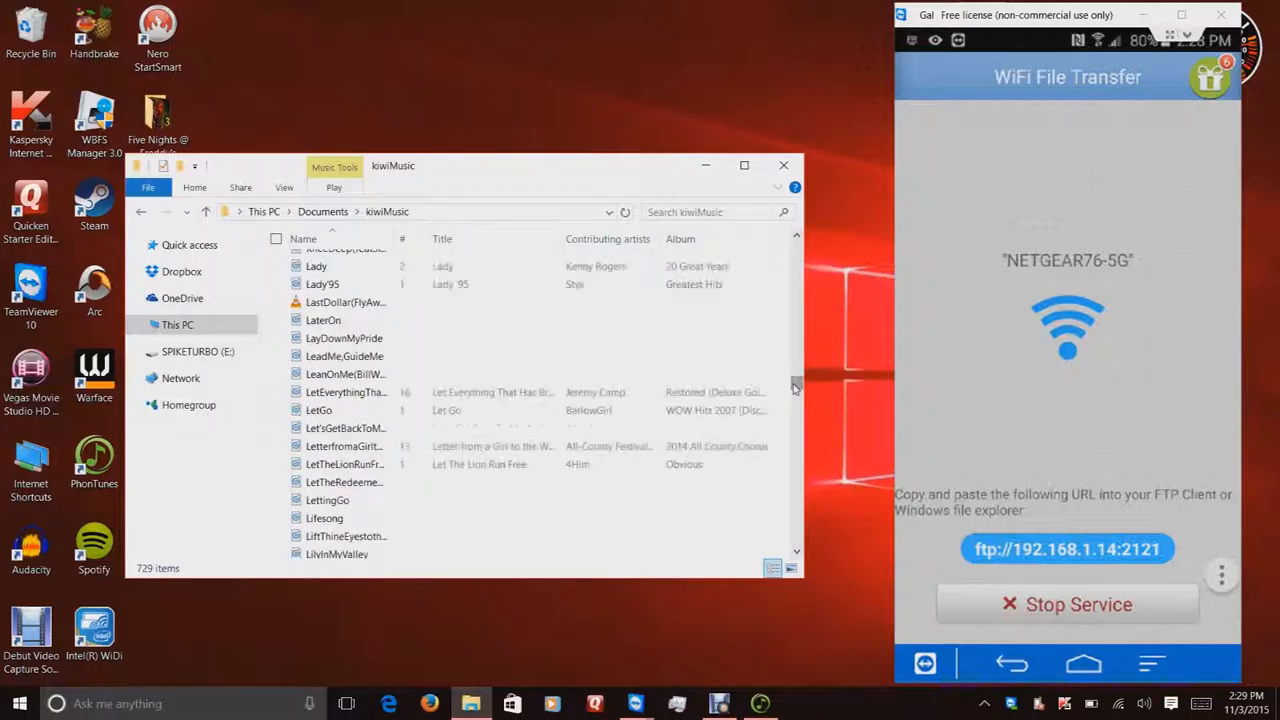
scroll(down, 3)
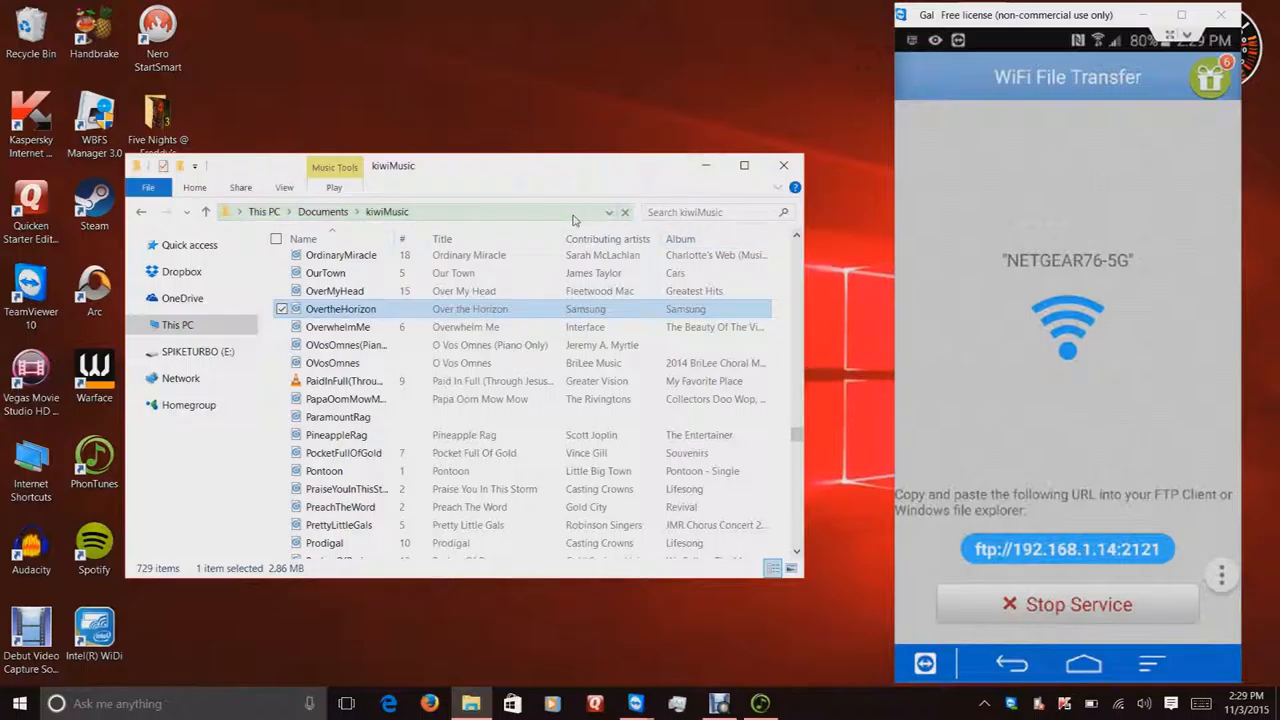
Browse to ftp://192.168.1.14:2121 and scroll to the phone's PhontunesMusic folder
click(400, 211)
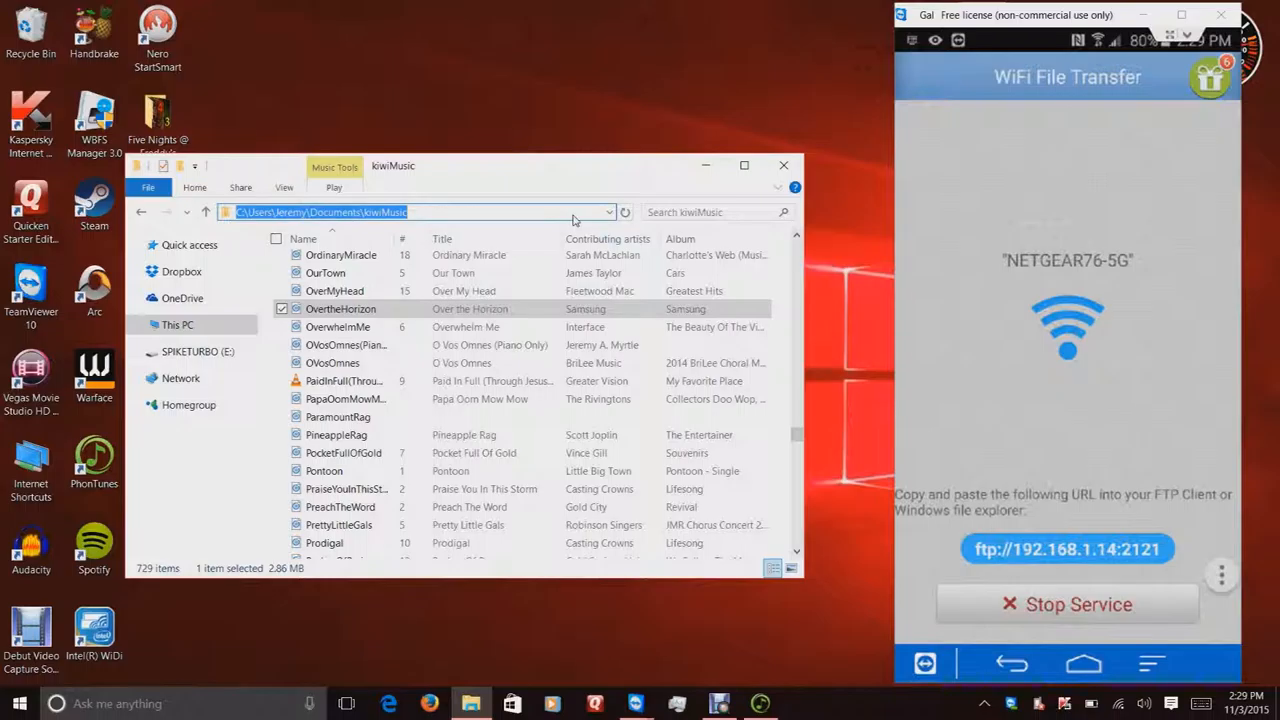
mouse_move(930, 485)
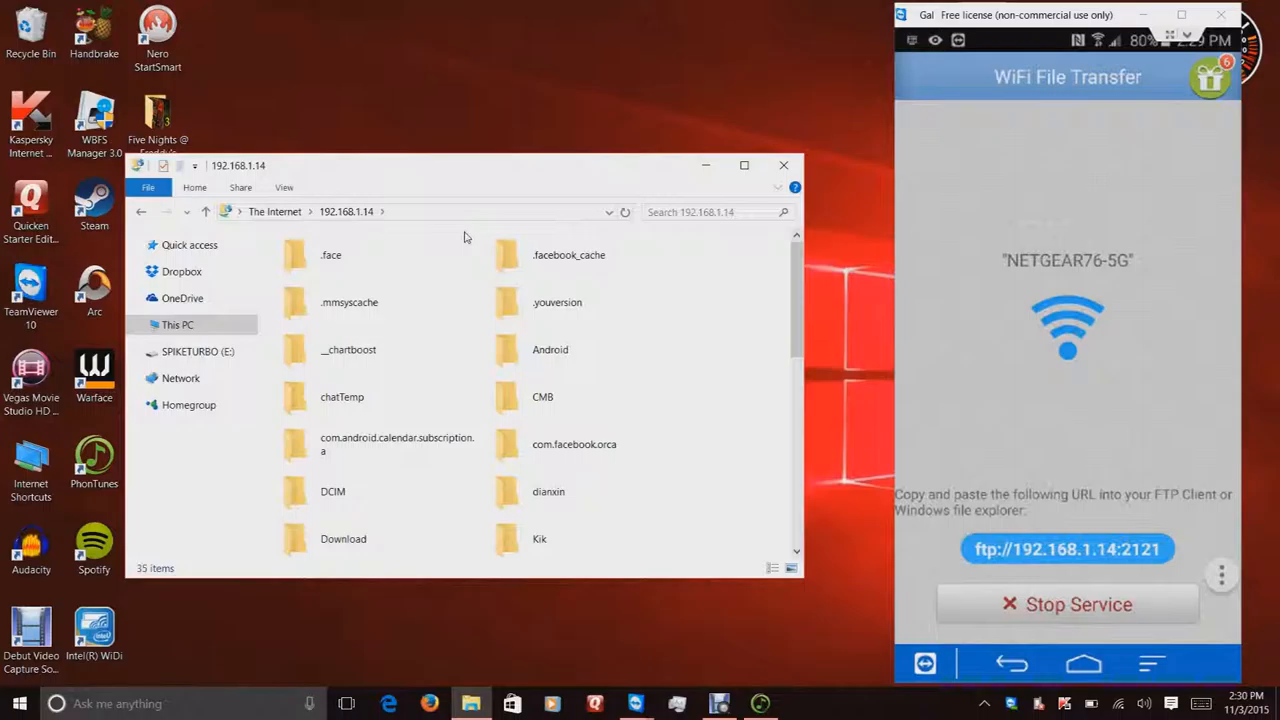
mouse_move(642, 268)
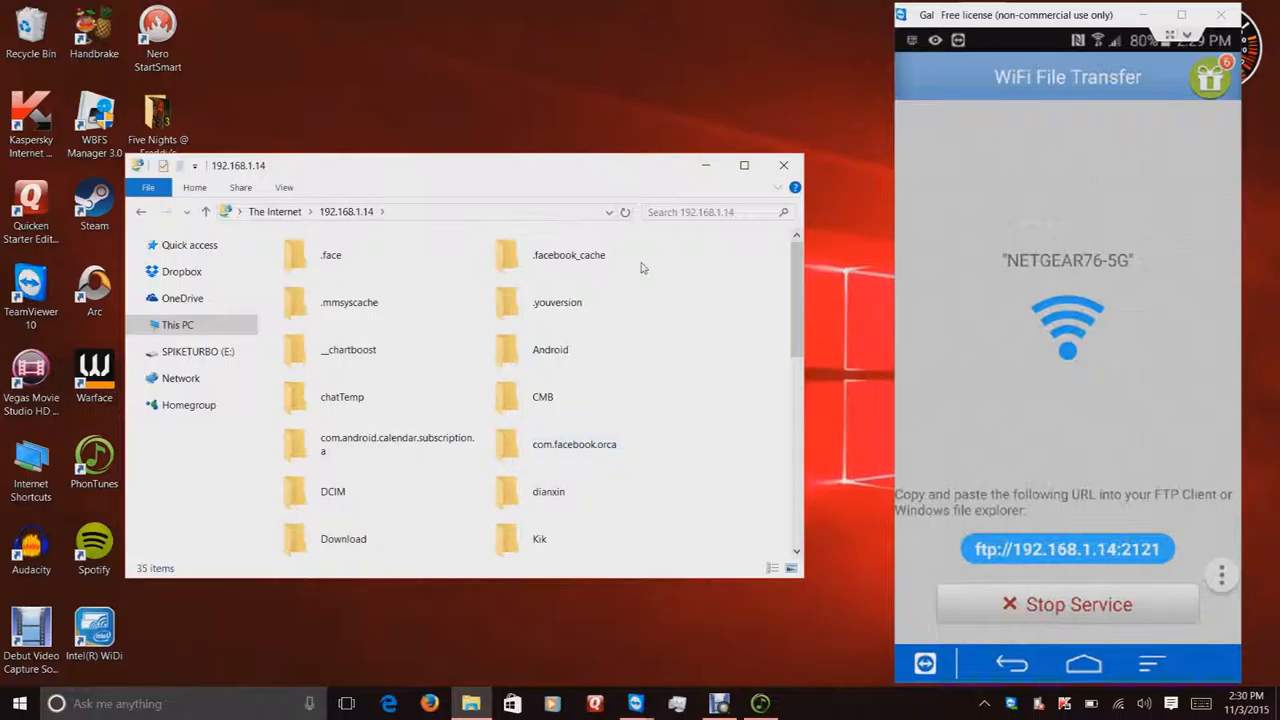
scroll(down, 3)
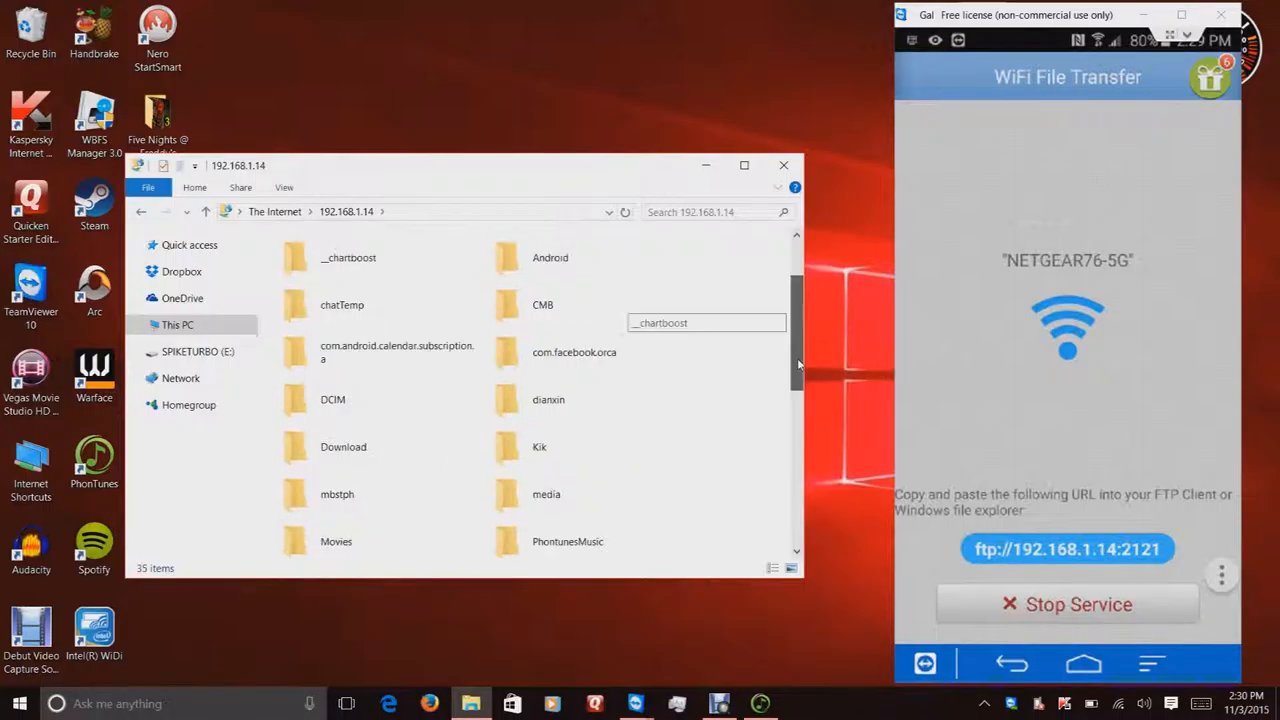
scroll(down, 3)
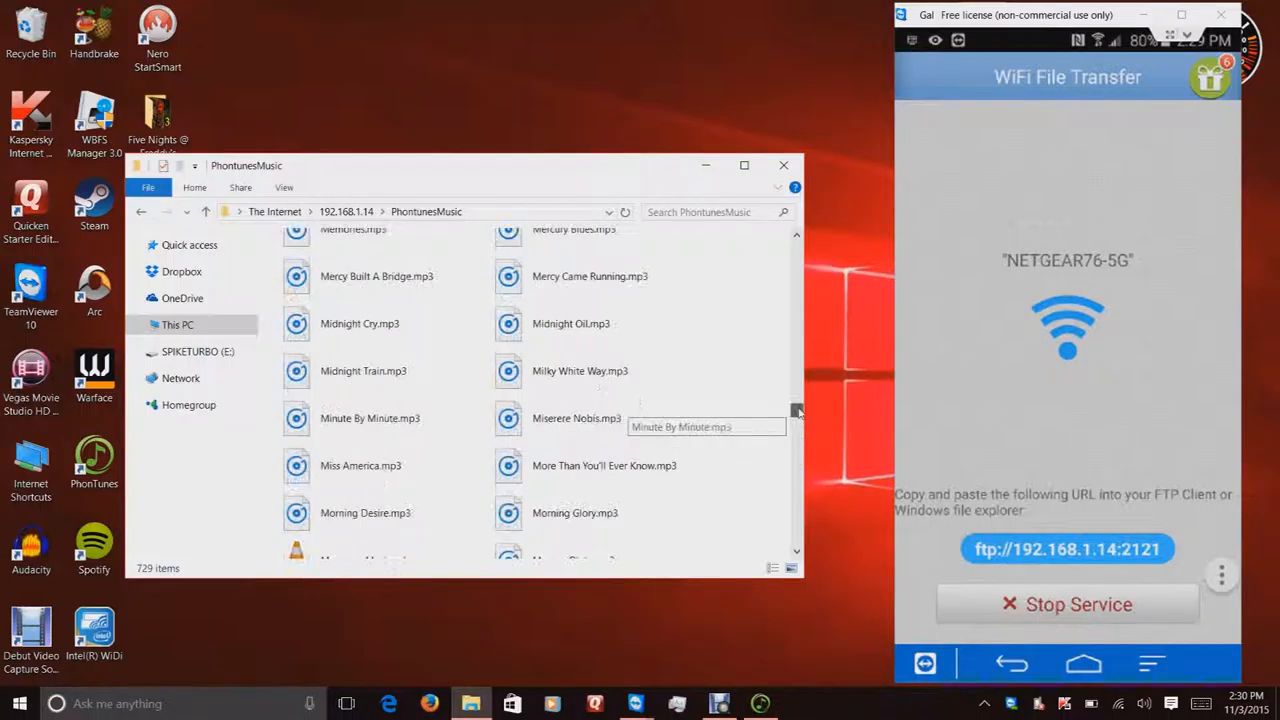
Paste OvertheHorizon.mp3 into PhontunesMusic, replacing the existing copy
drag(797, 411, 795, 368)
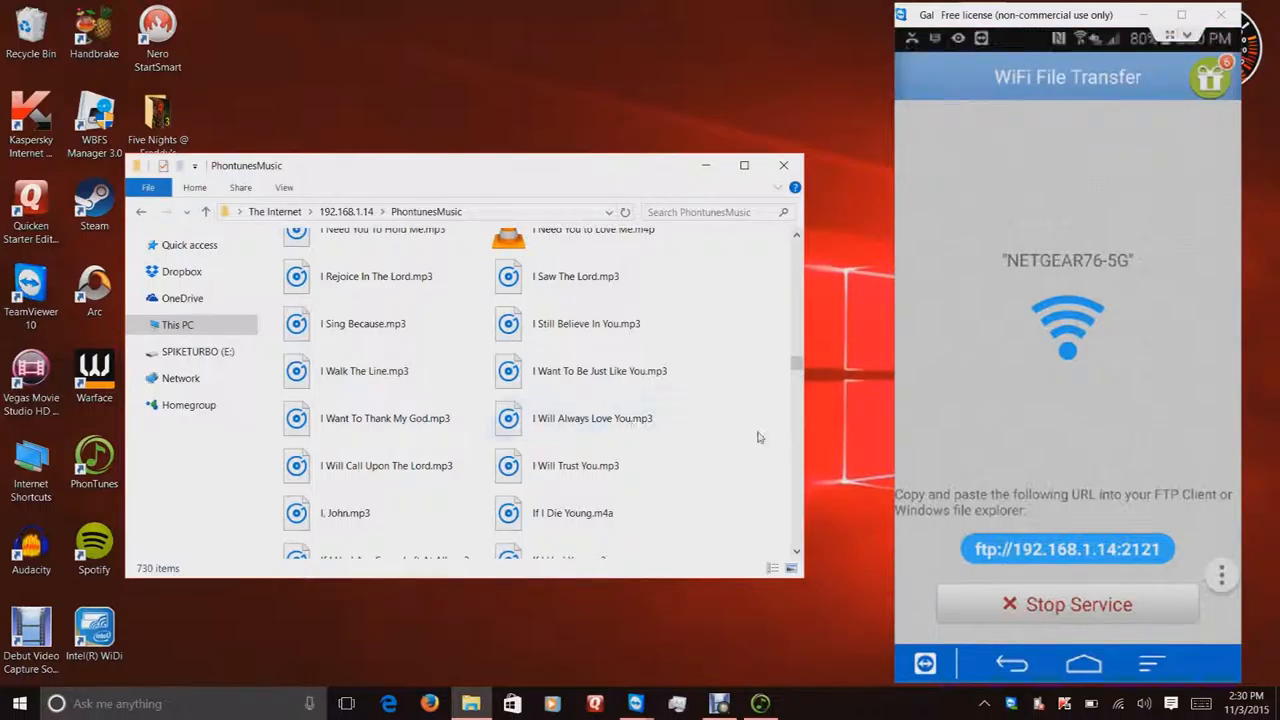
right_click(760, 437)
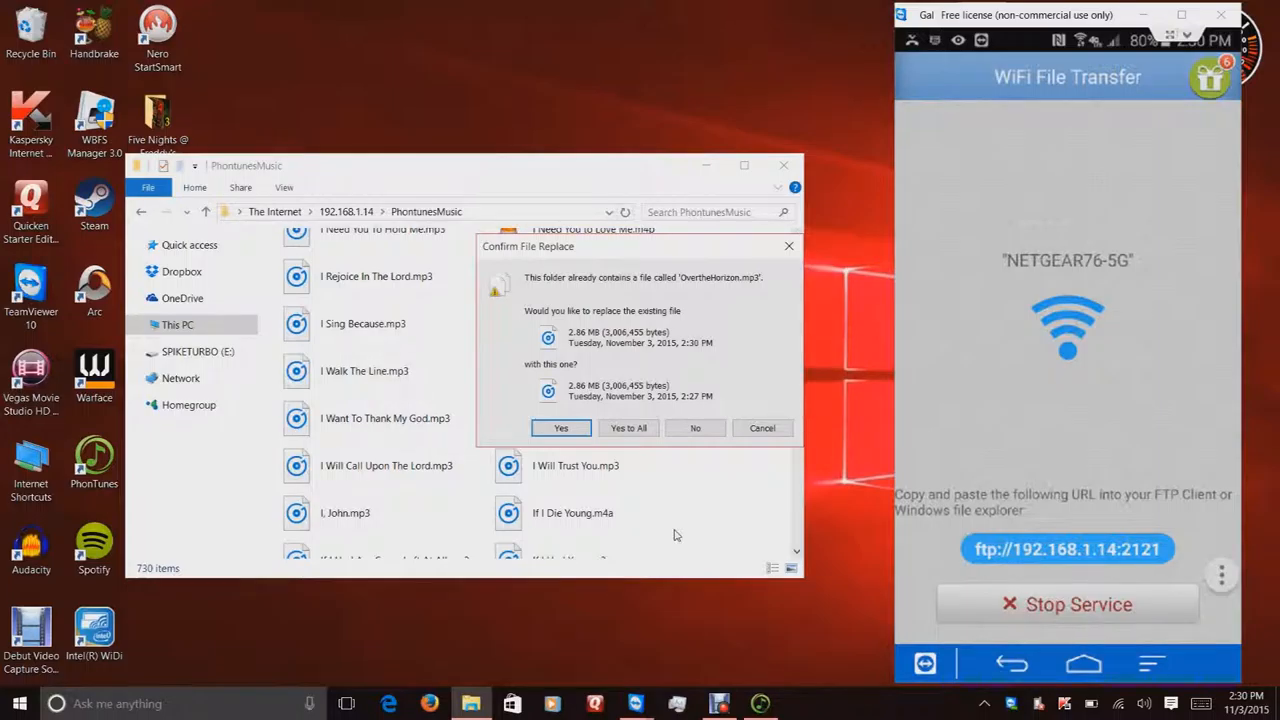
click(561, 428)
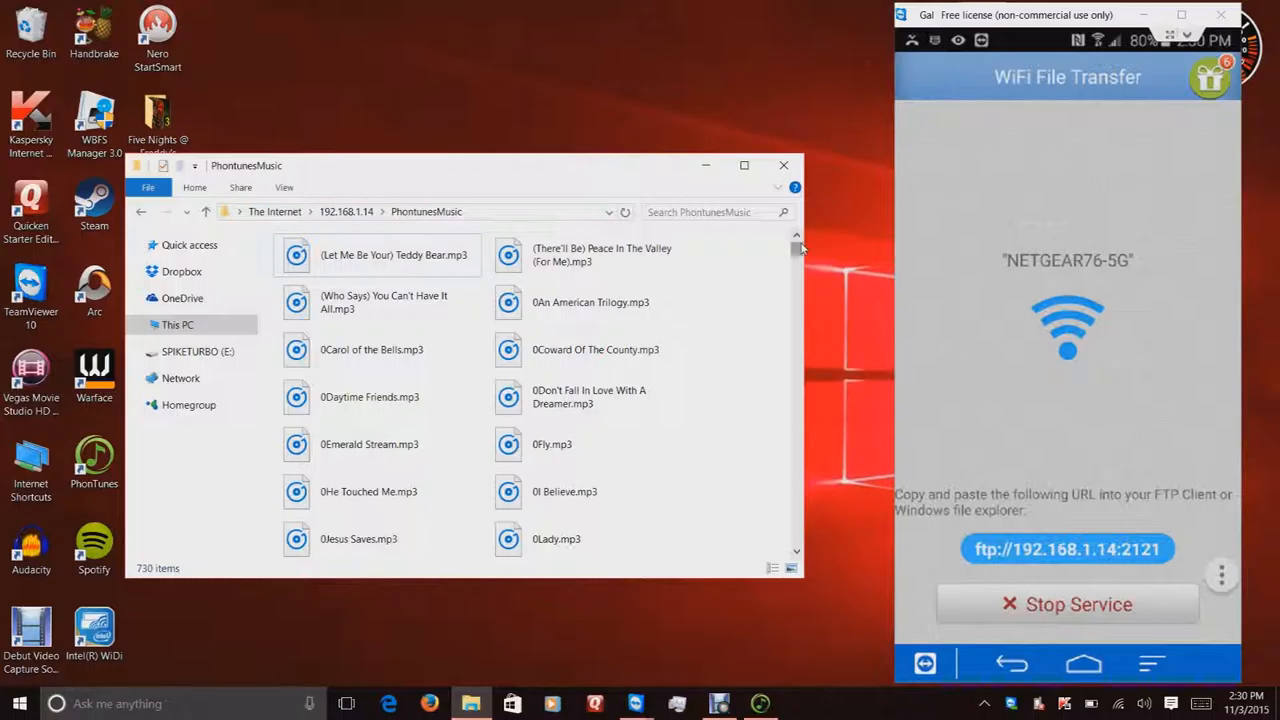
Select OvertheHorizon.mp3 in the phone folder, then stop the WiFi File Transfer service
scroll(down, 3)
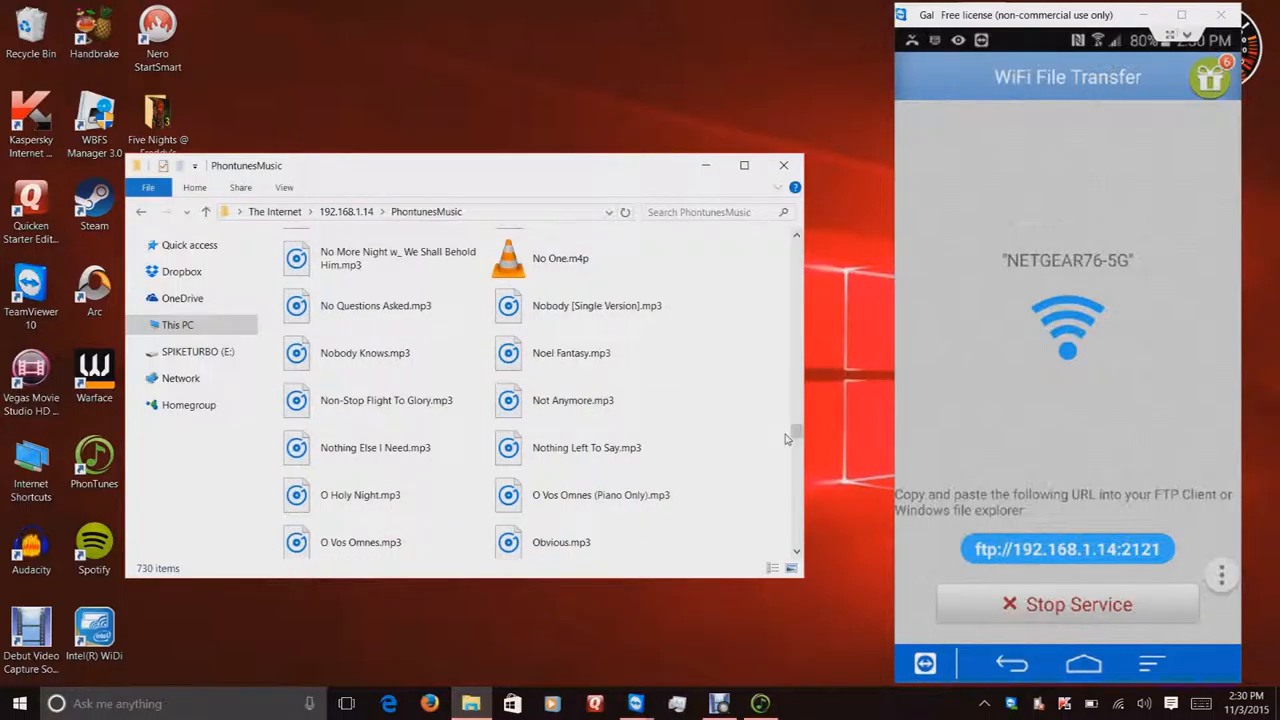
scroll(down, 3)
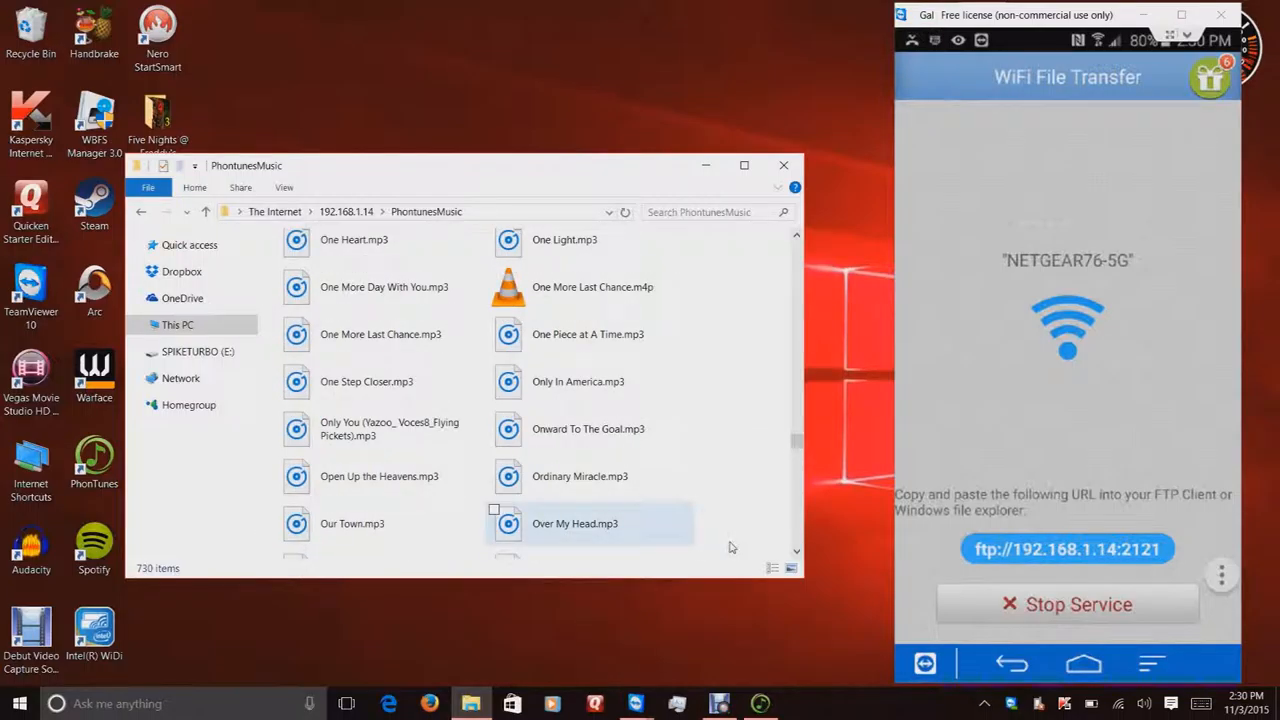
scroll(down, 3)
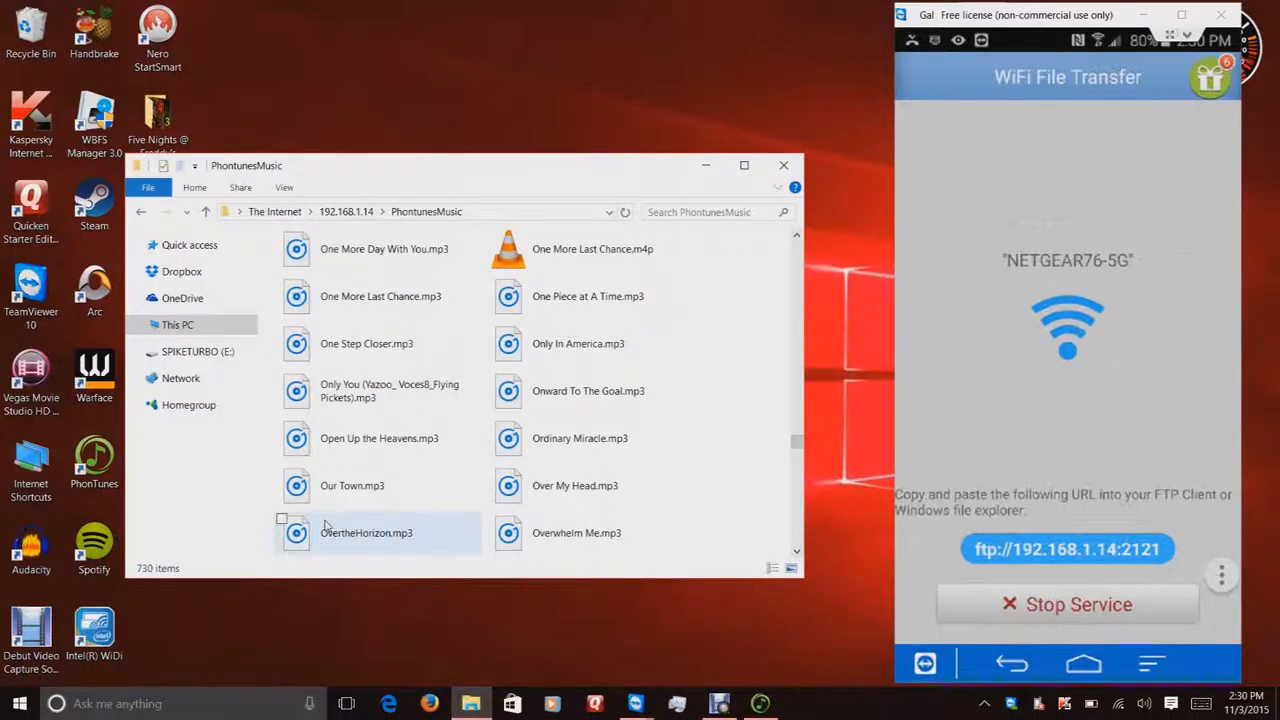
click(377, 532)
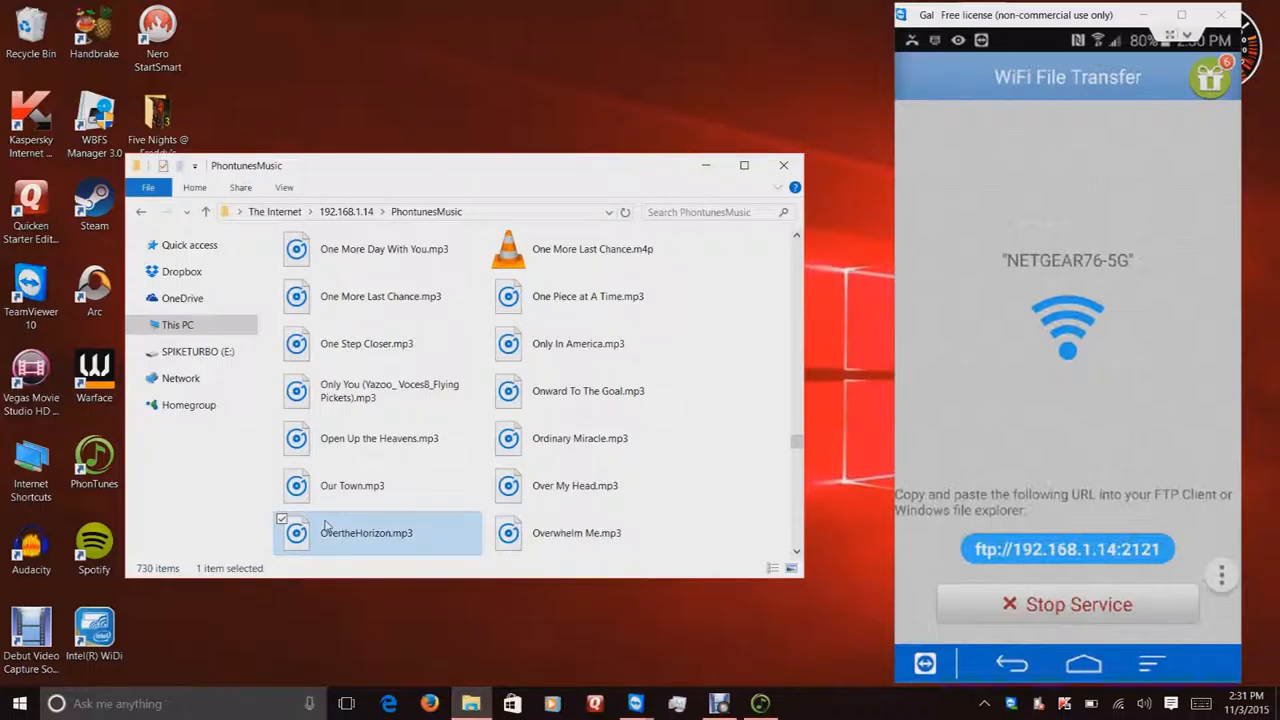
click(1067, 604)
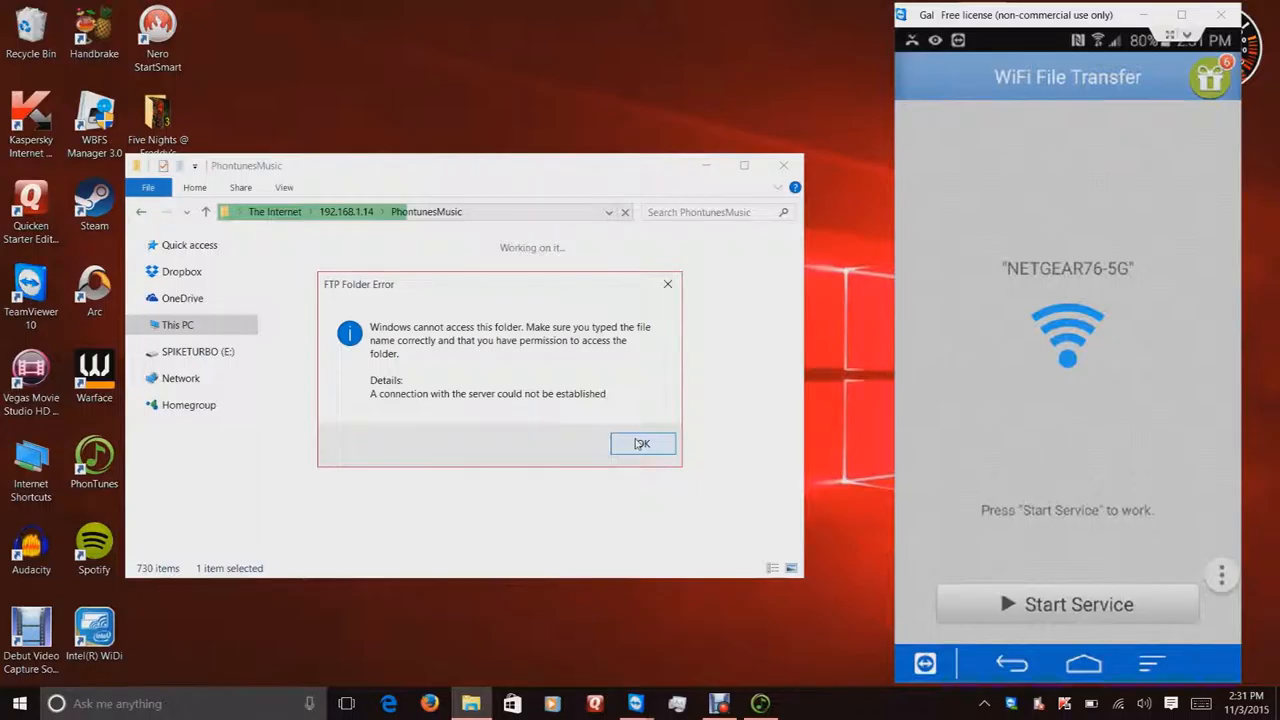
Dismiss the FTP Folder Error and close the PhontunesMusic Explorer window
click(642, 443)
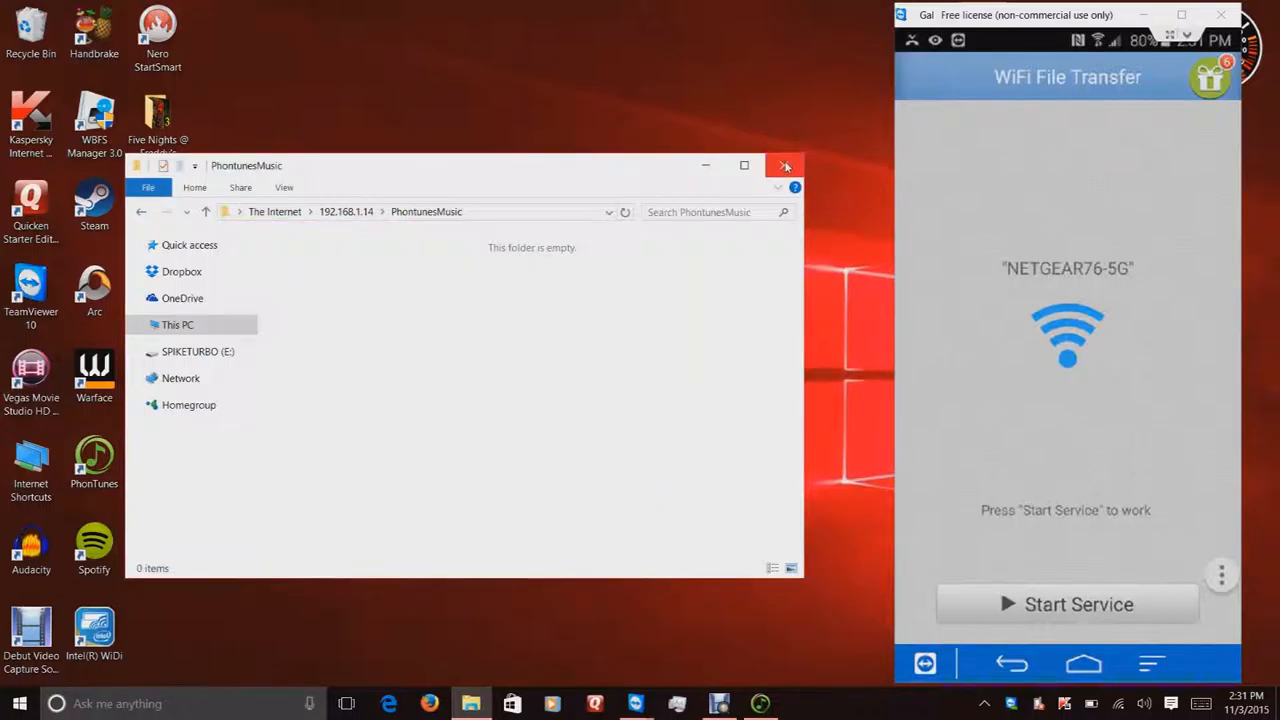
mouse_move(785, 166)
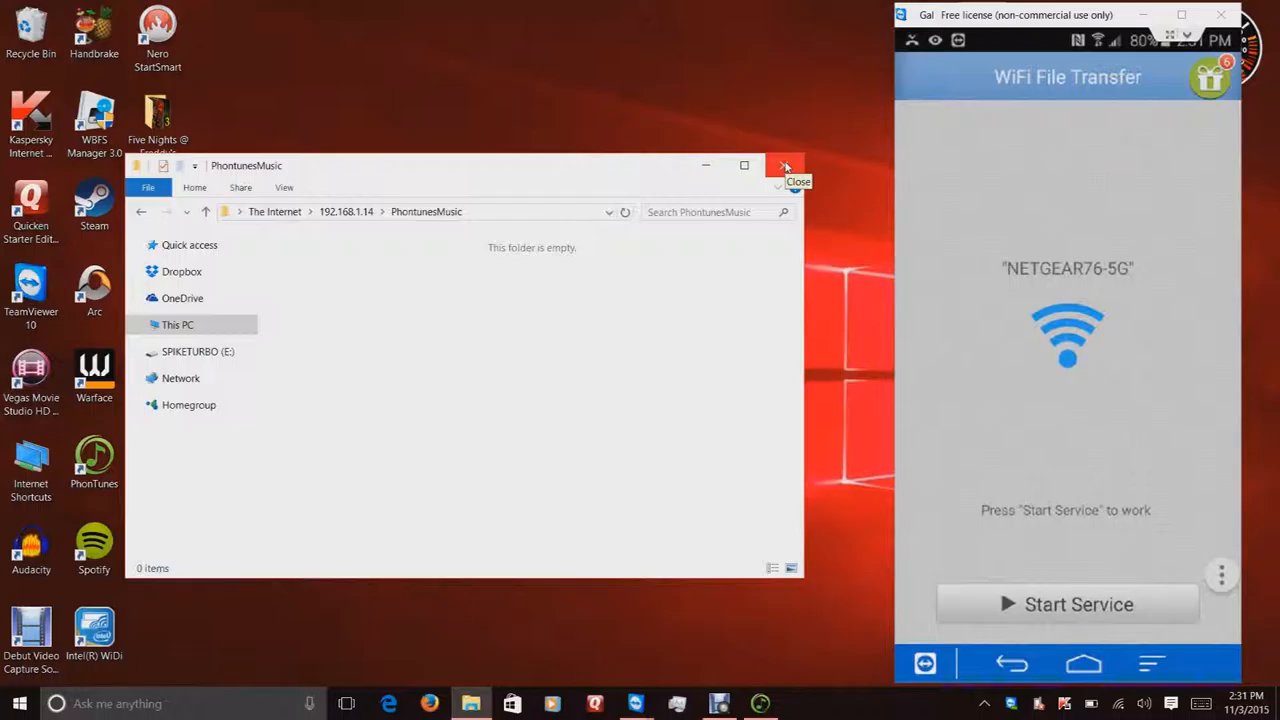
click(783, 165)
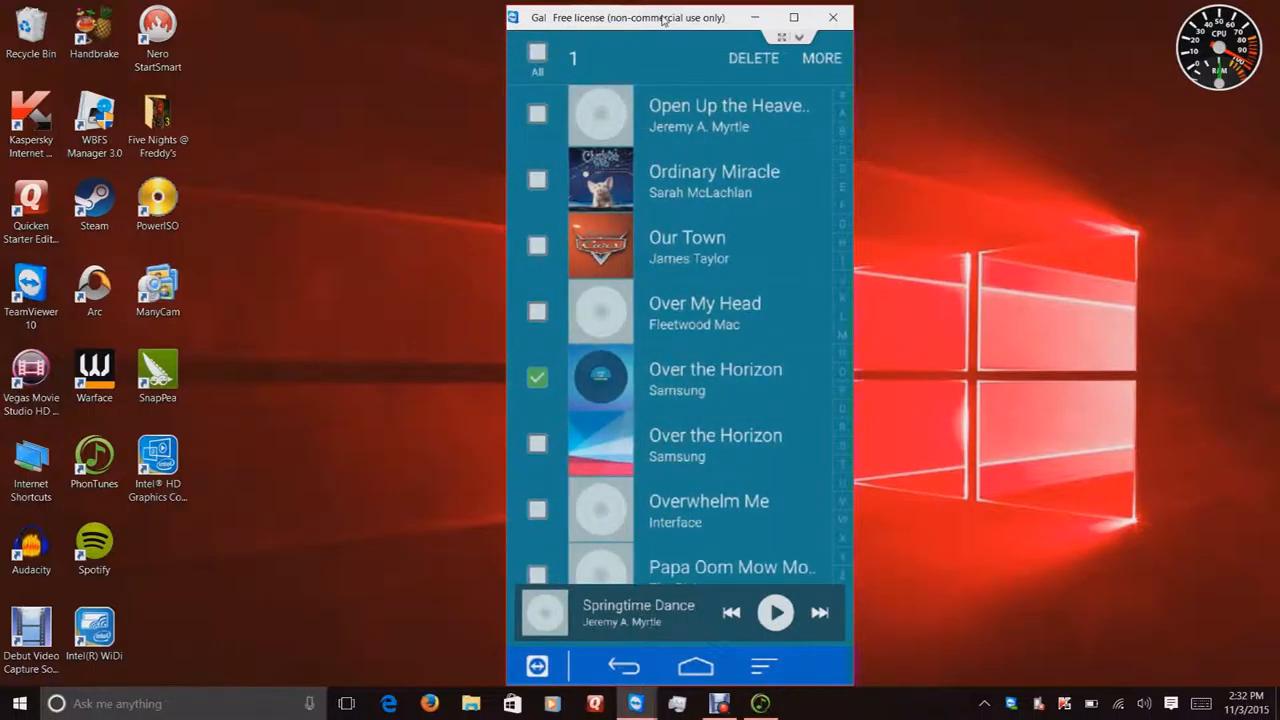
Play the newly copied Over the Horizon track on the phone, then pause it
click(537, 443)
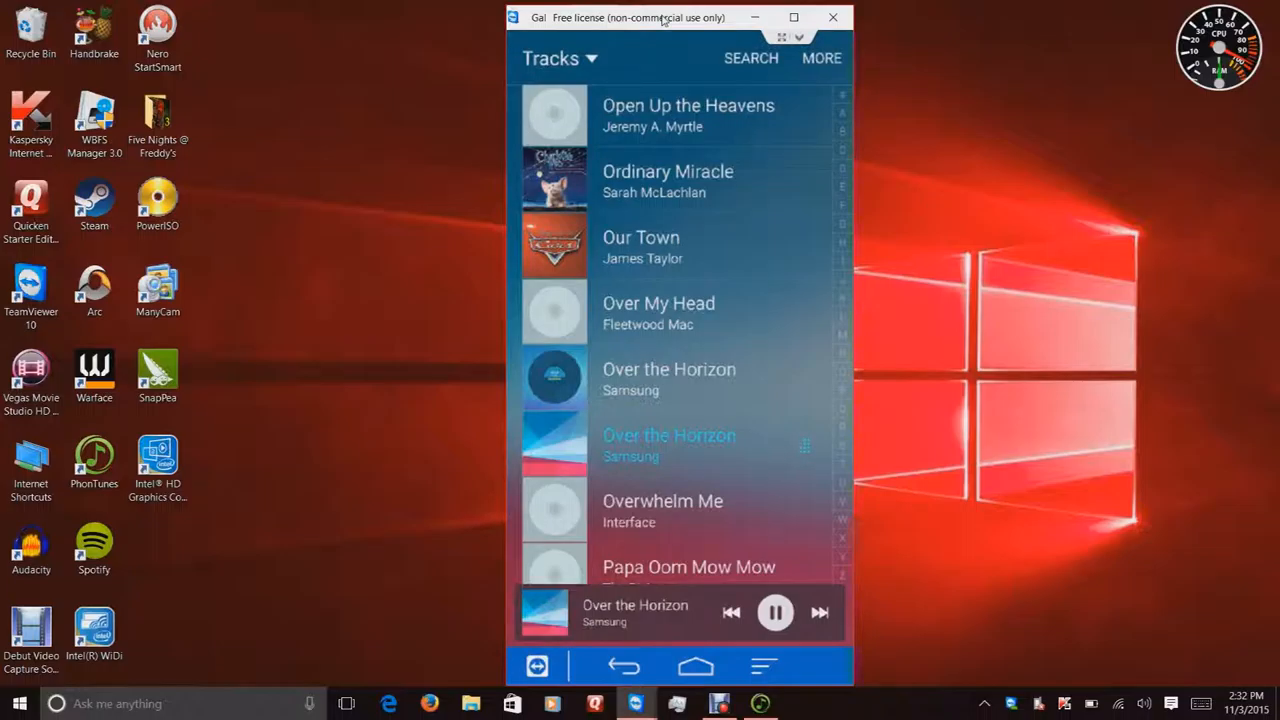
click(775, 612)
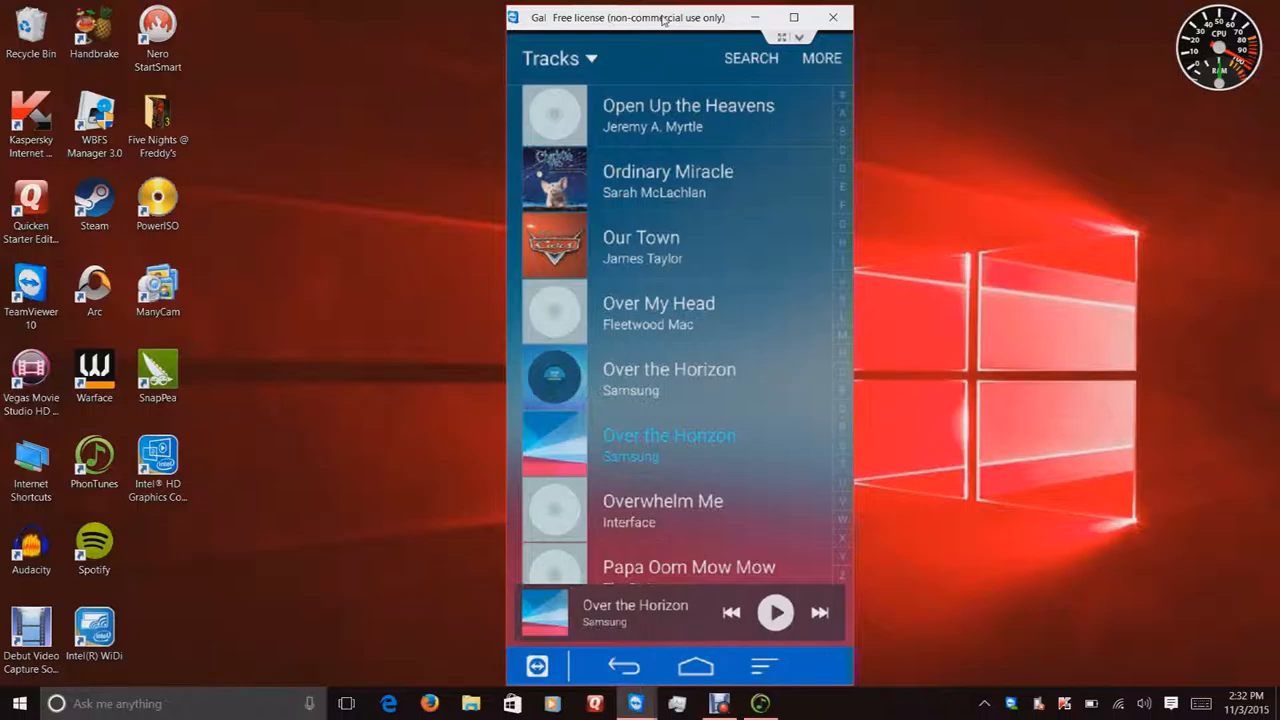
scroll(down, 3)
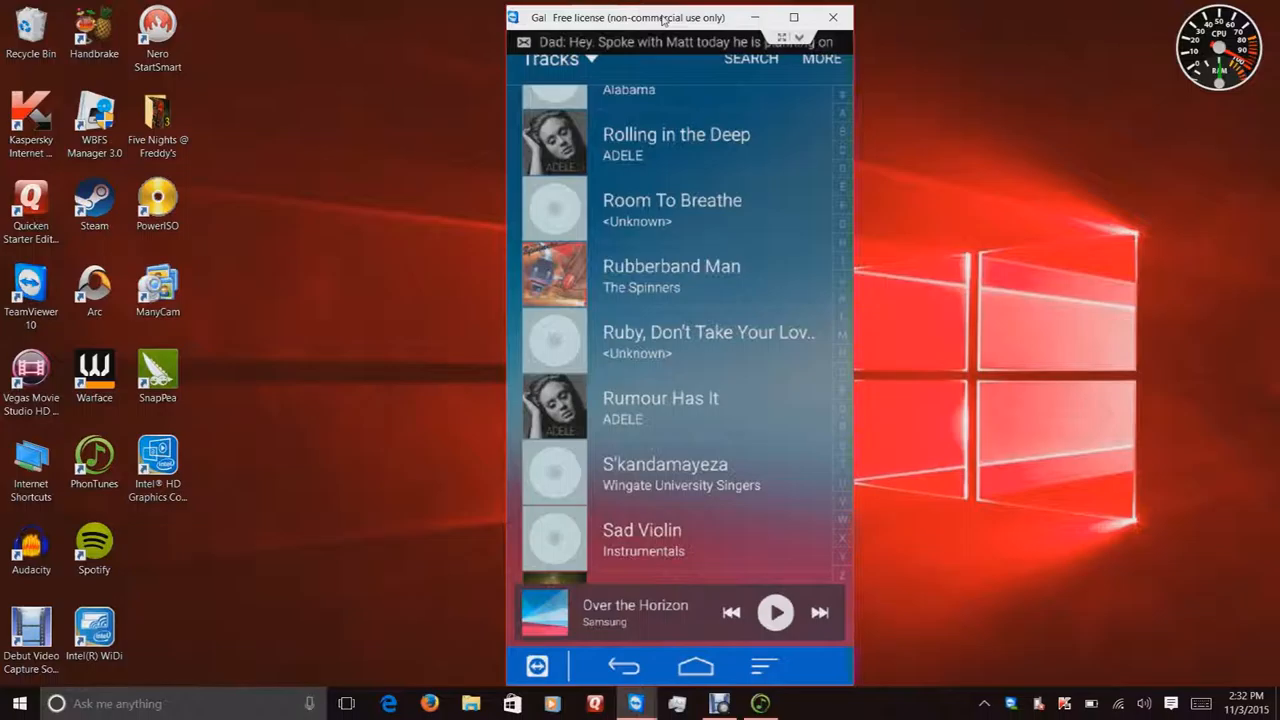
scroll(down, 3)
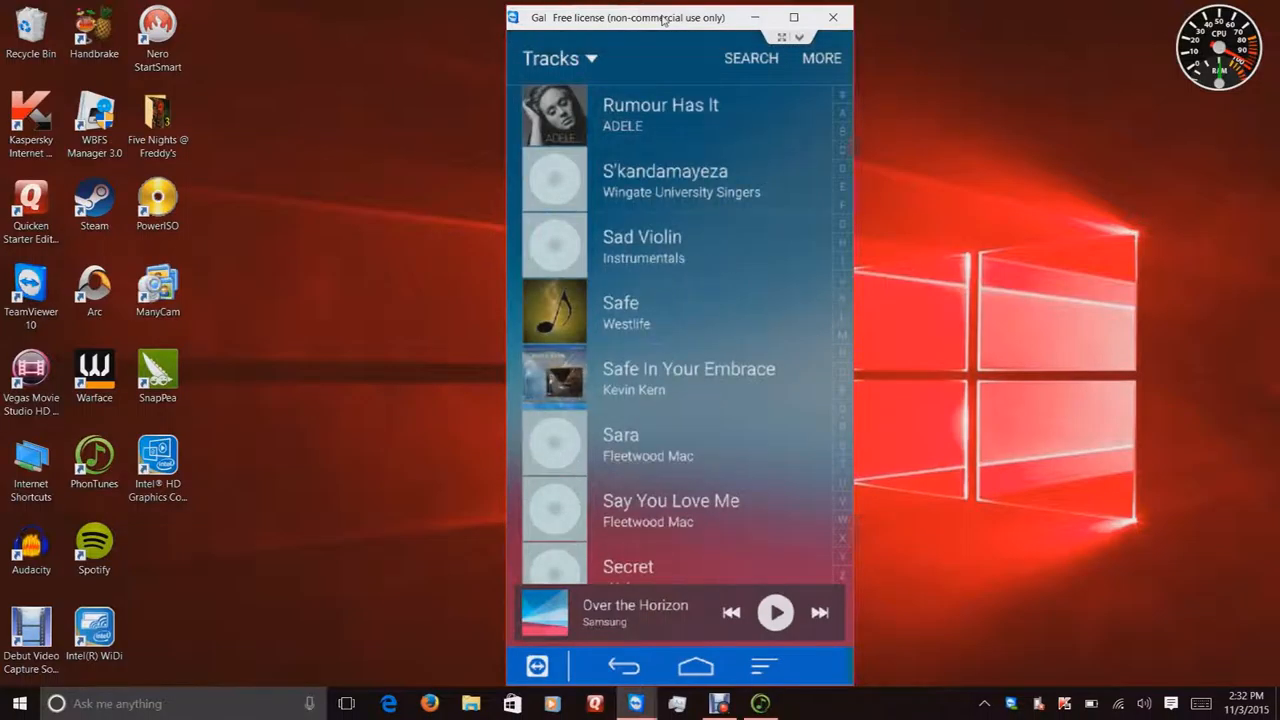
scroll(down, 3)
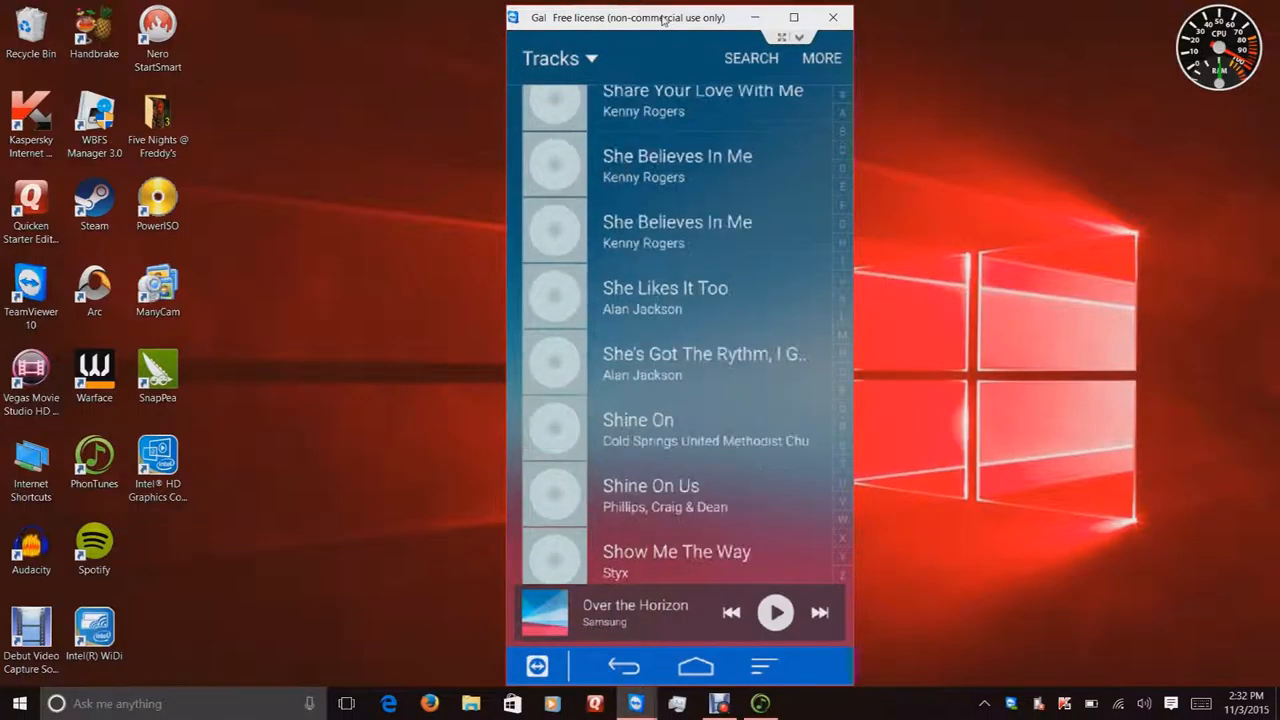
scroll(down, 3)
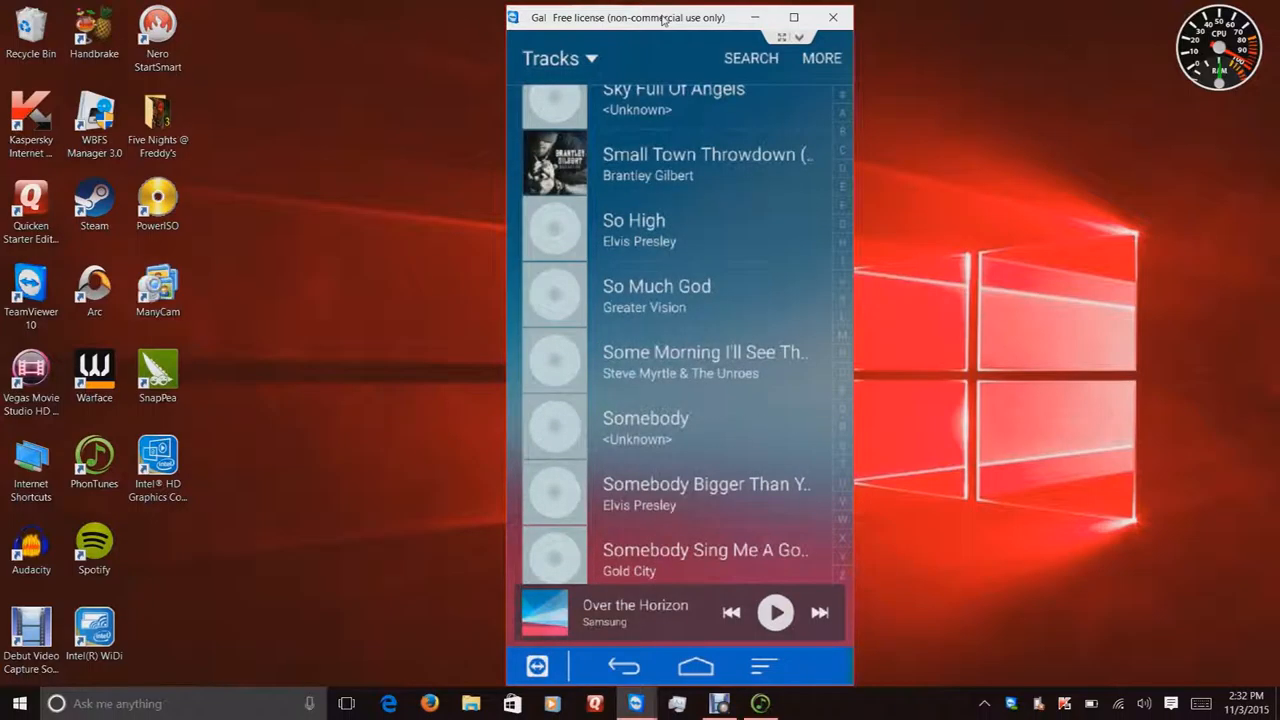
scroll(down, 3)
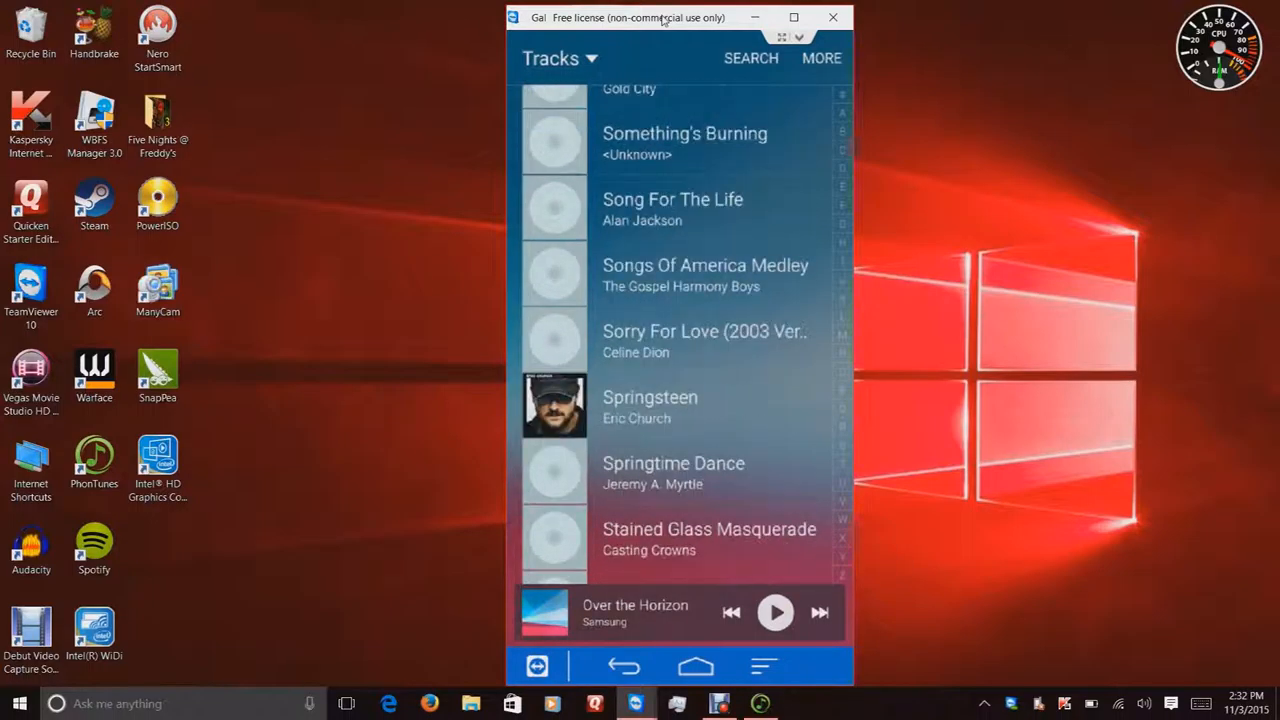
scroll(down, 3)
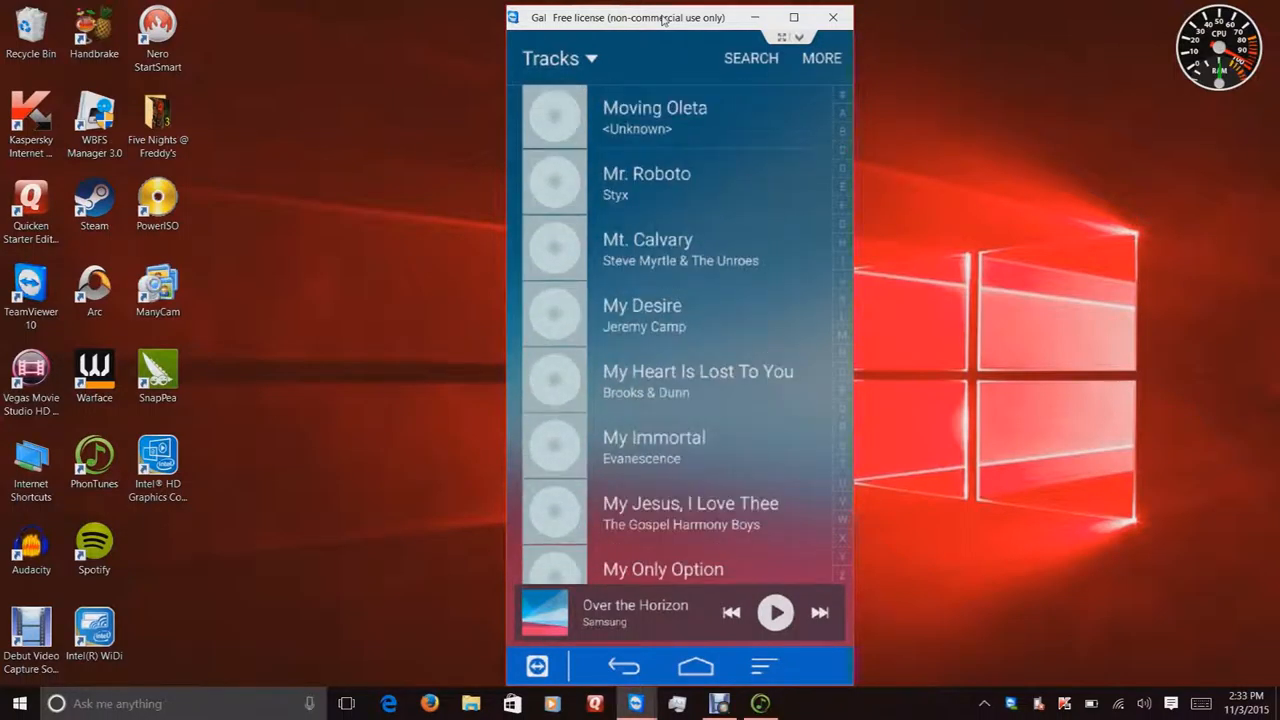
scroll(down, 3)
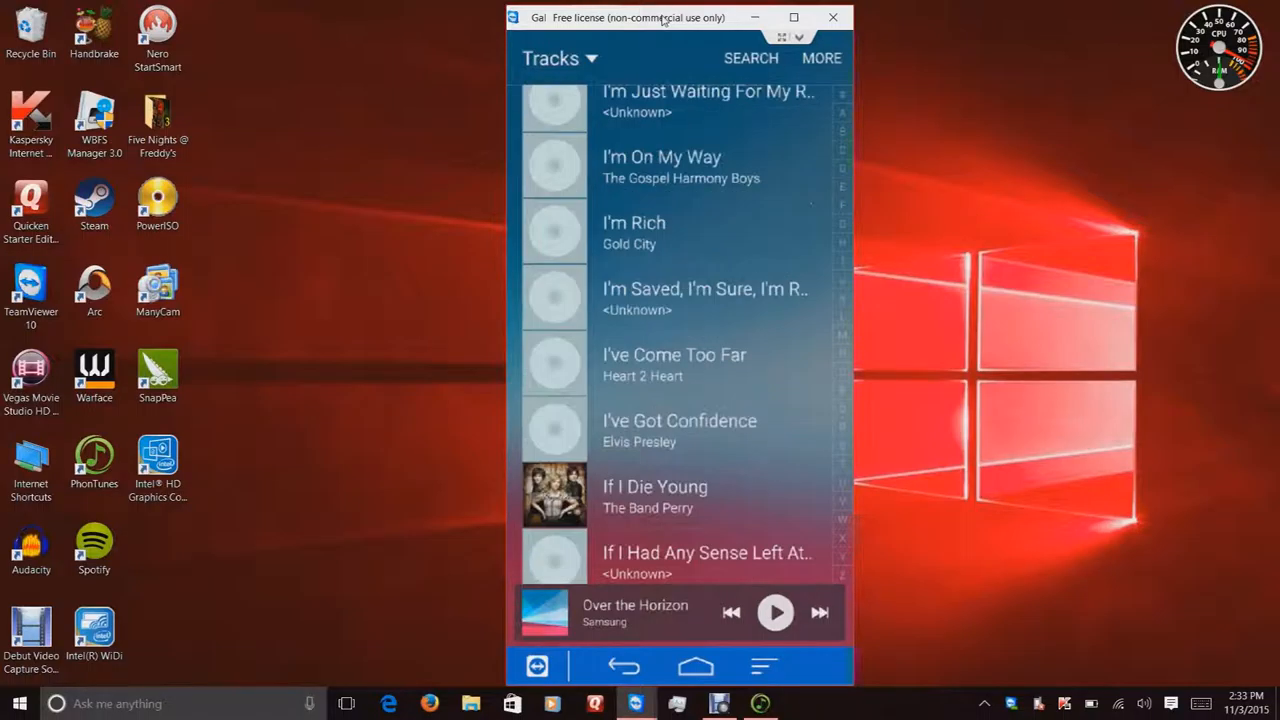
click(842, 150)
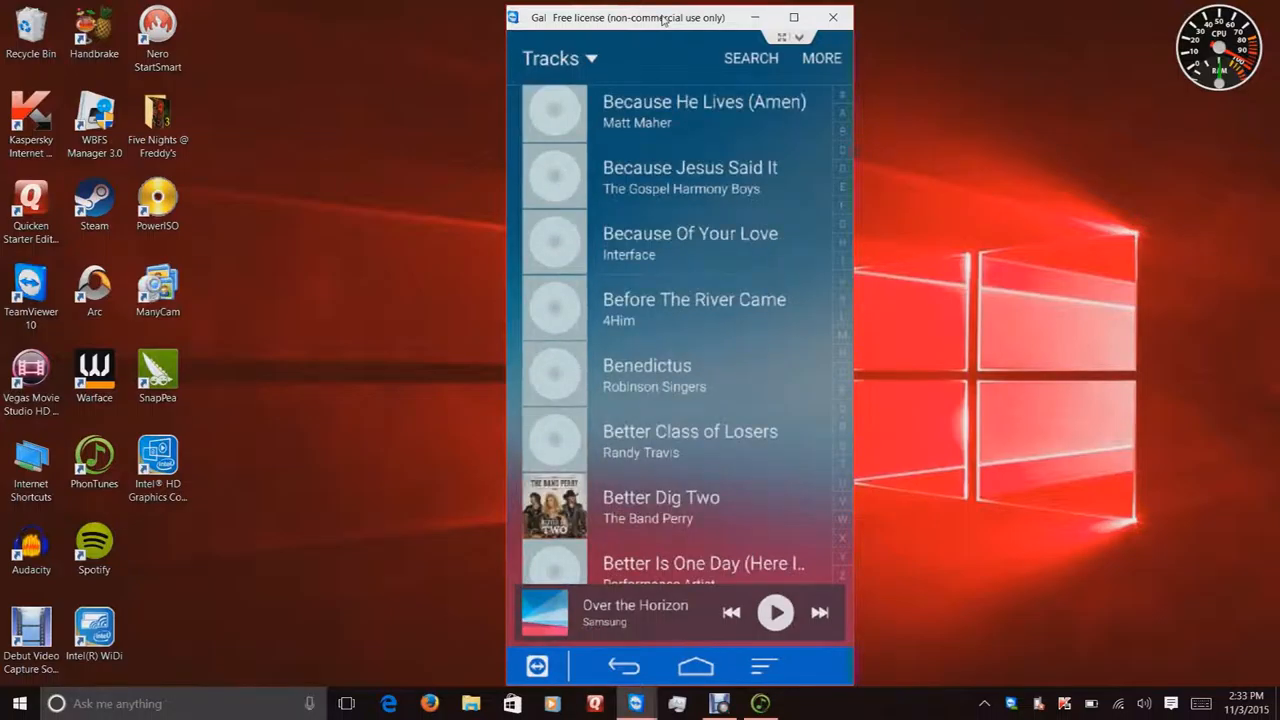
scroll(down, 3)
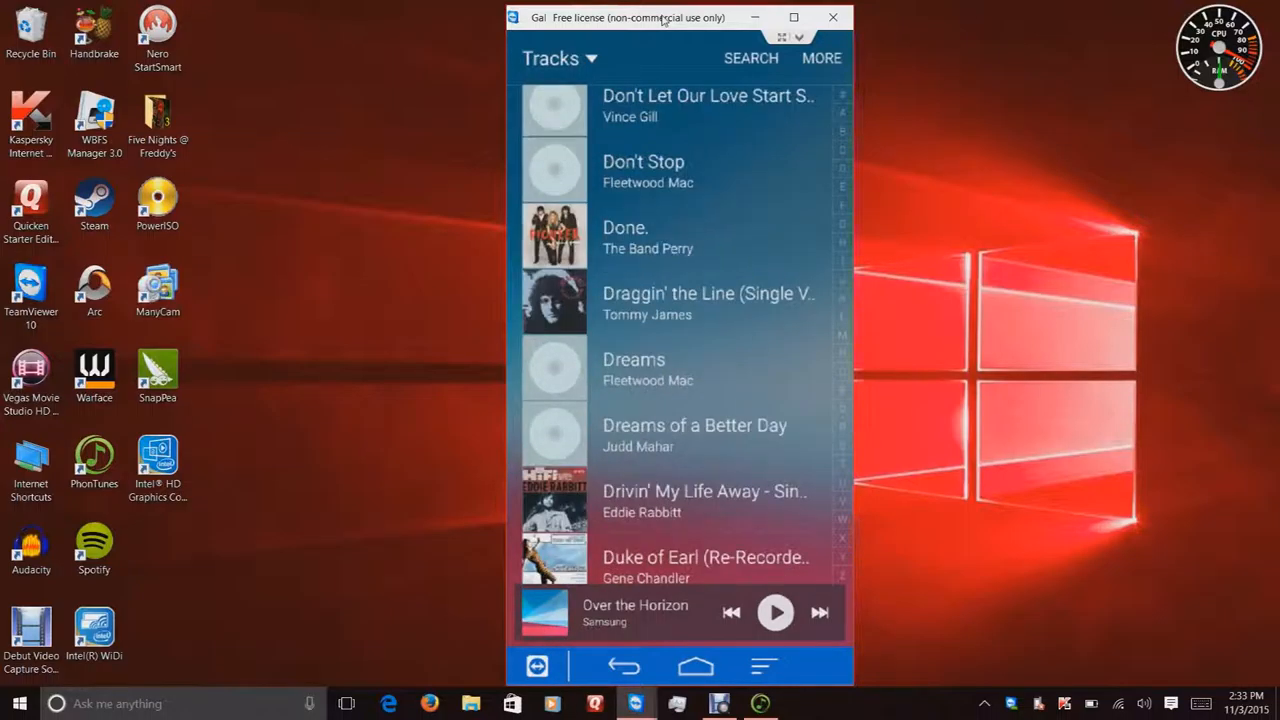